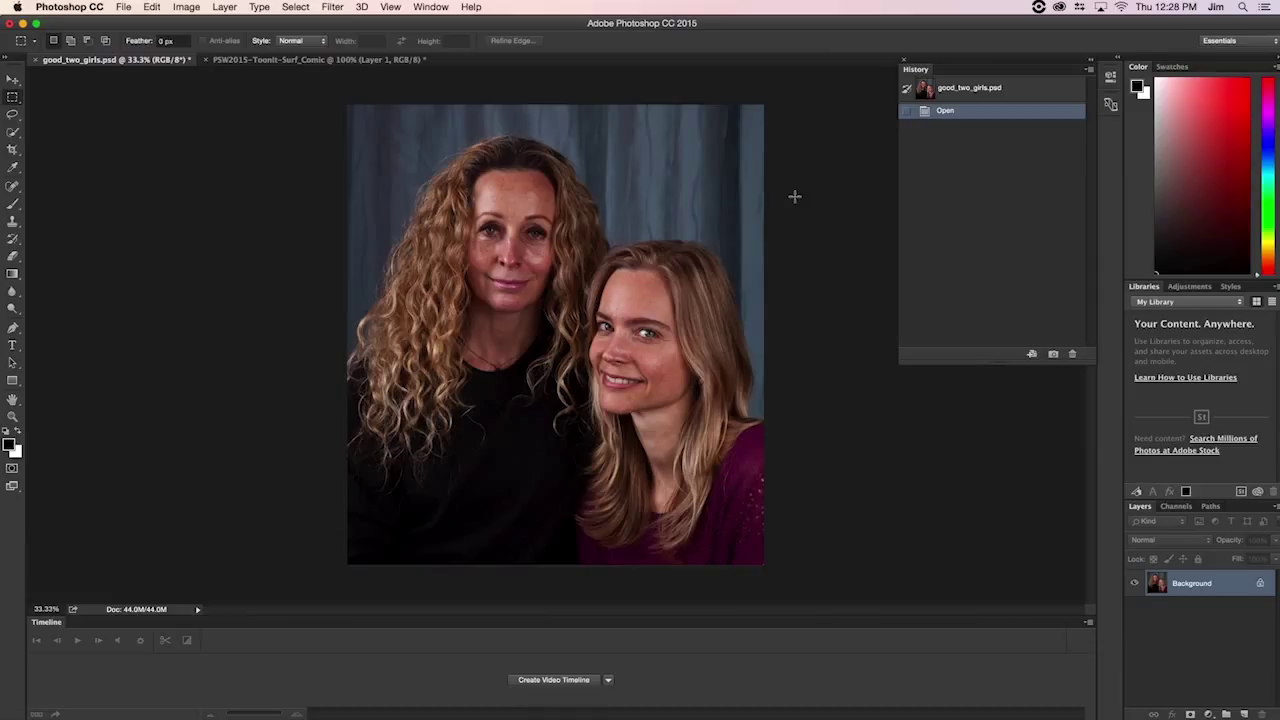
pyautogui.moveTo(739, 212)
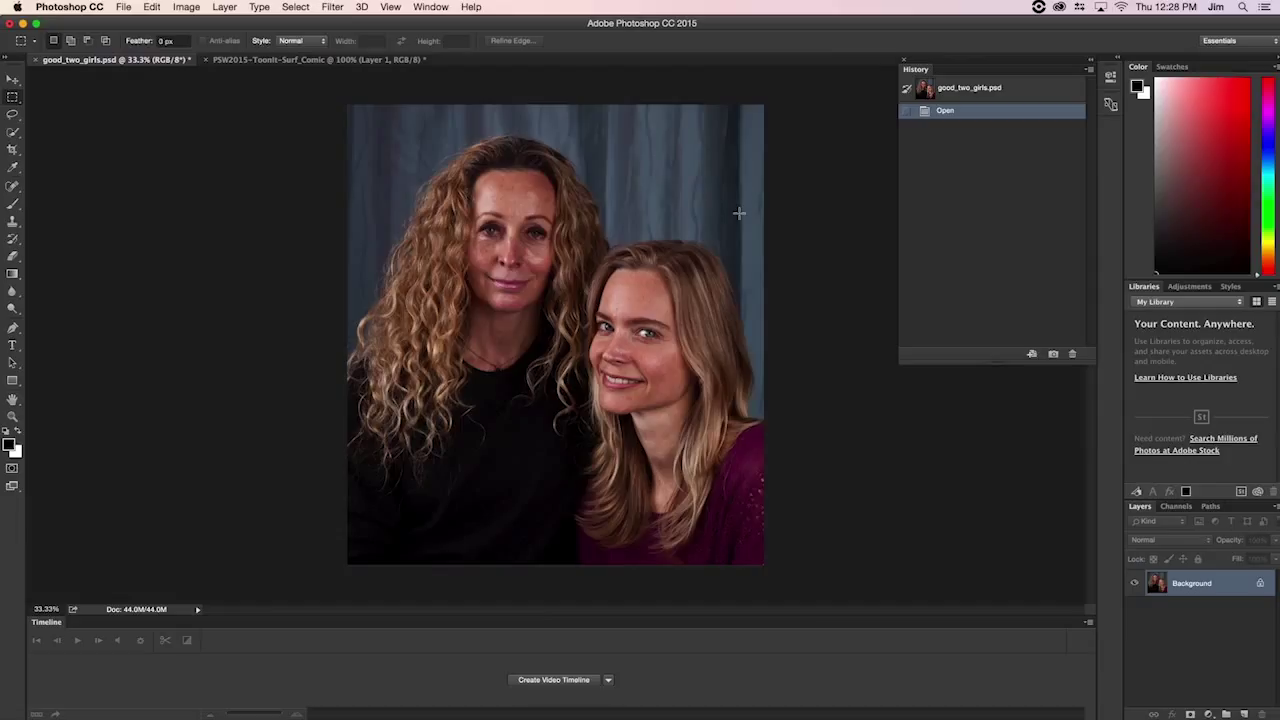
pyautogui.moveTo(626, 400)
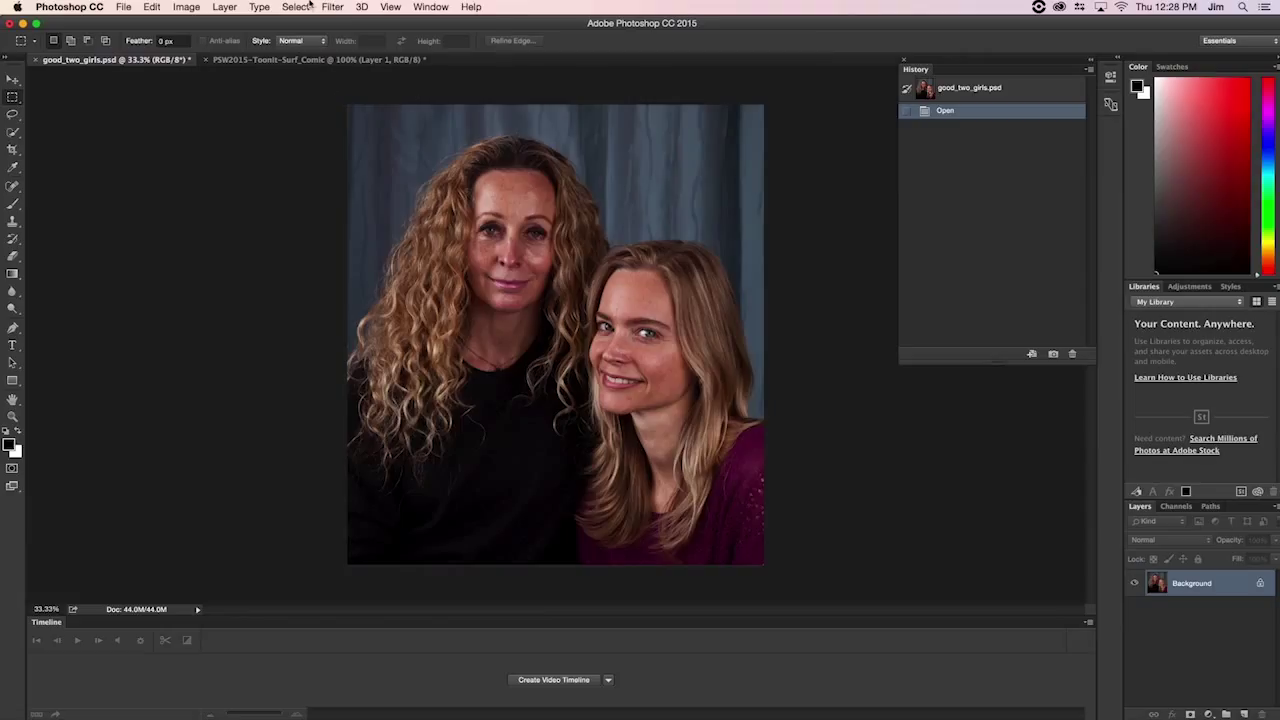
# Step: Open Photoshop's Filter menu to find the ToonIt! plugin
pyautogui.click(332, 7)
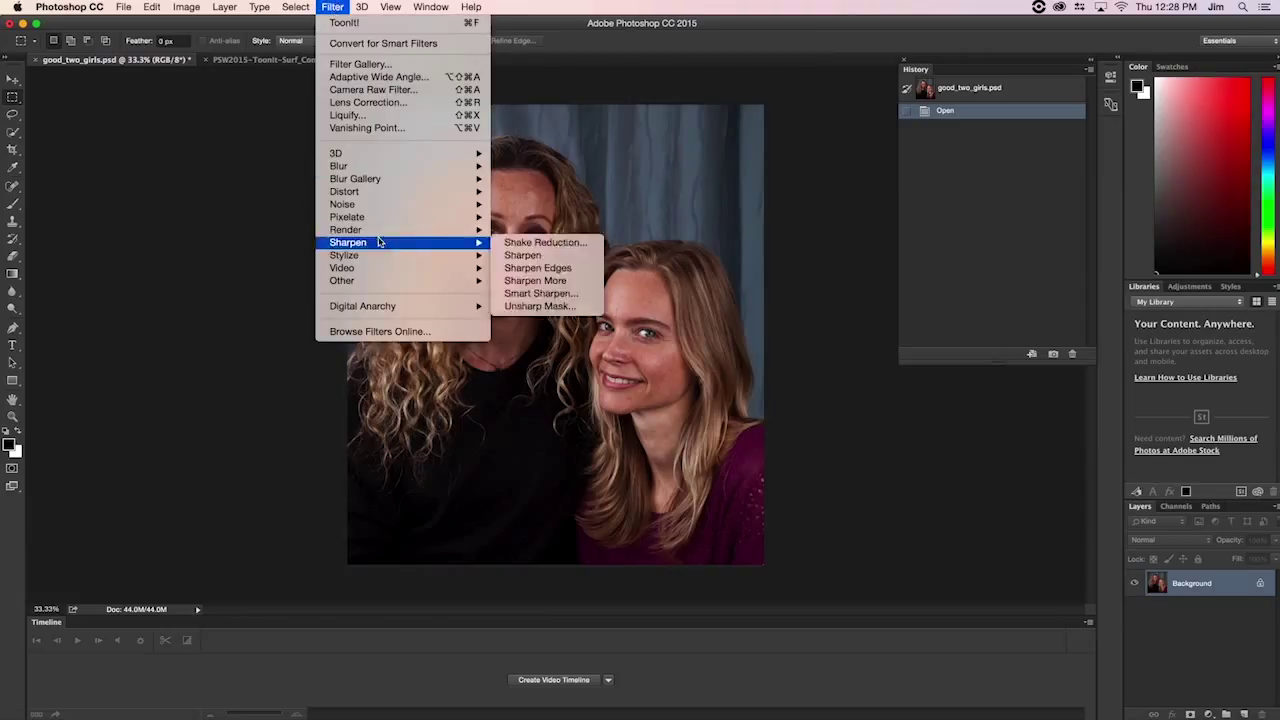
pyautogui.moveTo(362, 305)
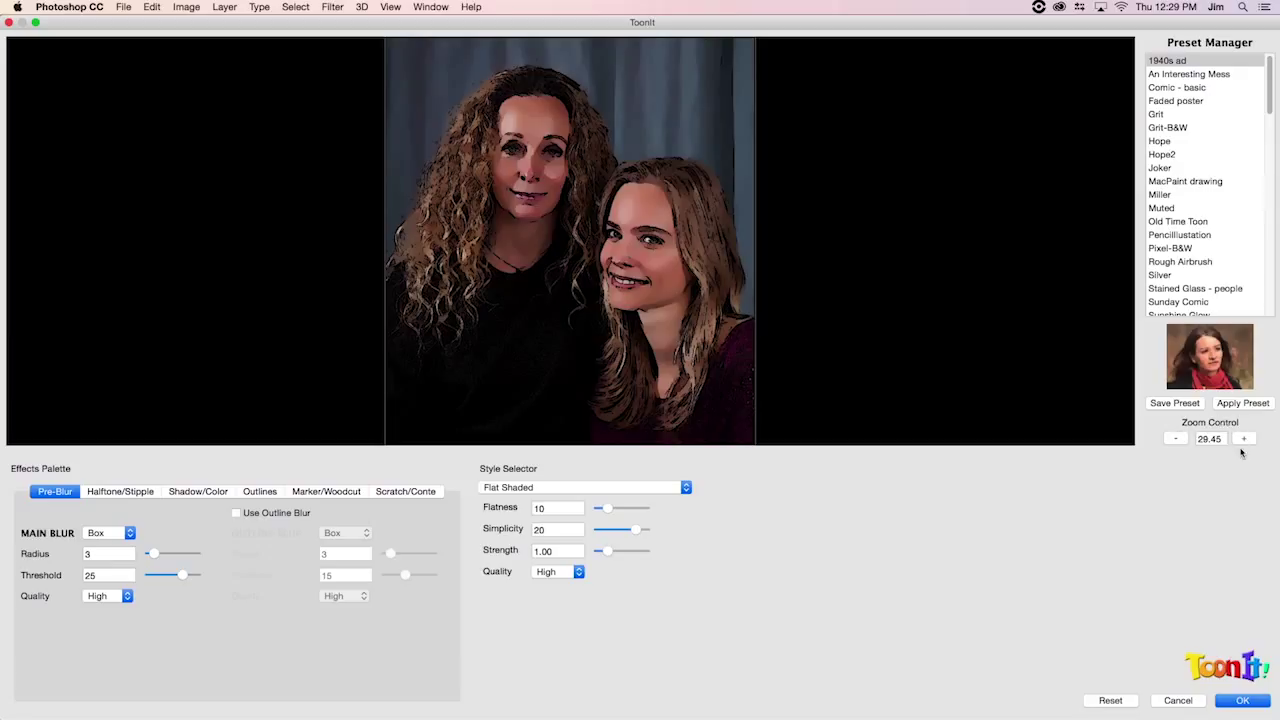
pyautogui.moveTo(840, 342)
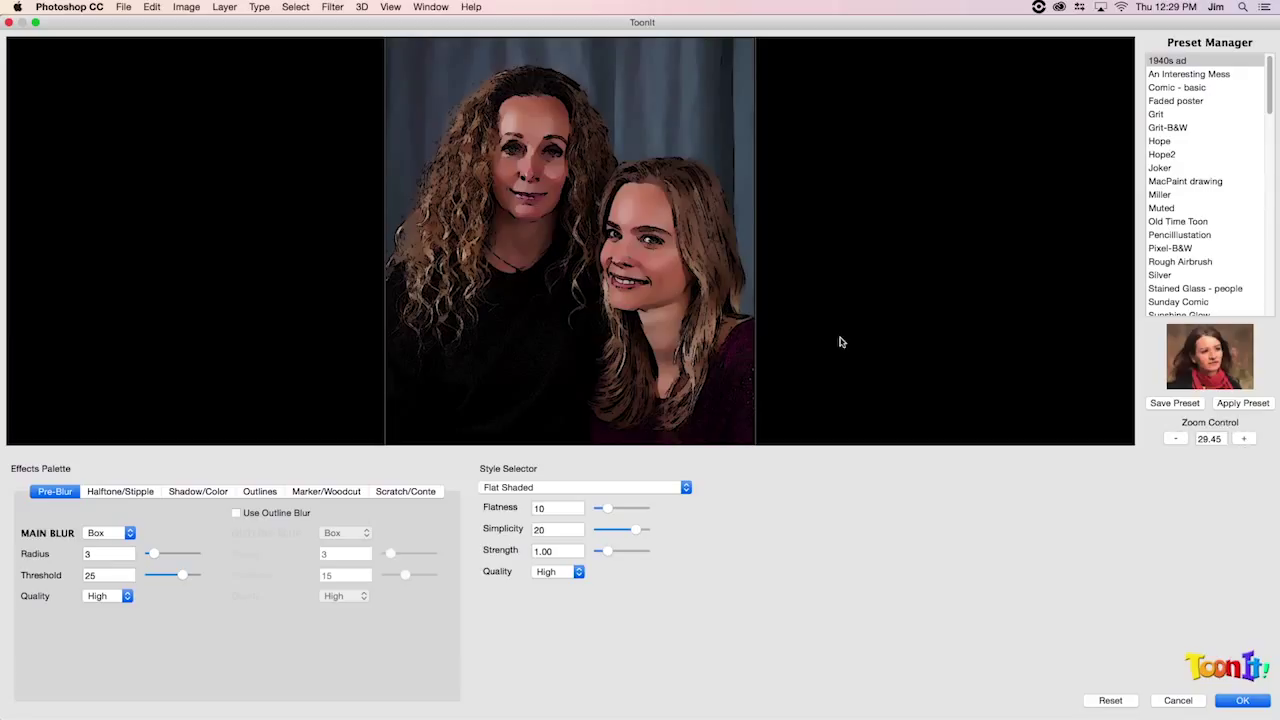
pyautogui.moveTo(625, 310)
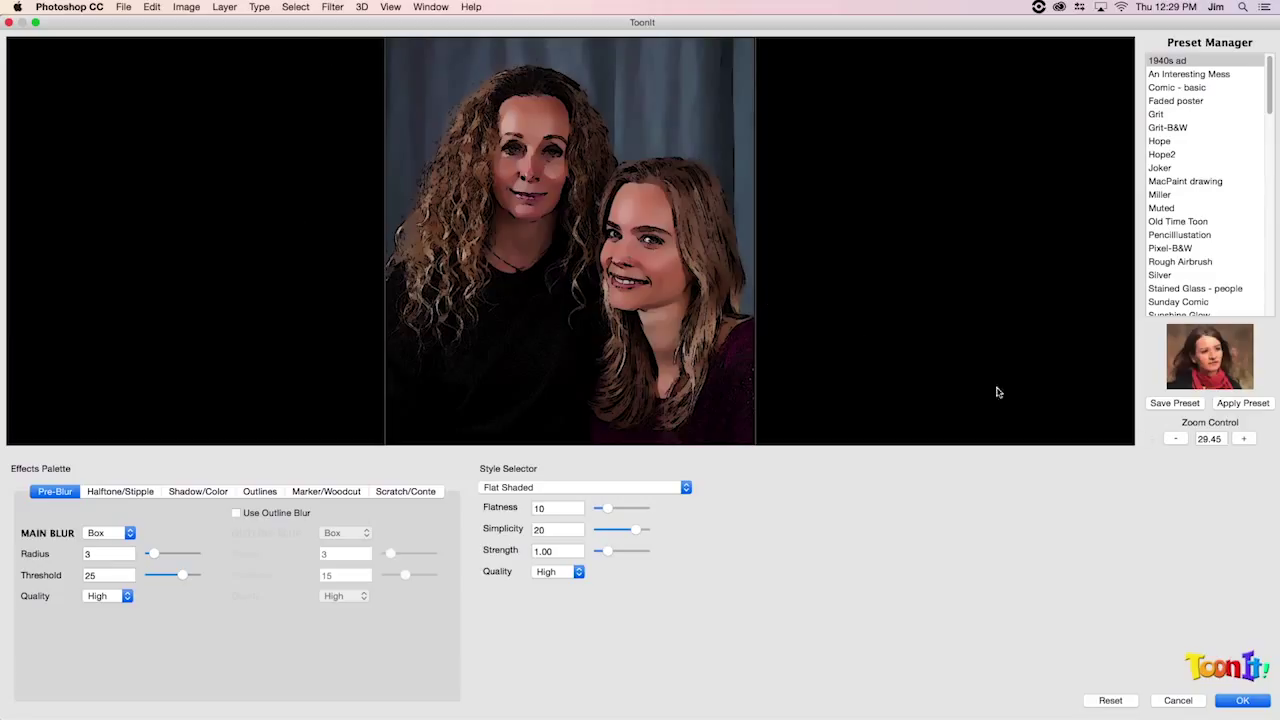
pyautogui.moveTo(1212, 452)
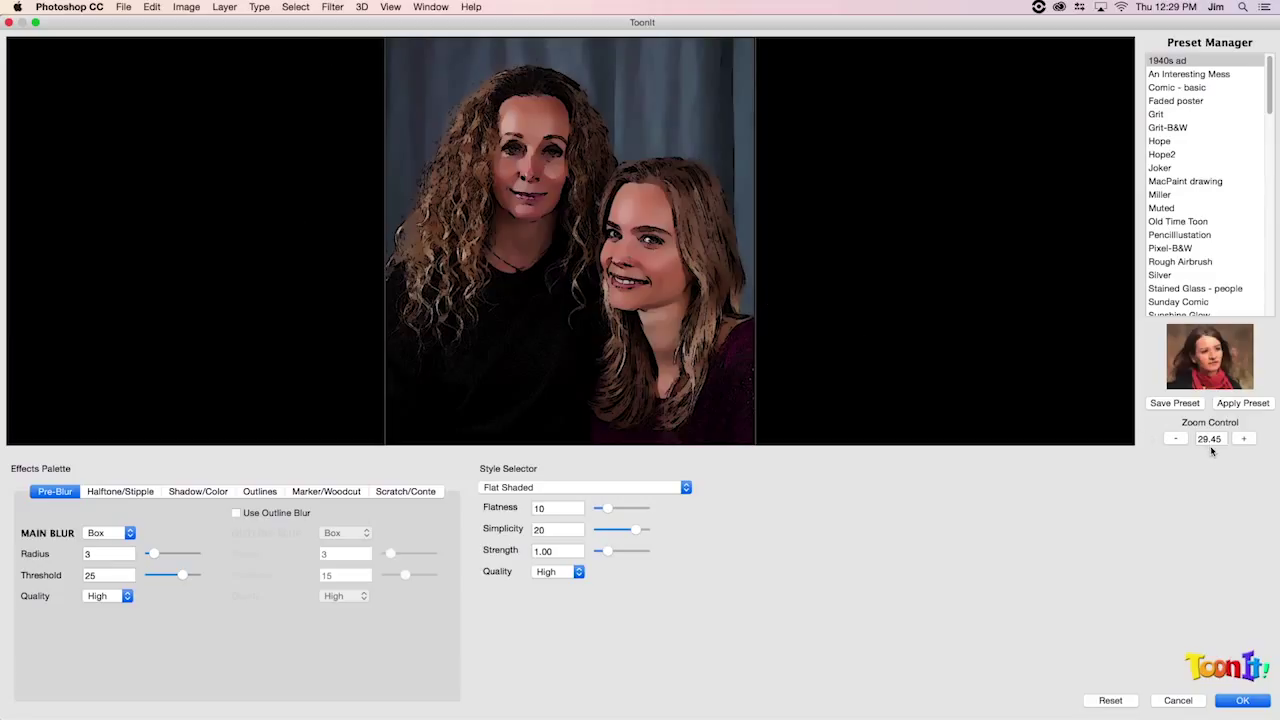
# Step: Zoom the ToonIt cartoon preview in three increments up to 100%
pyautogui.click(1243, 439)
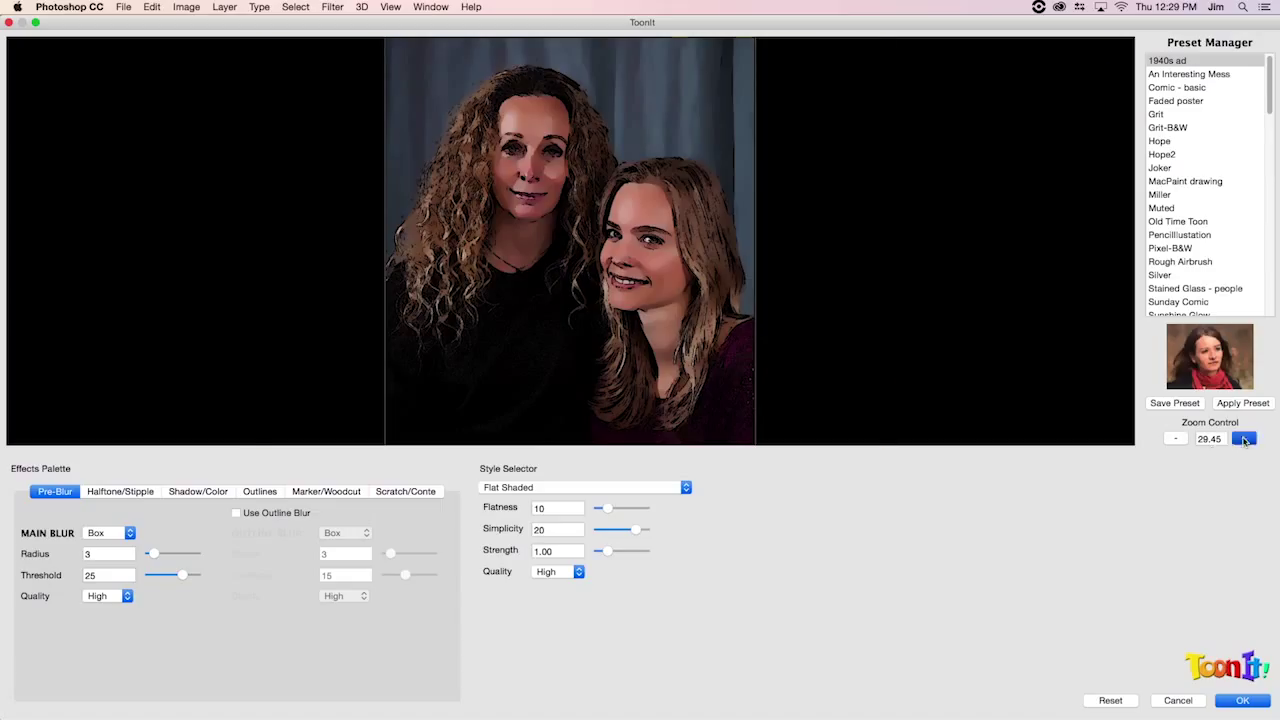
pyautogui.click(1245, 439)
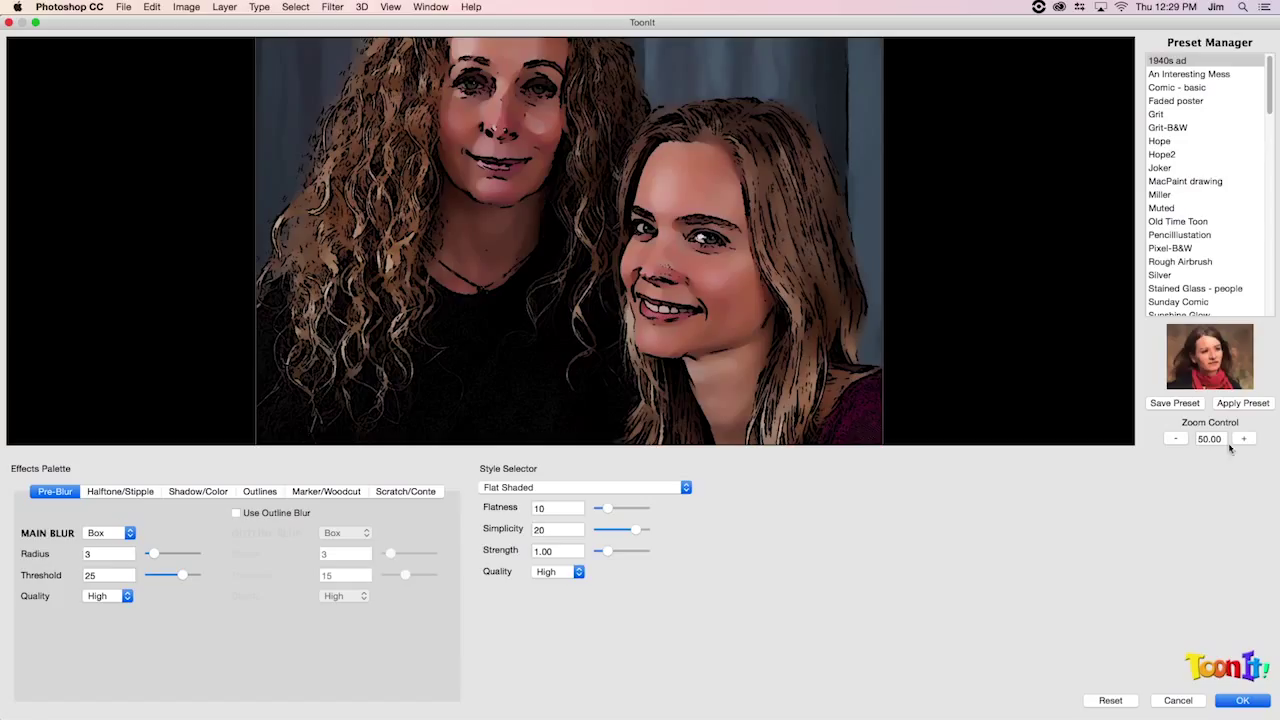
pyautogui.click(1244, 439)
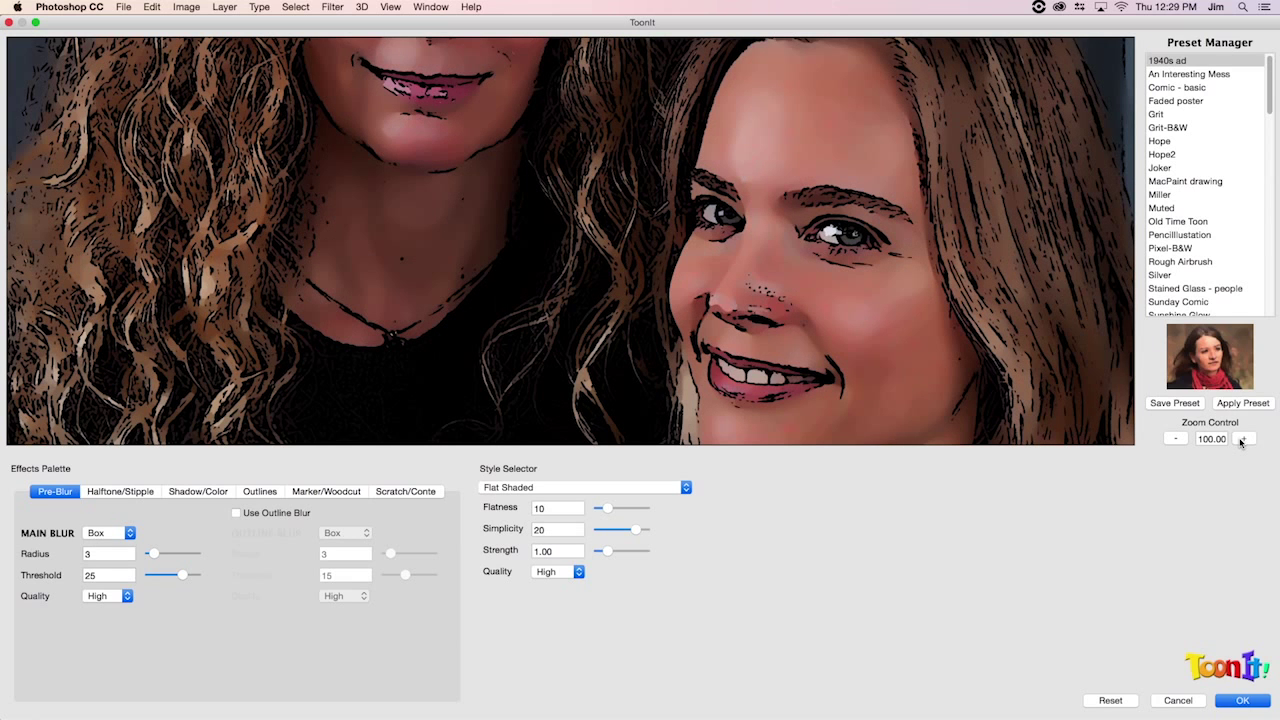
pyautogui.moveTo(940, 279)
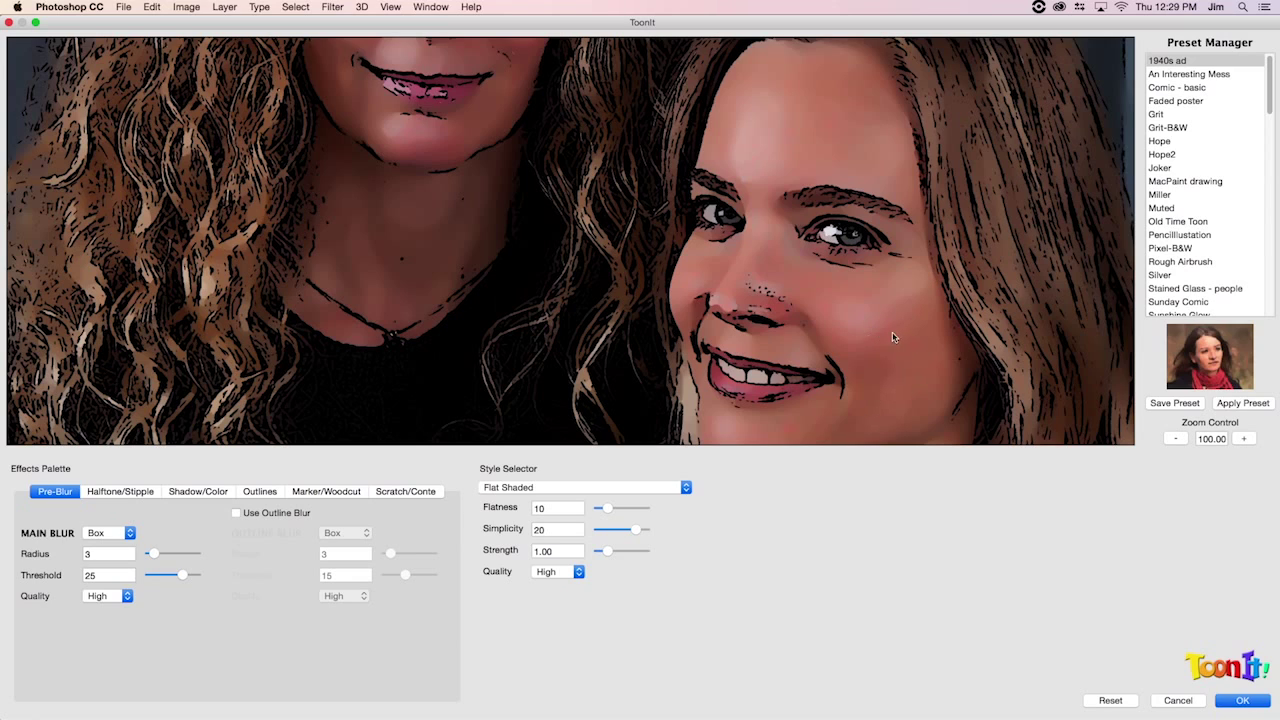
pyautogui.moveTo(1009, 167)
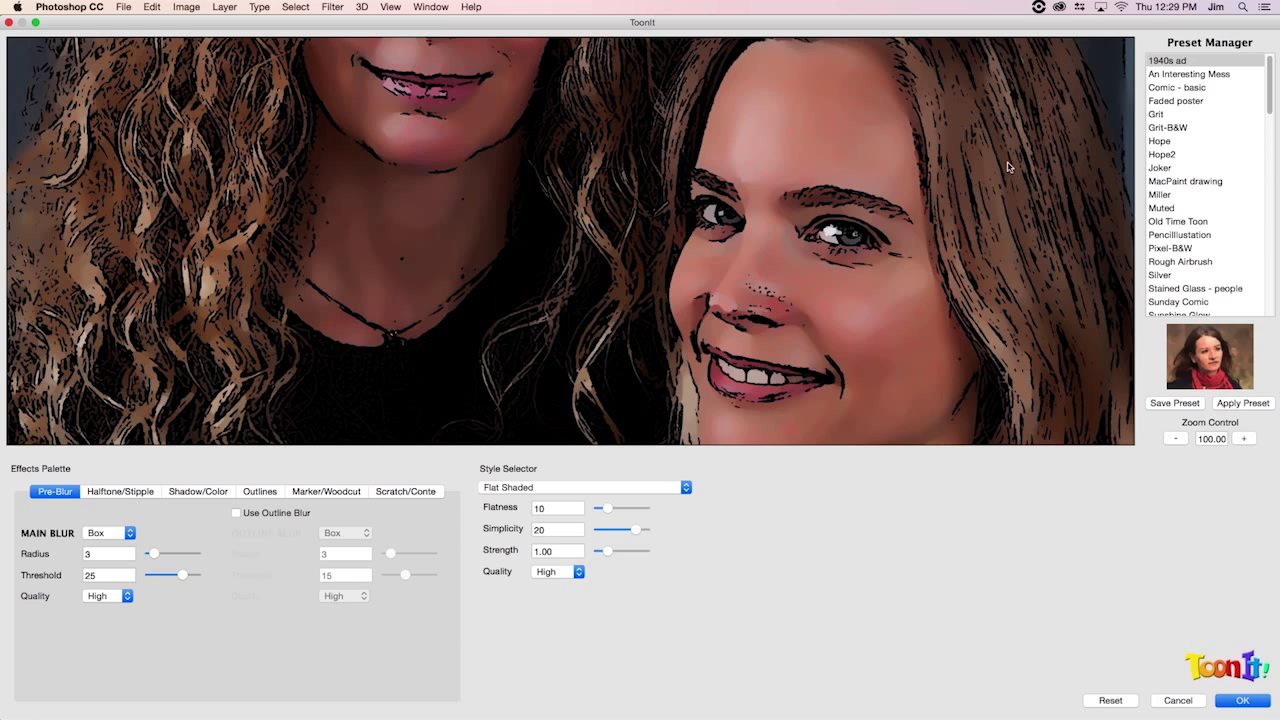
pyautogui.moveTo(915, 191)
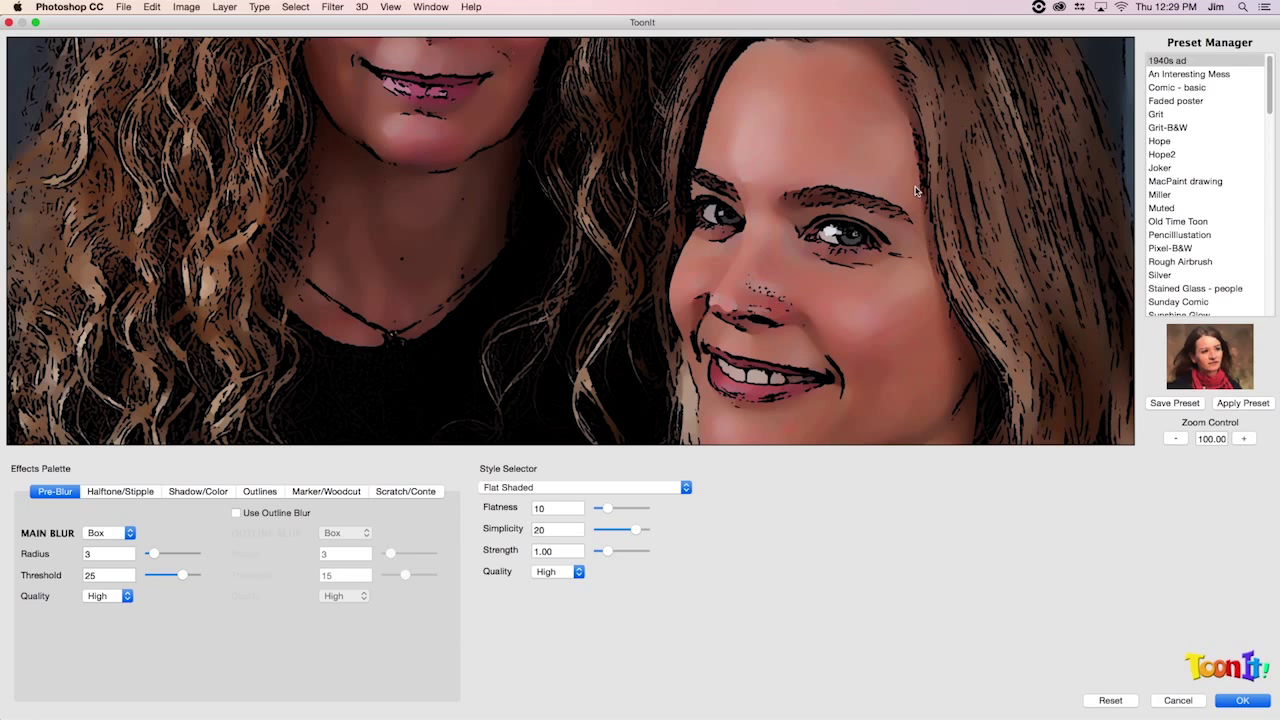
pyautogui.moveTo(831, 133)
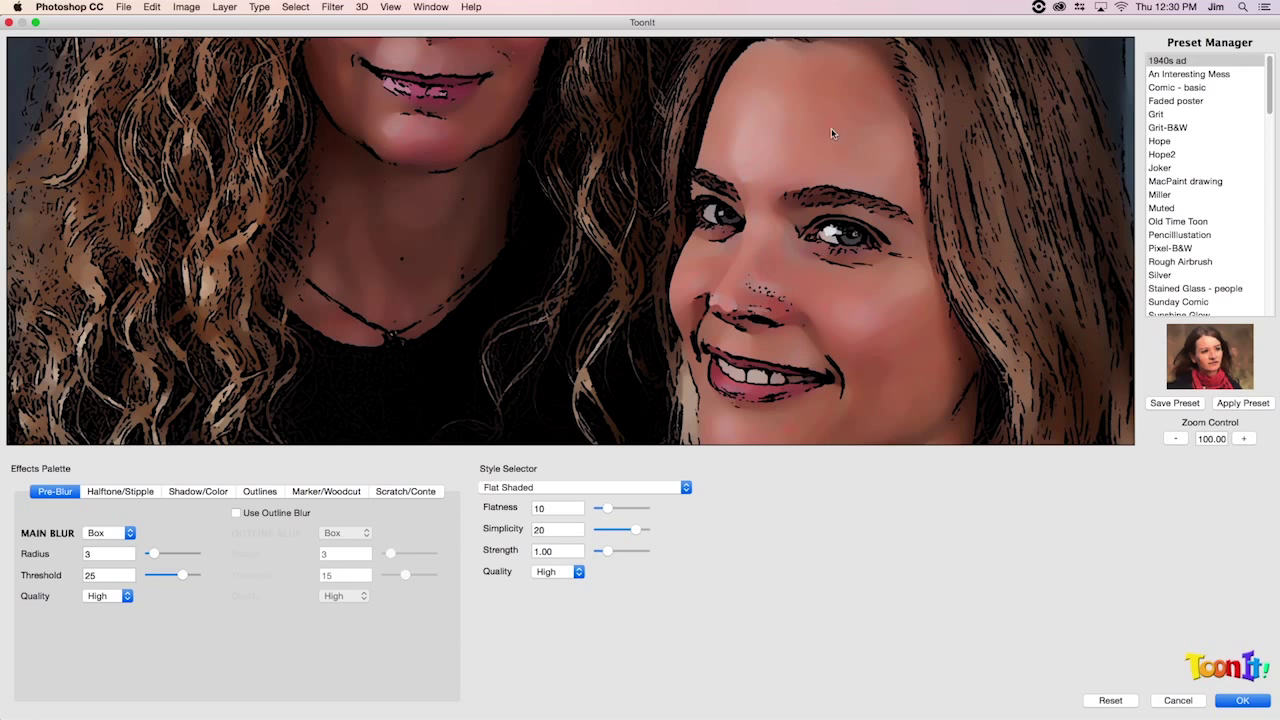
pyautogui.moveTo(819, 428)
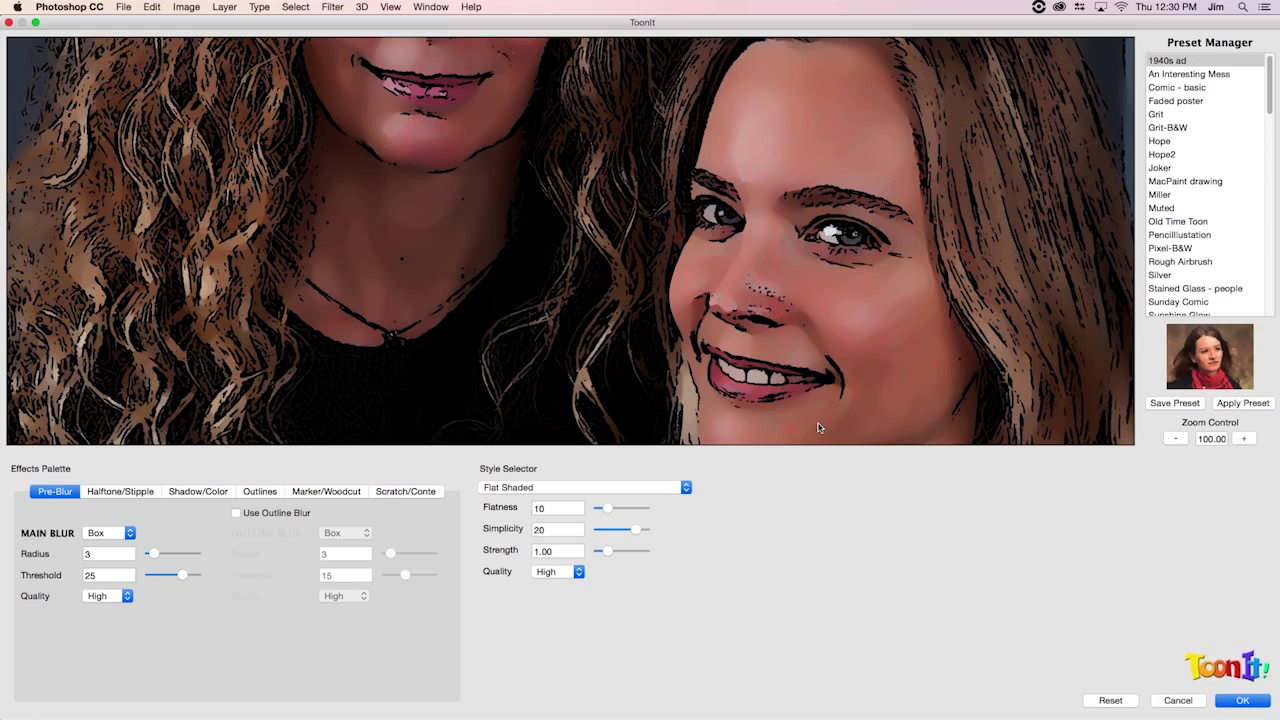
pyautogui.moveTo(888, 340)
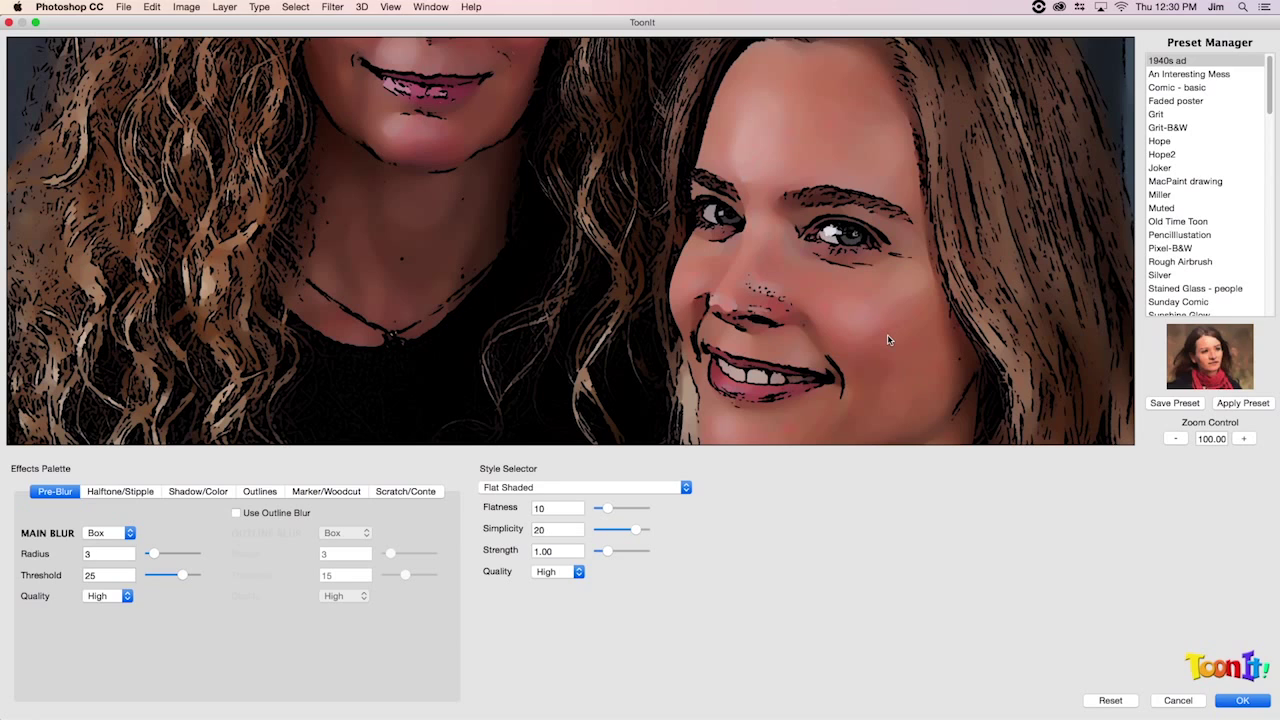
pyautogui.moveTo(1263, 43)
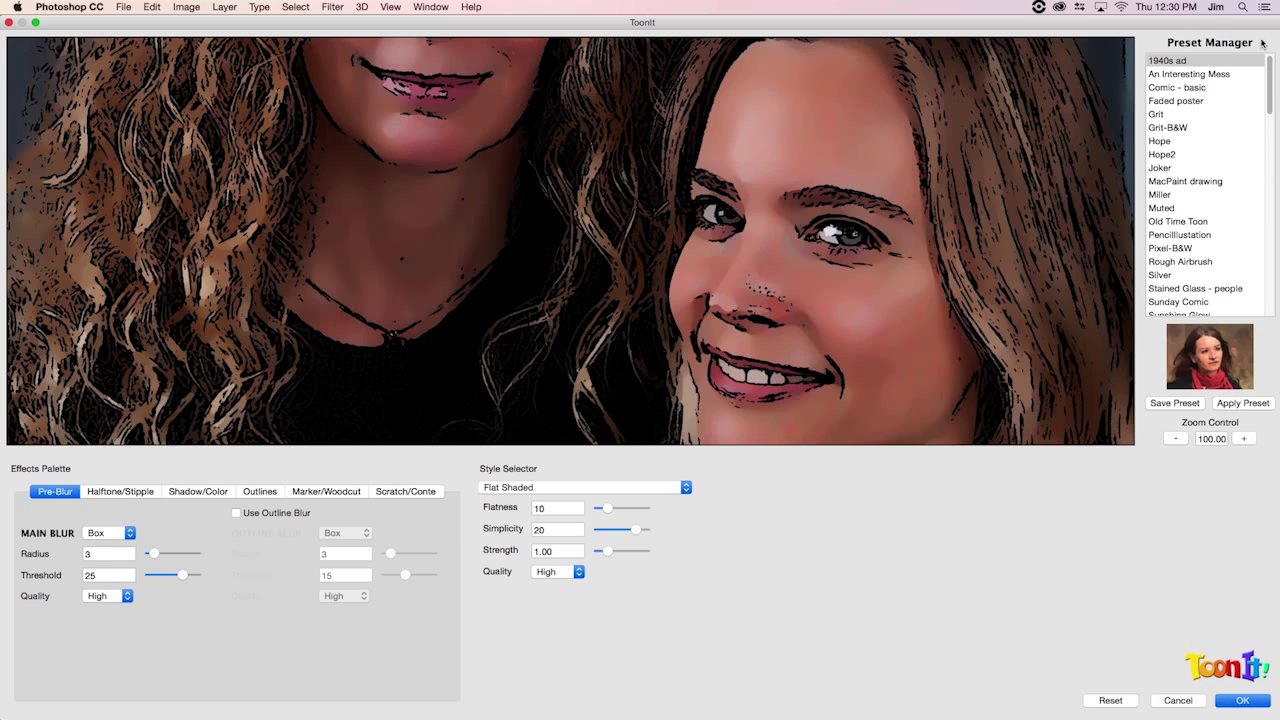
pyautogui.moveTo(1197, 67)
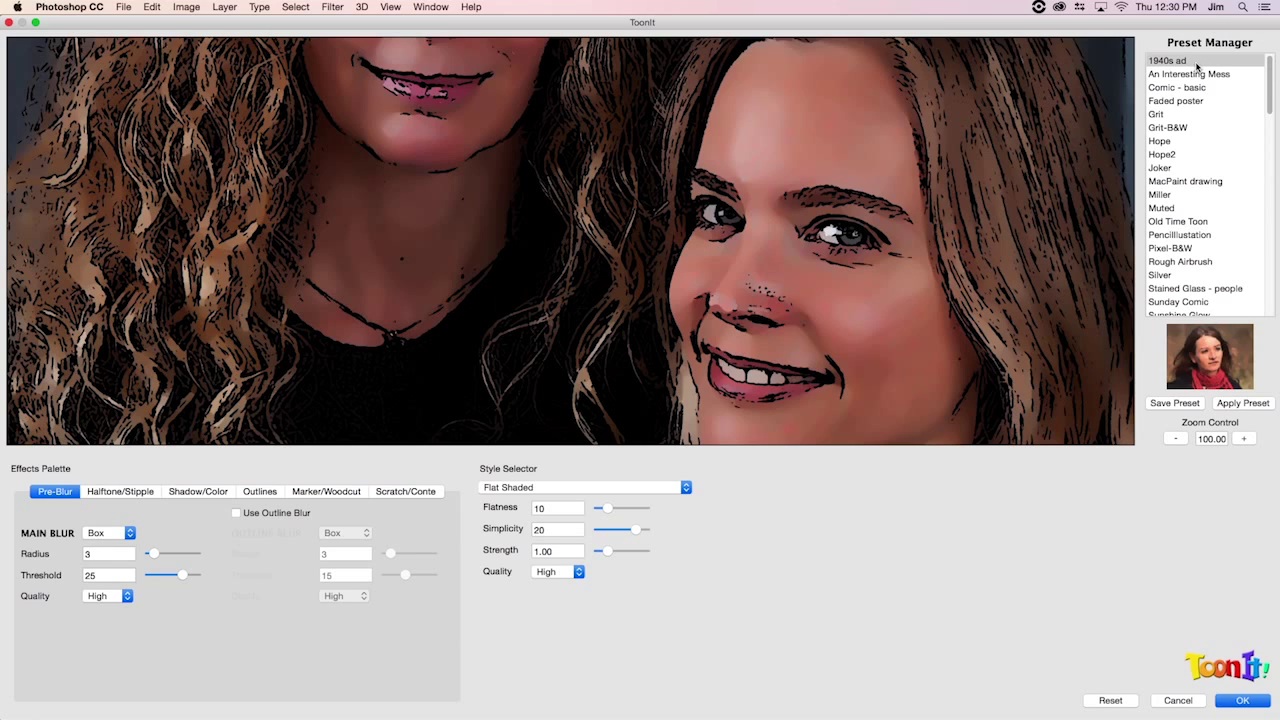
pyautogui.moveTo(643, 497)
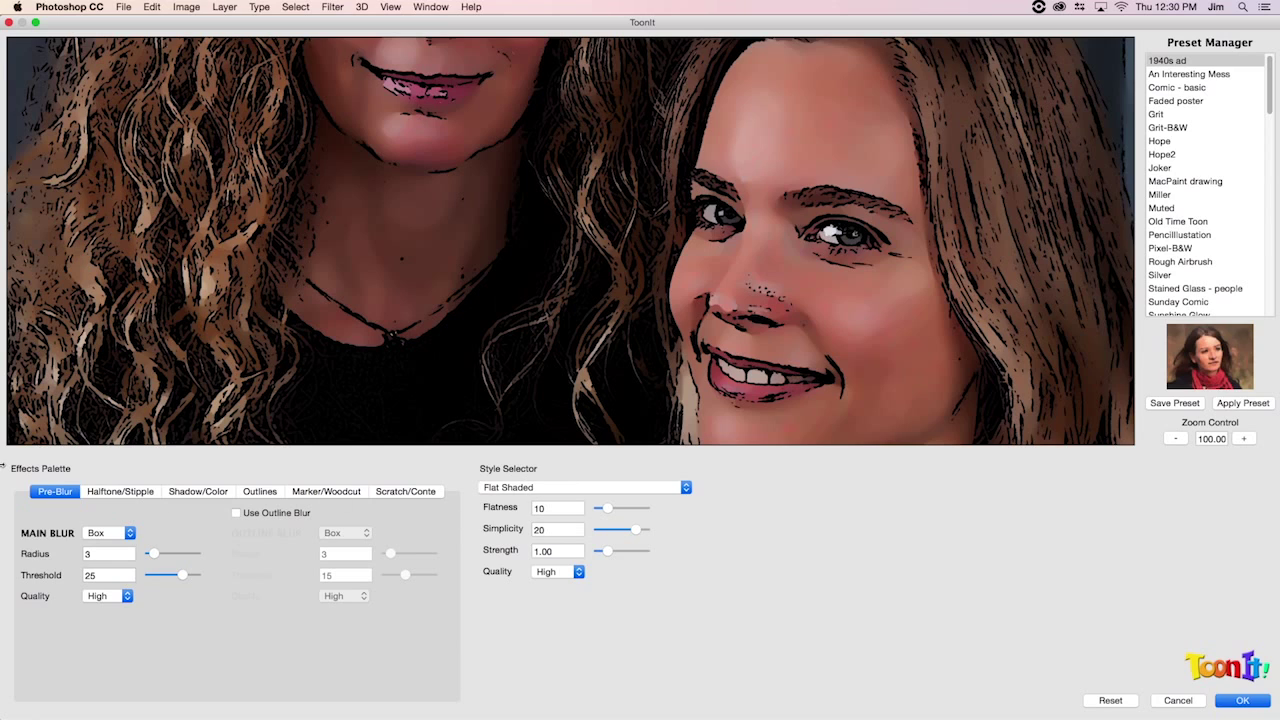
pyautogui.moveTo(1040, 405)
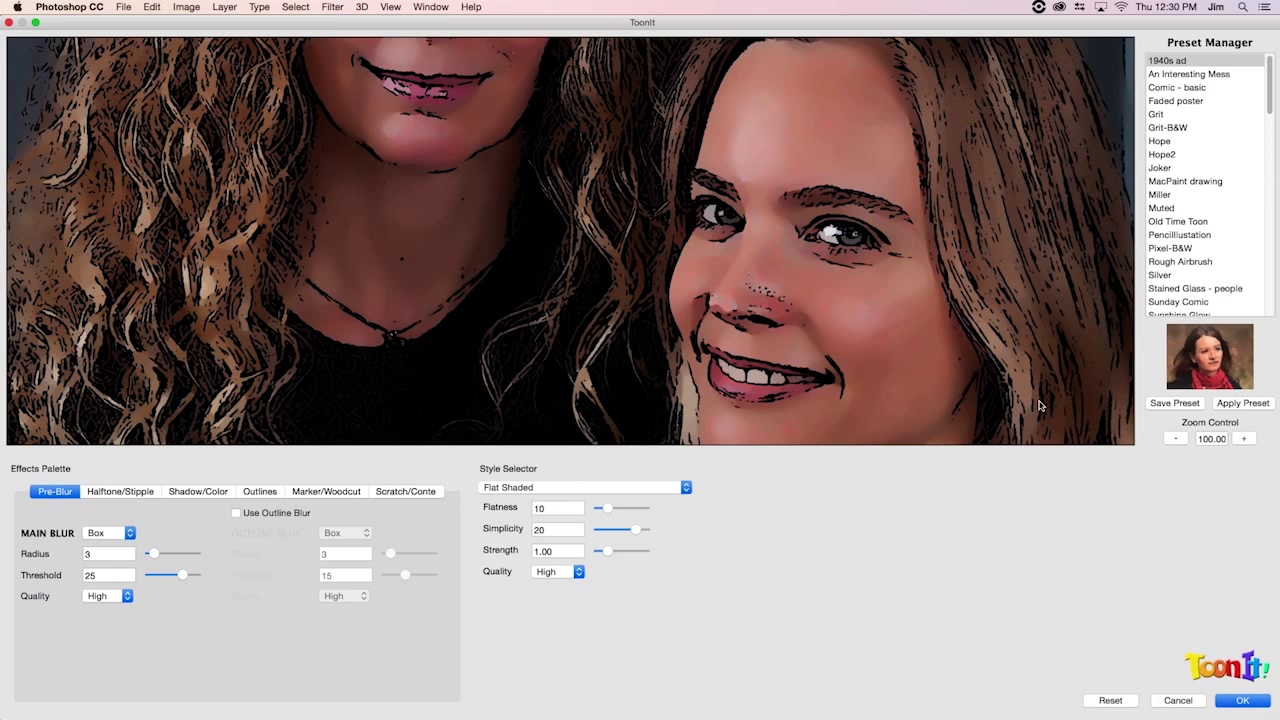
pyautogui.moveTo(1160, 62)
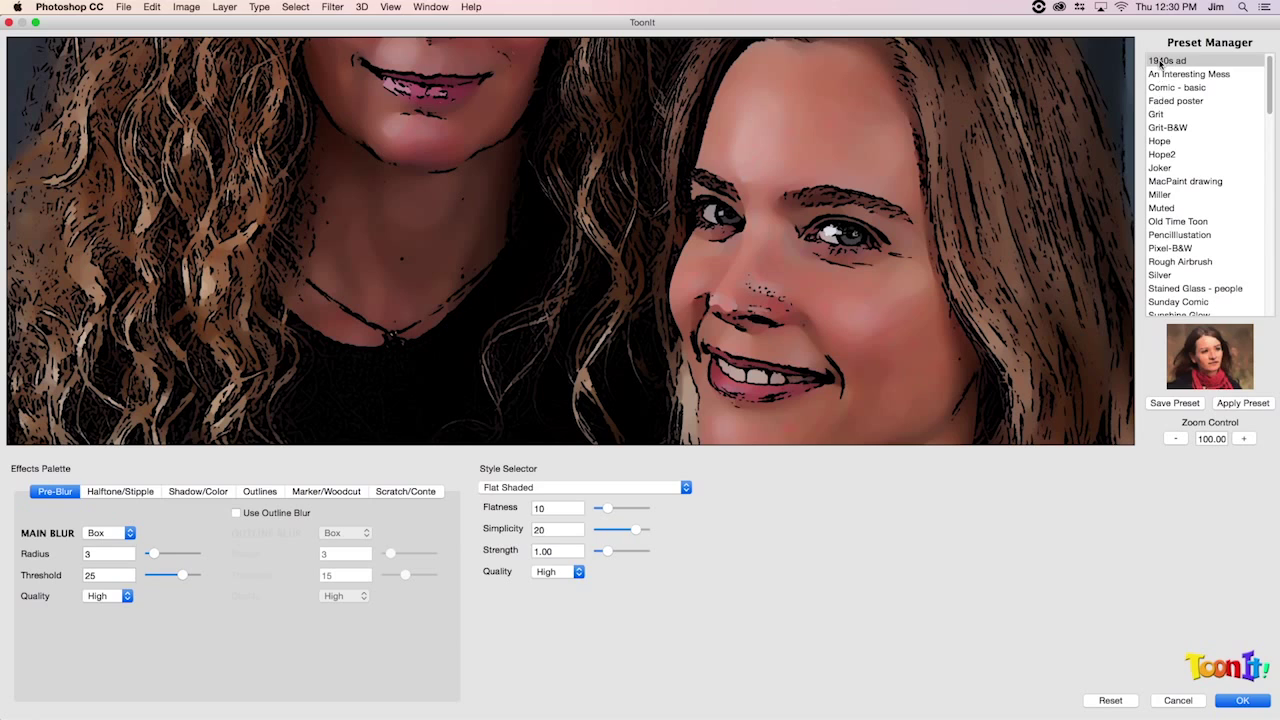
# Step: Preview the 1940s ad, Pixel-B&W, Silver, WrinkleInTime and WaterColor-Sponge presets on the portrait
pyautogui.click(1167, 60)
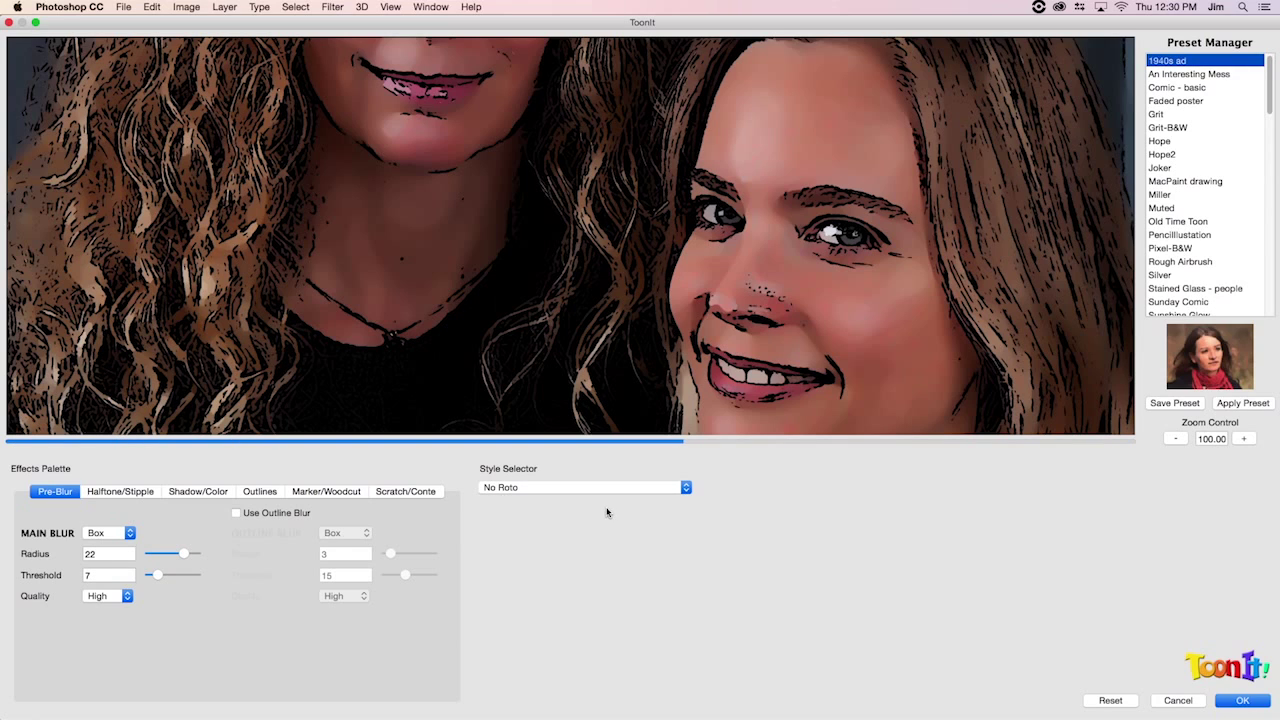
pyautogui.moveTo(565, 496)
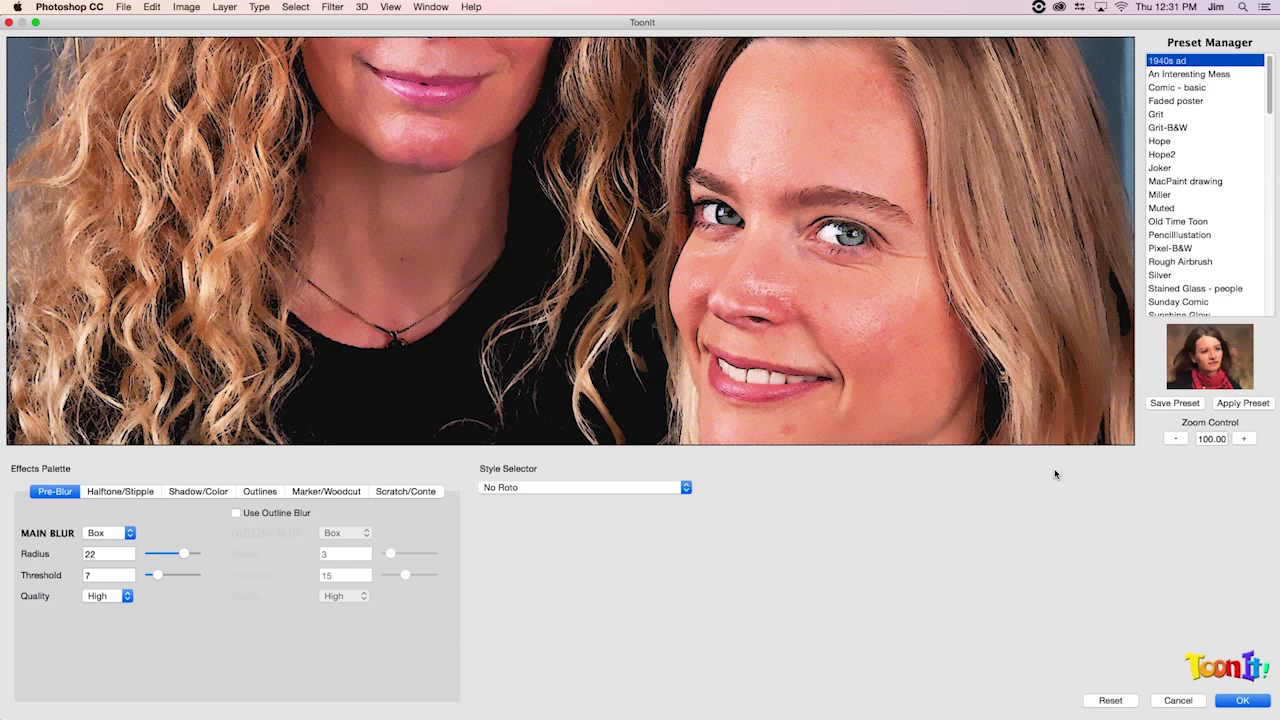
pyautogui.click(1170, 247)
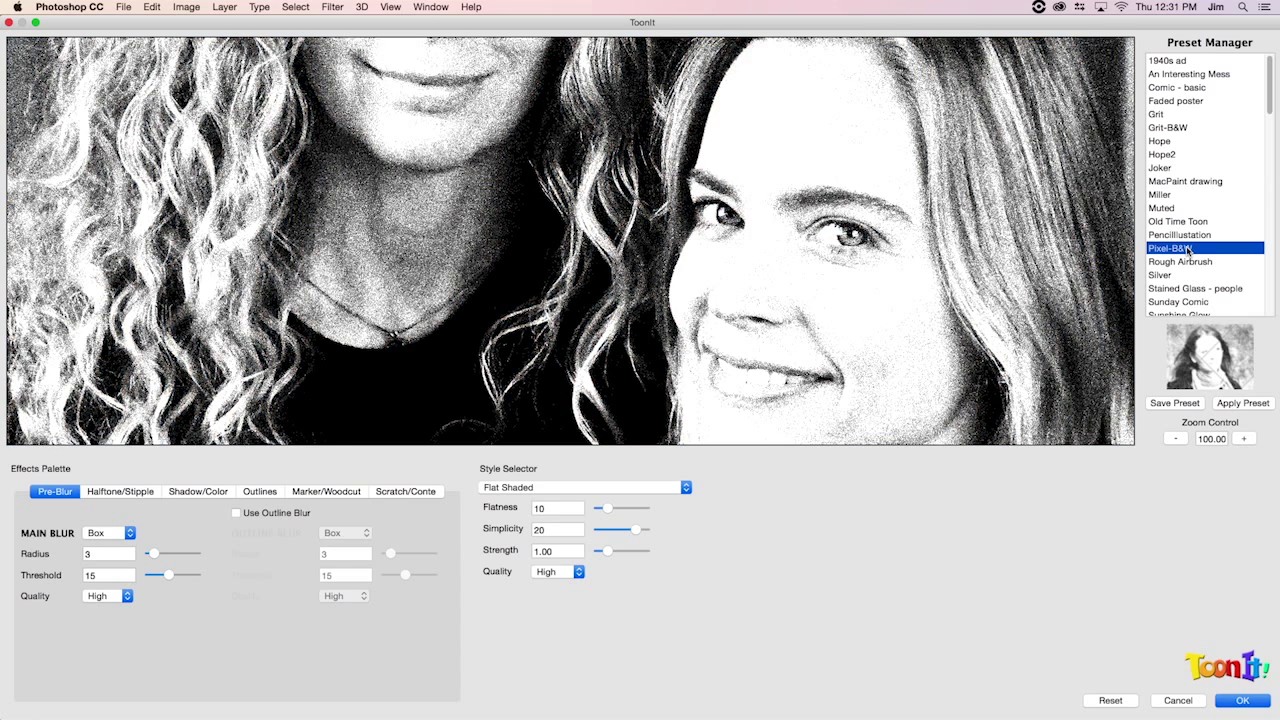
pyautogui.scroll(-3)
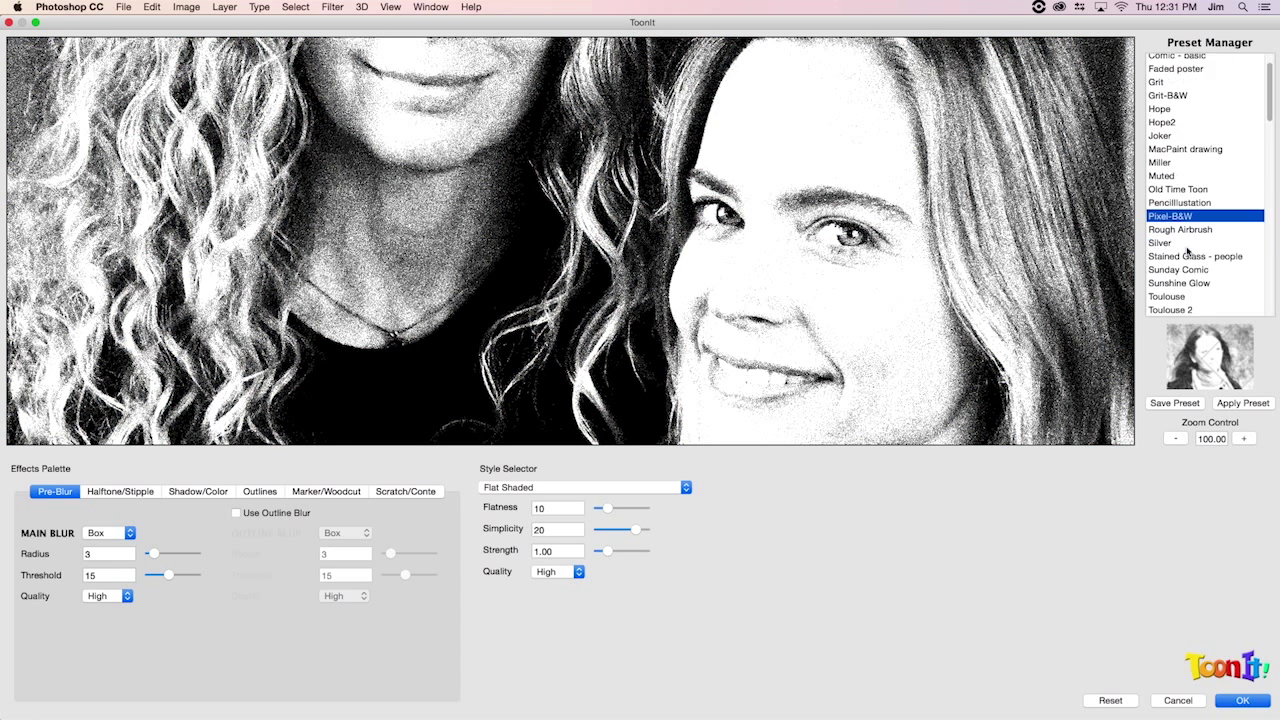
pyautogui.scroll(-3)
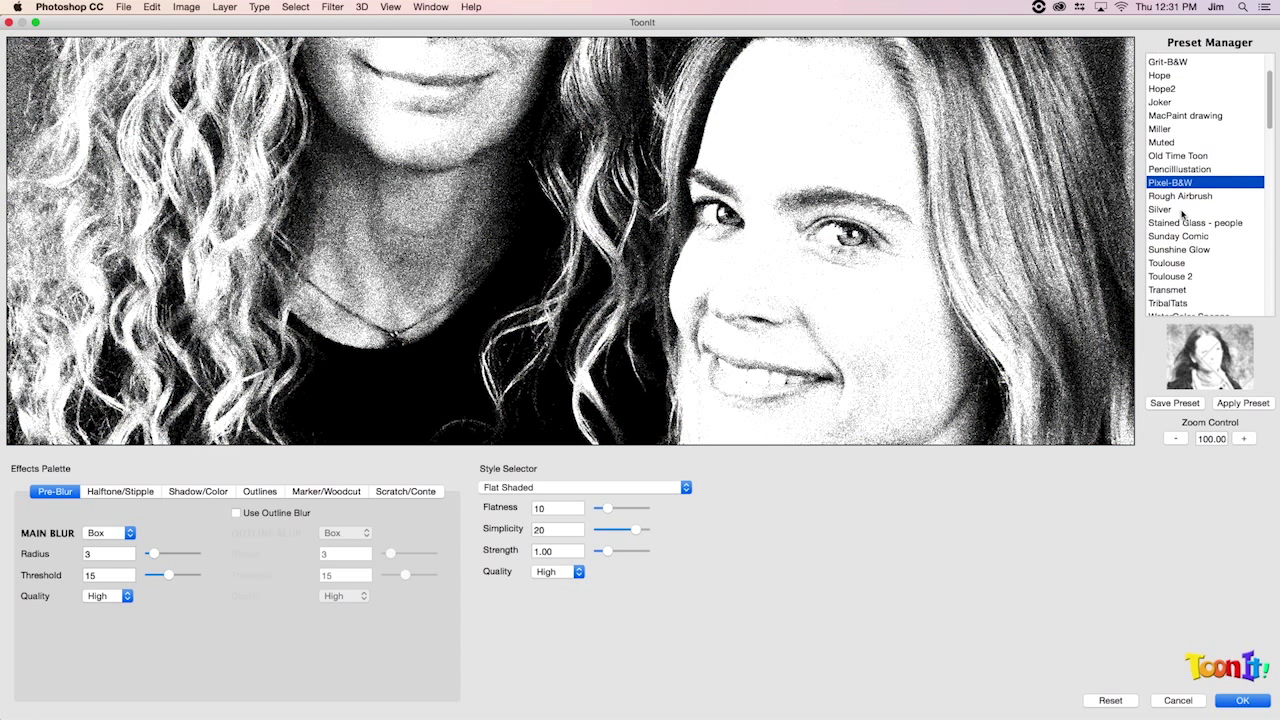
pyautogui.click(1160, 209)
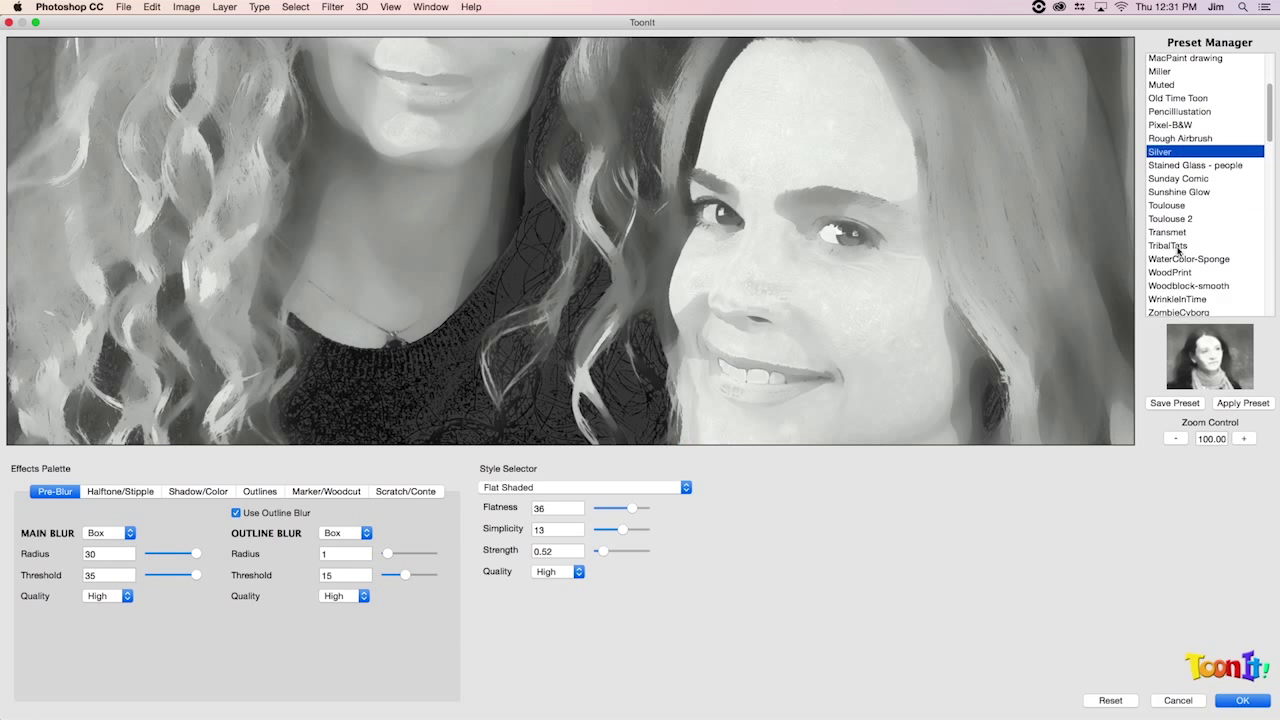
pyautogui.click(1178, 251)
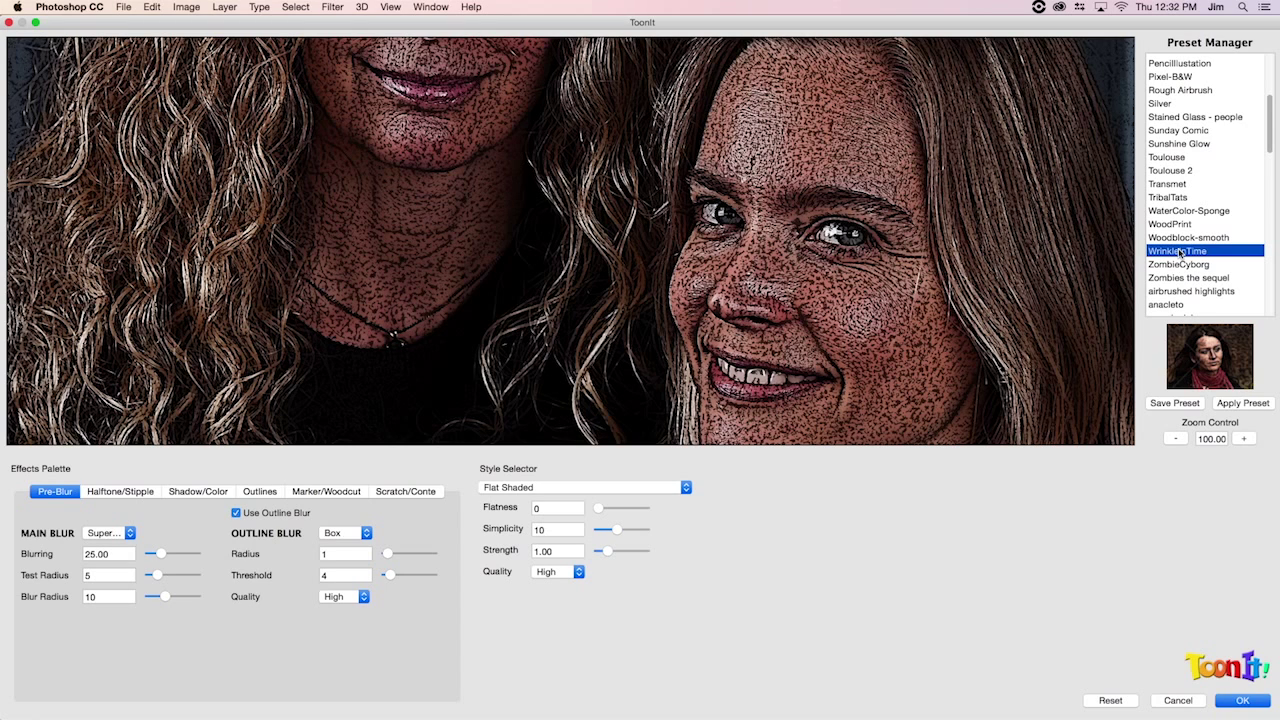
pyautogui.moveTo(1176, 210)
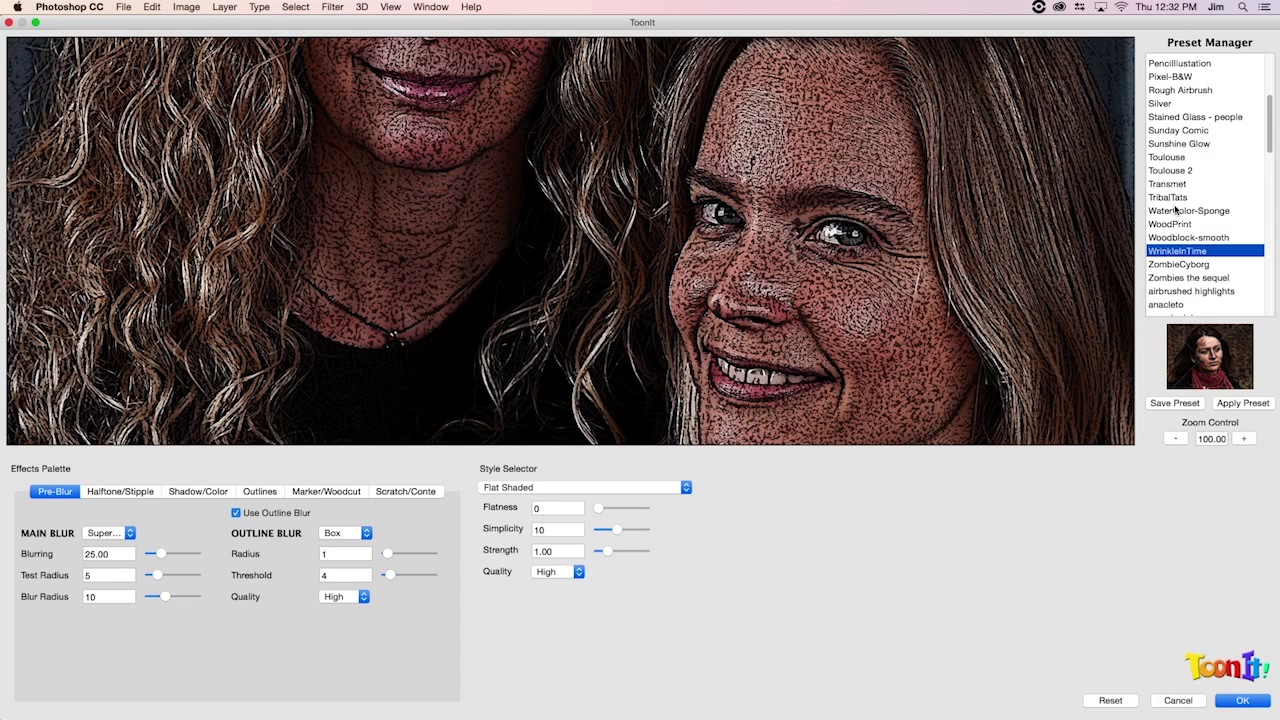
pyautogui.click(1189, 210)
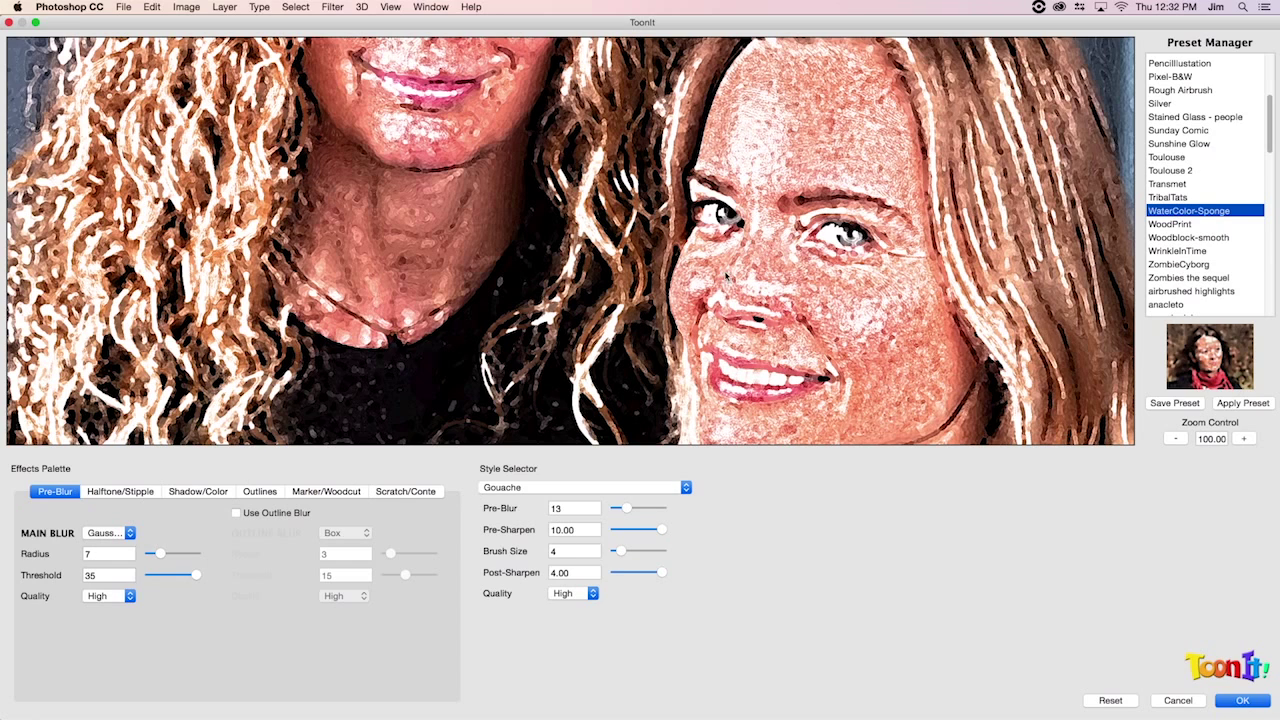
pyautogui.moveTo(935, 313)
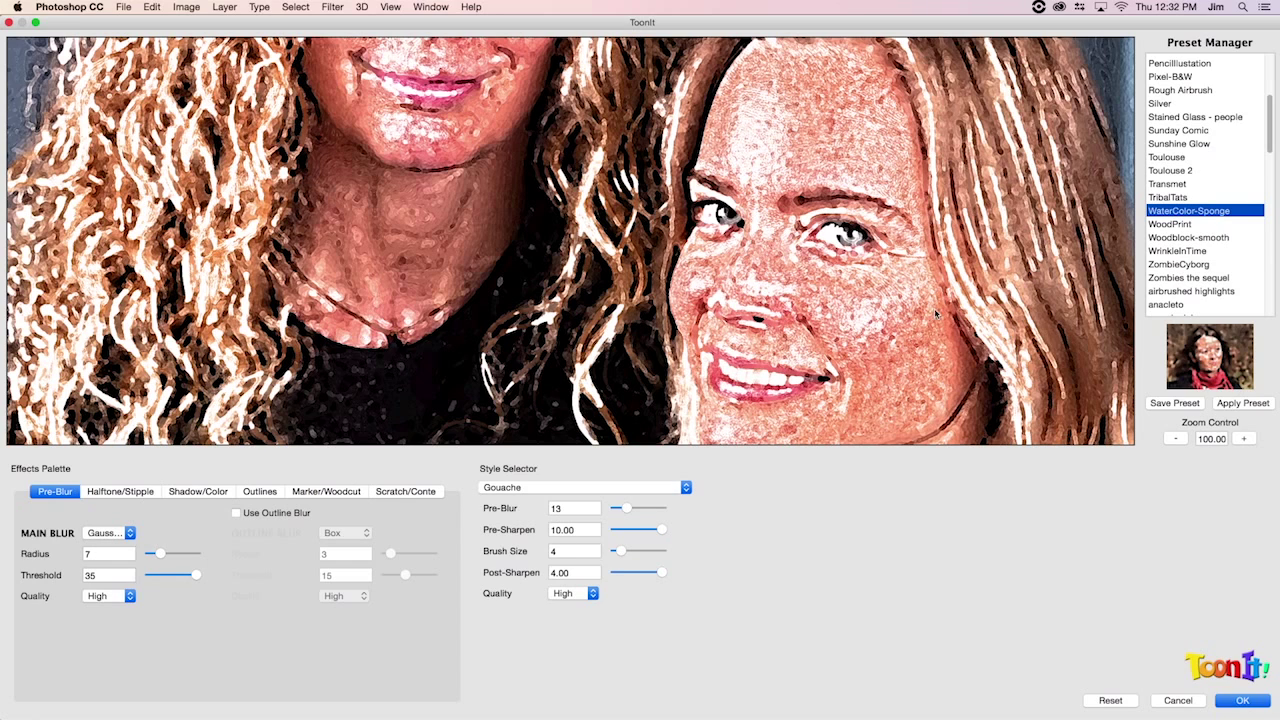
pyautogui.moveTo(690, 345)
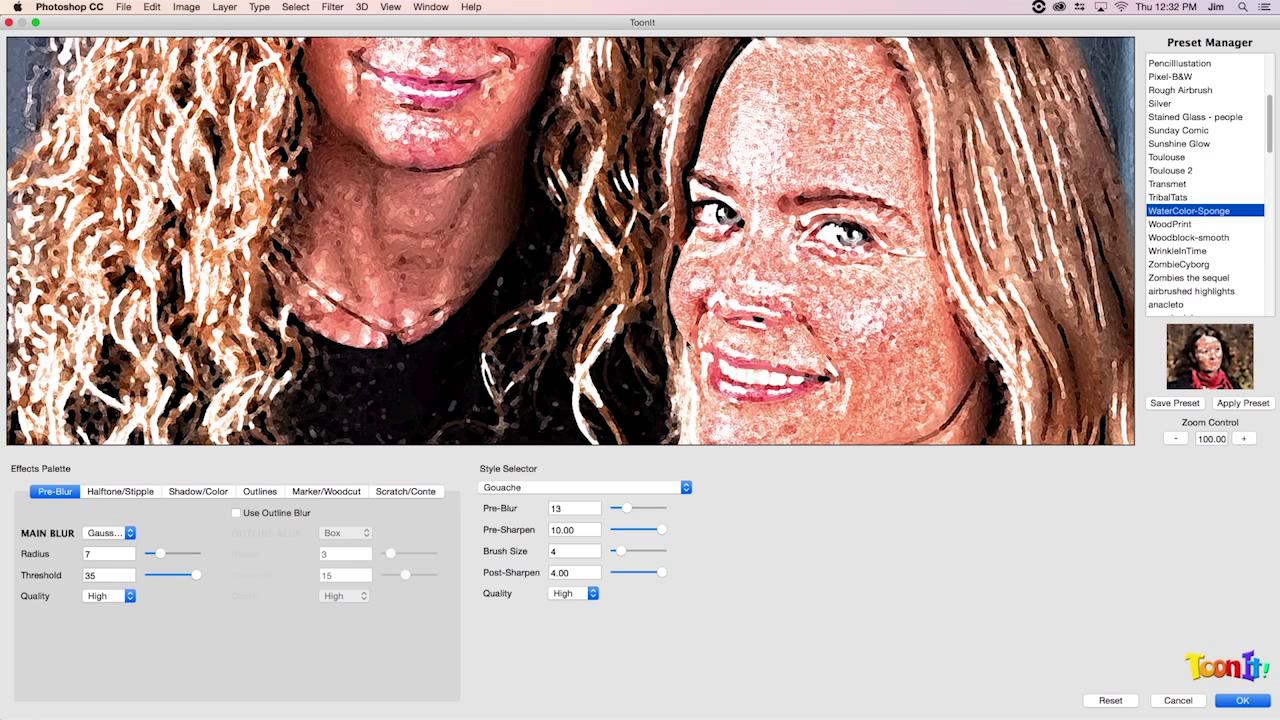
pyautogui.moveTo(842, 313)
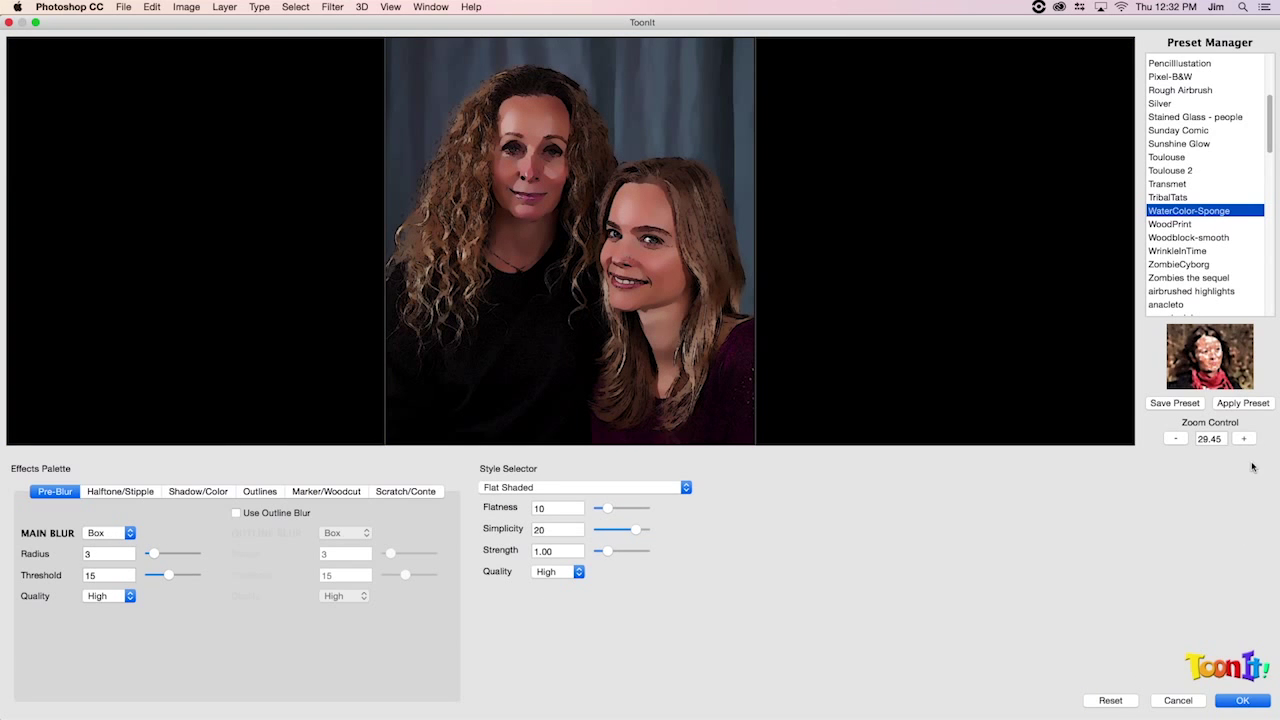
# Step: Zoom the ToonIt preview to 100% actual size
pyautogui.click(1244, 438)
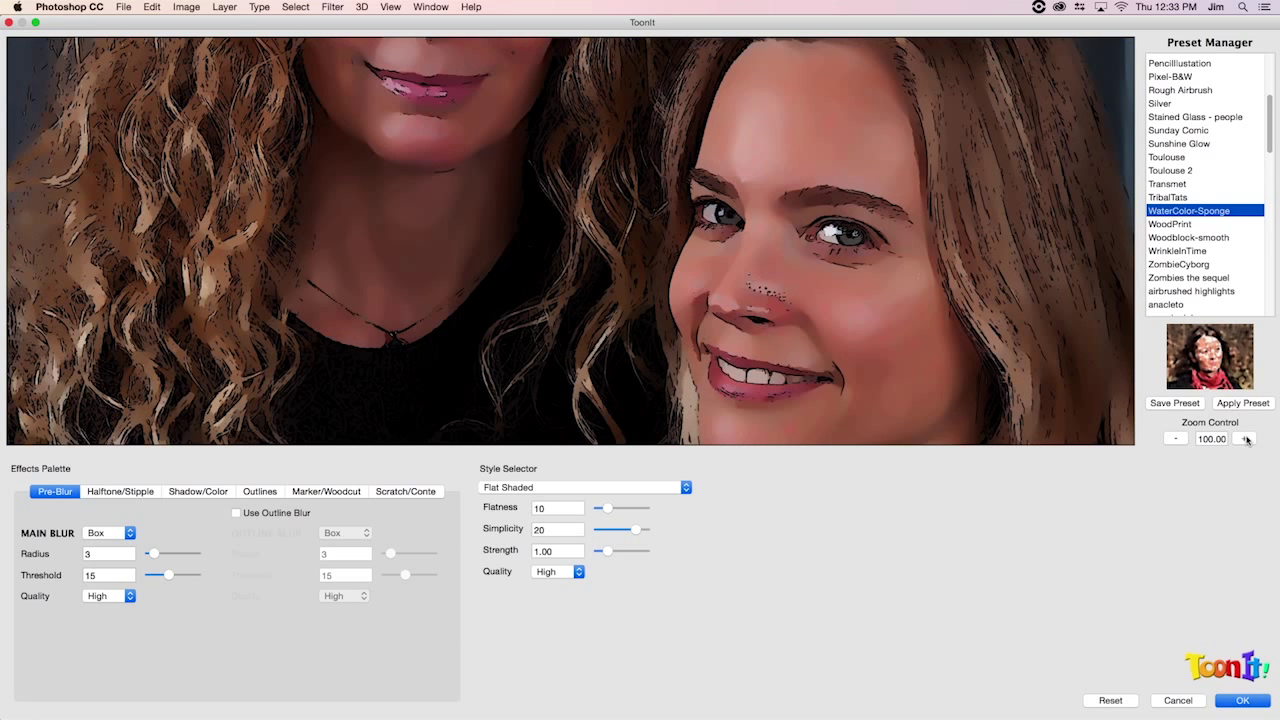
pyautogui.moveTo(472, 247)
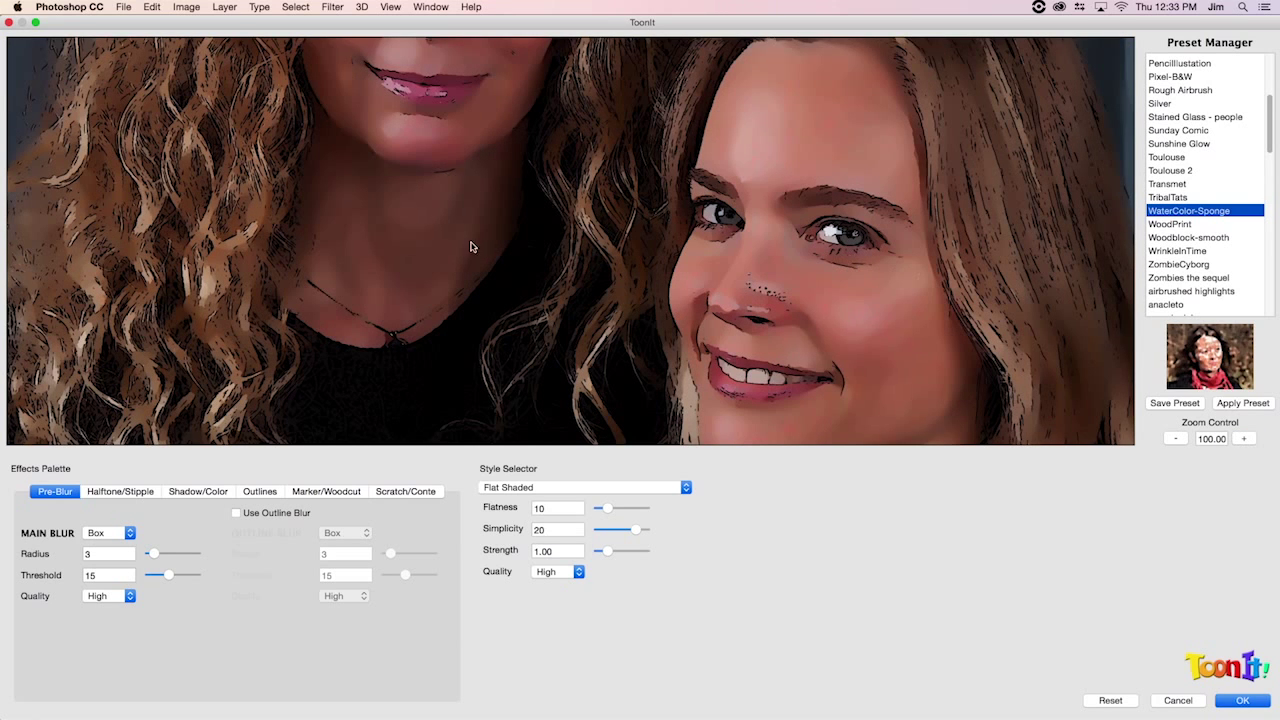
pyautogui.moveTo(306, 502)
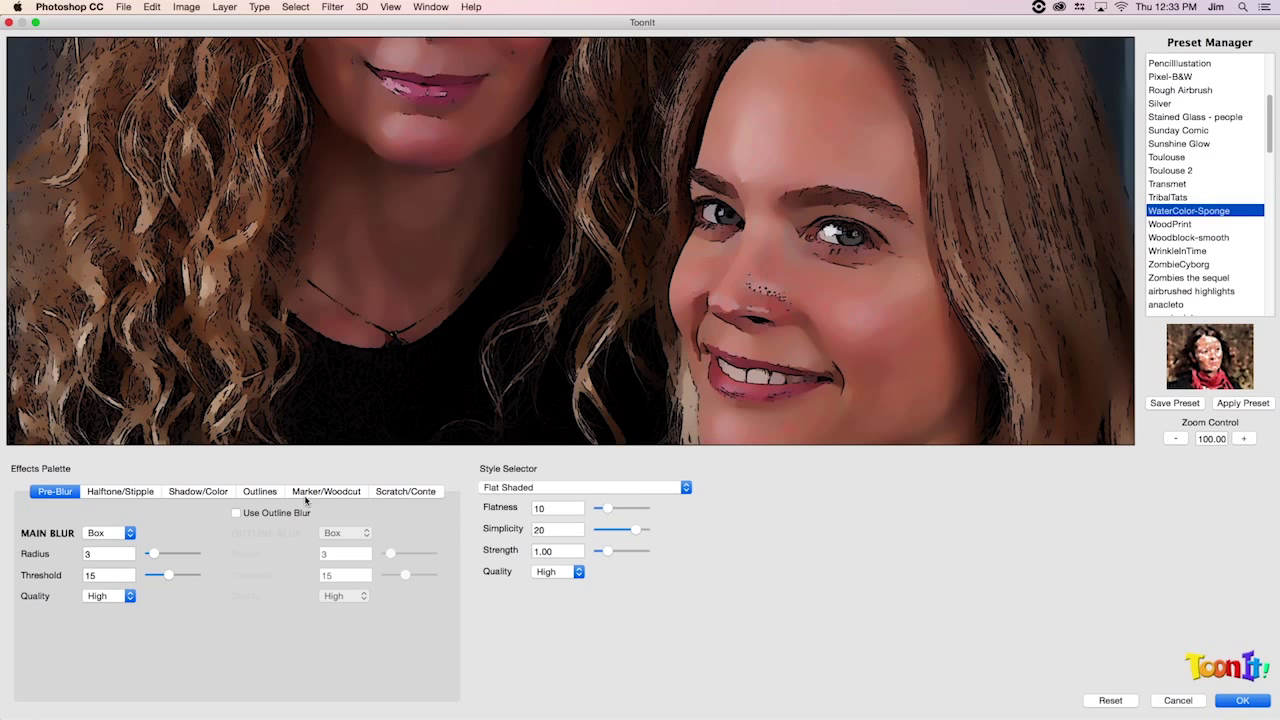
pyautogui.moveTo(530, 476)
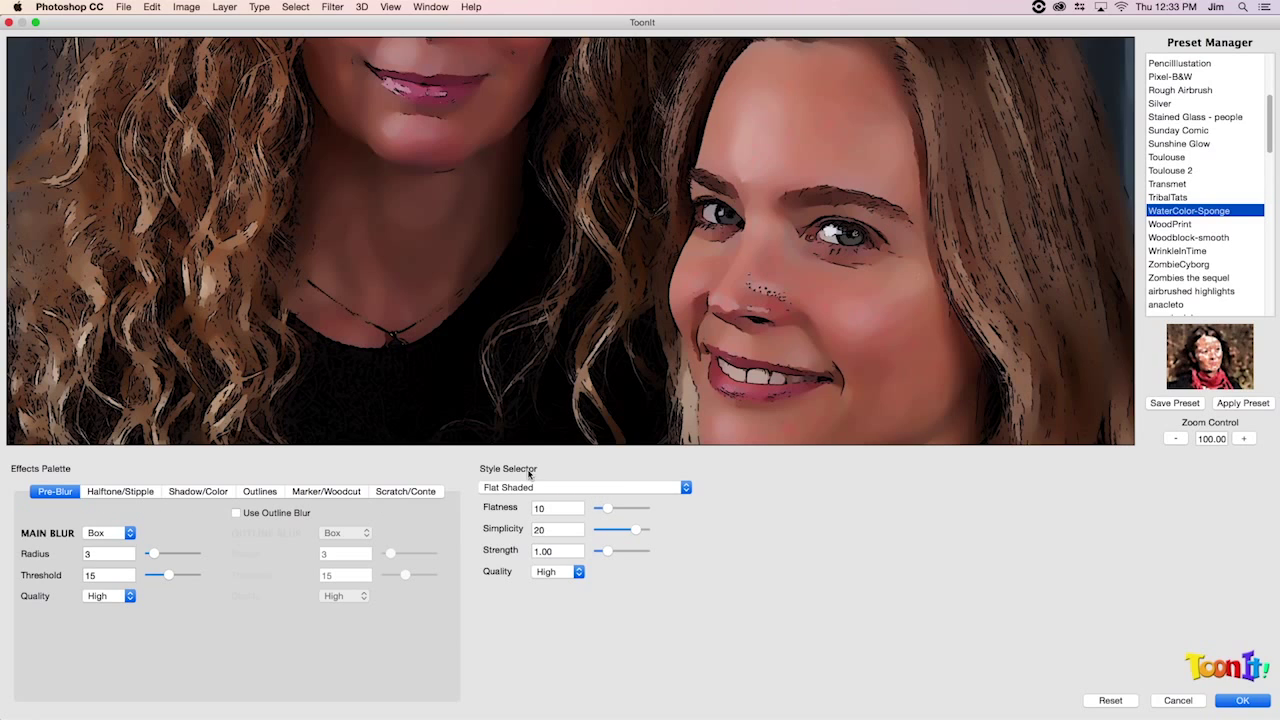
pyautogui.moveTo(679, 518)
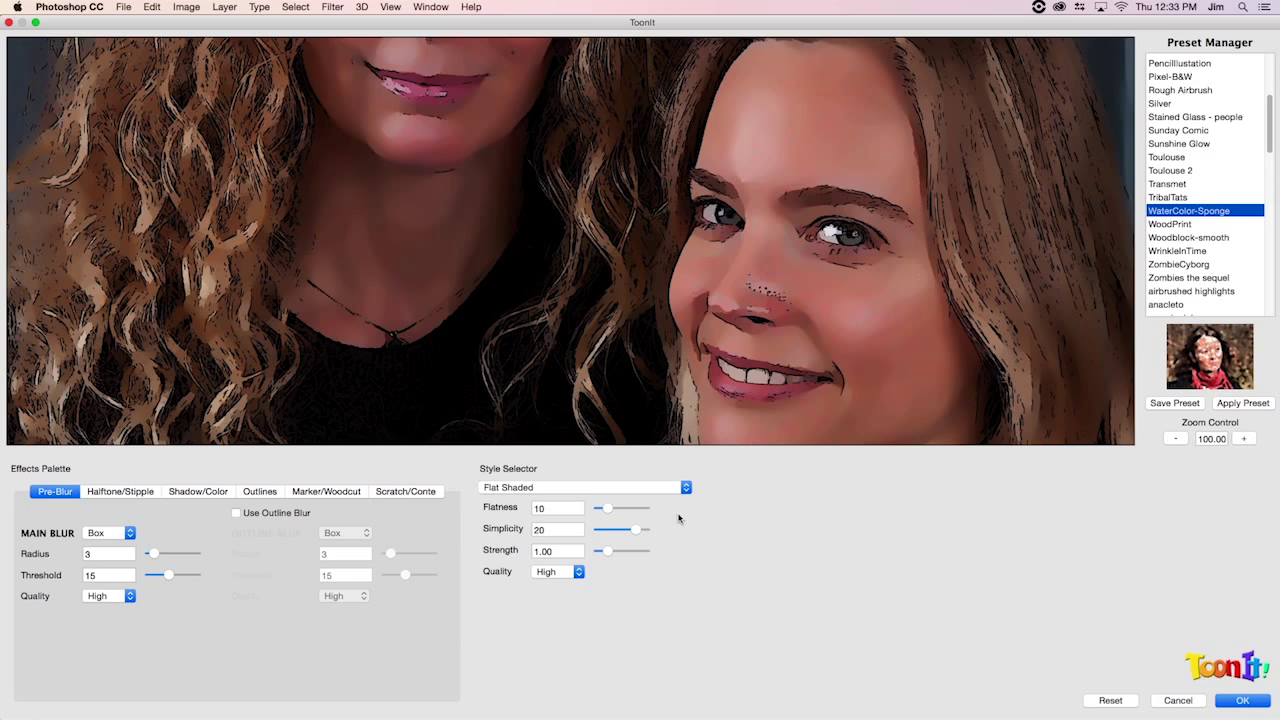
pyautogui.moveTo(431, 483)
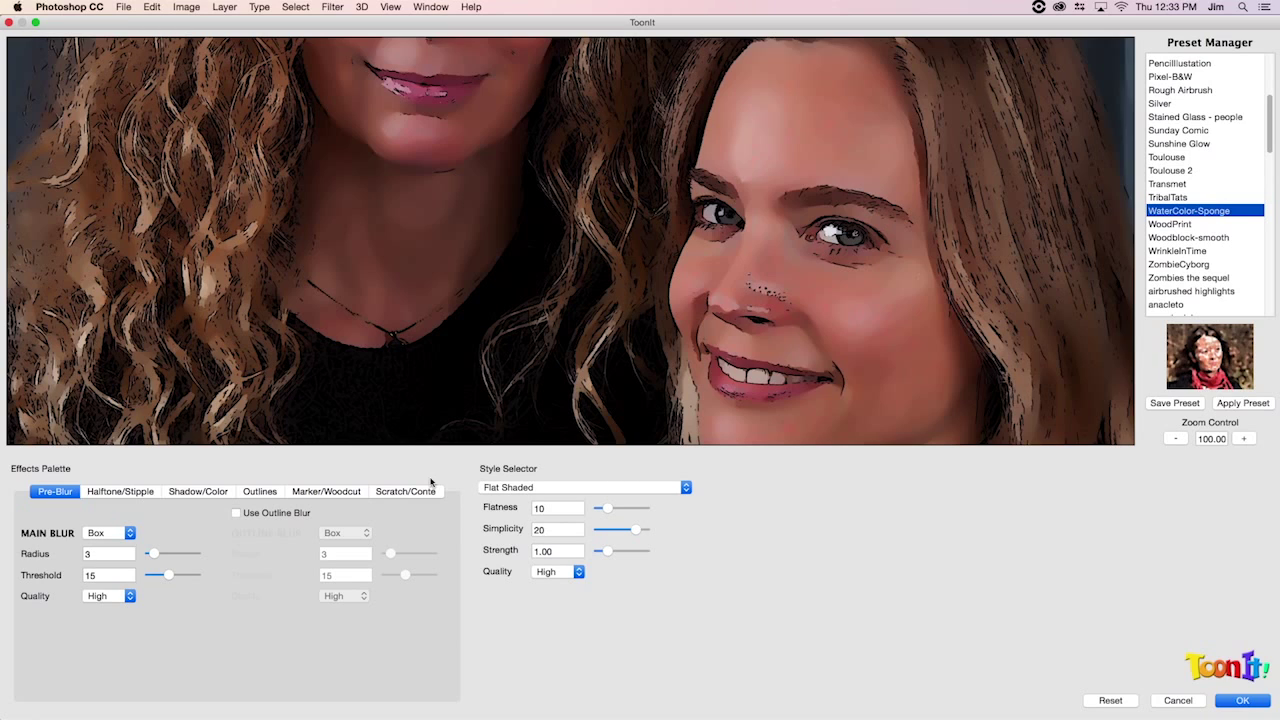
pyautogui.moveTo(565, 477)
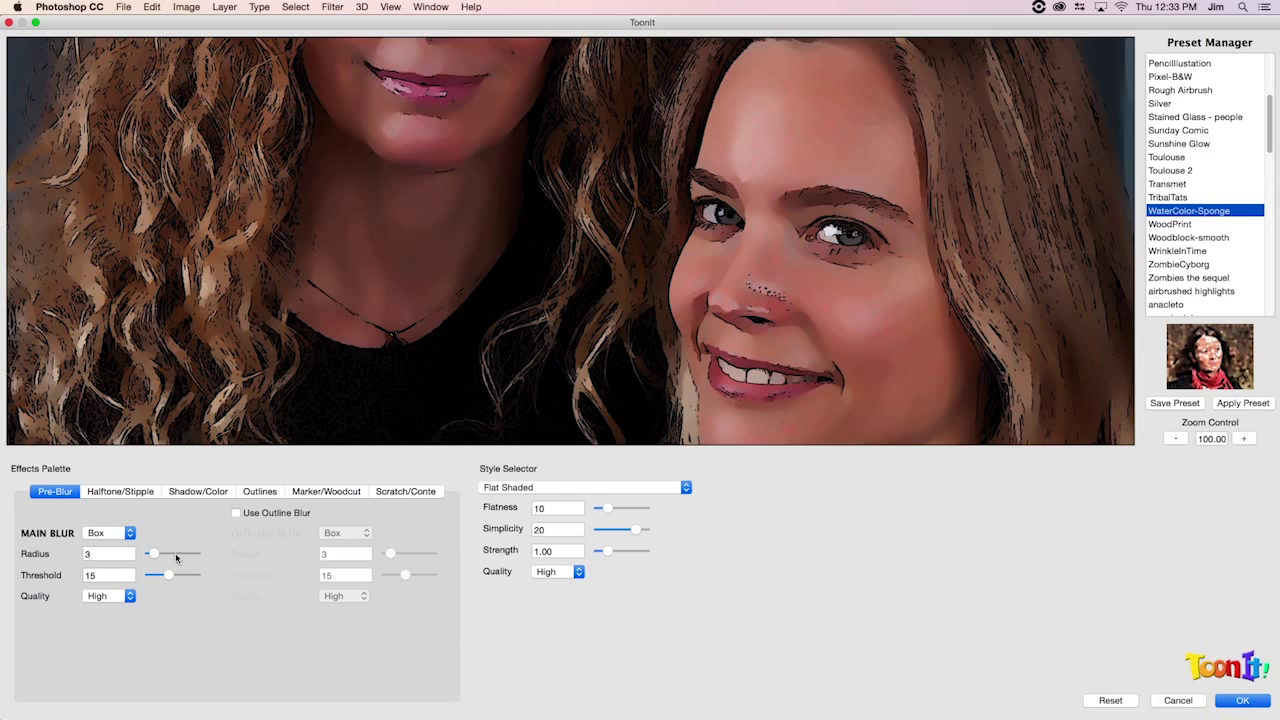
pyautogui.moveTo(174, 540)
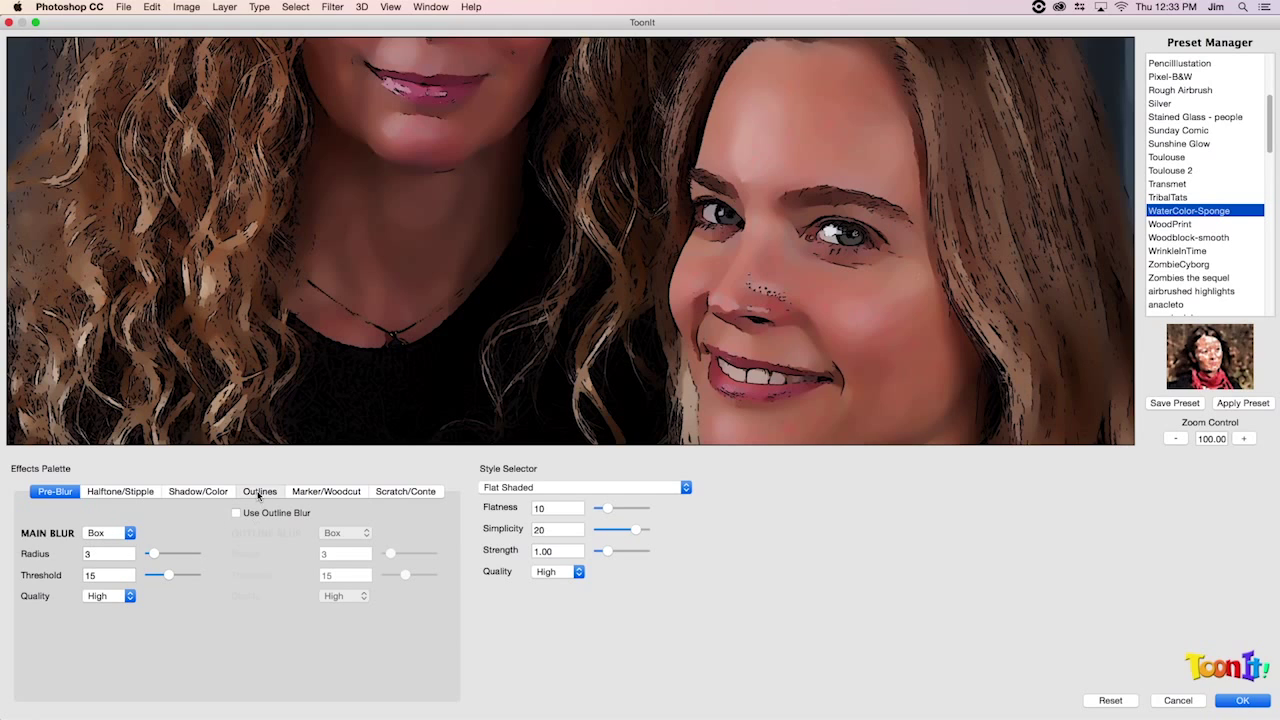
pyautogui.click(259, 491)
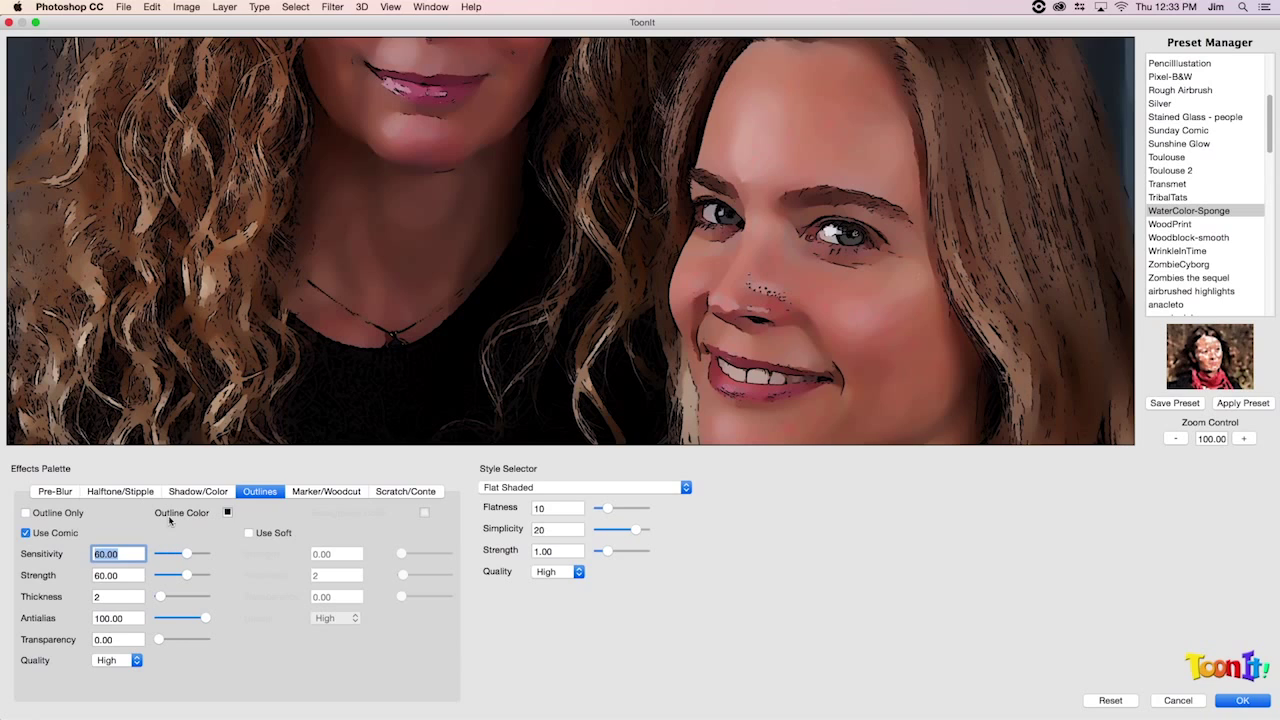
pyautogui.moveTo(160, 160)
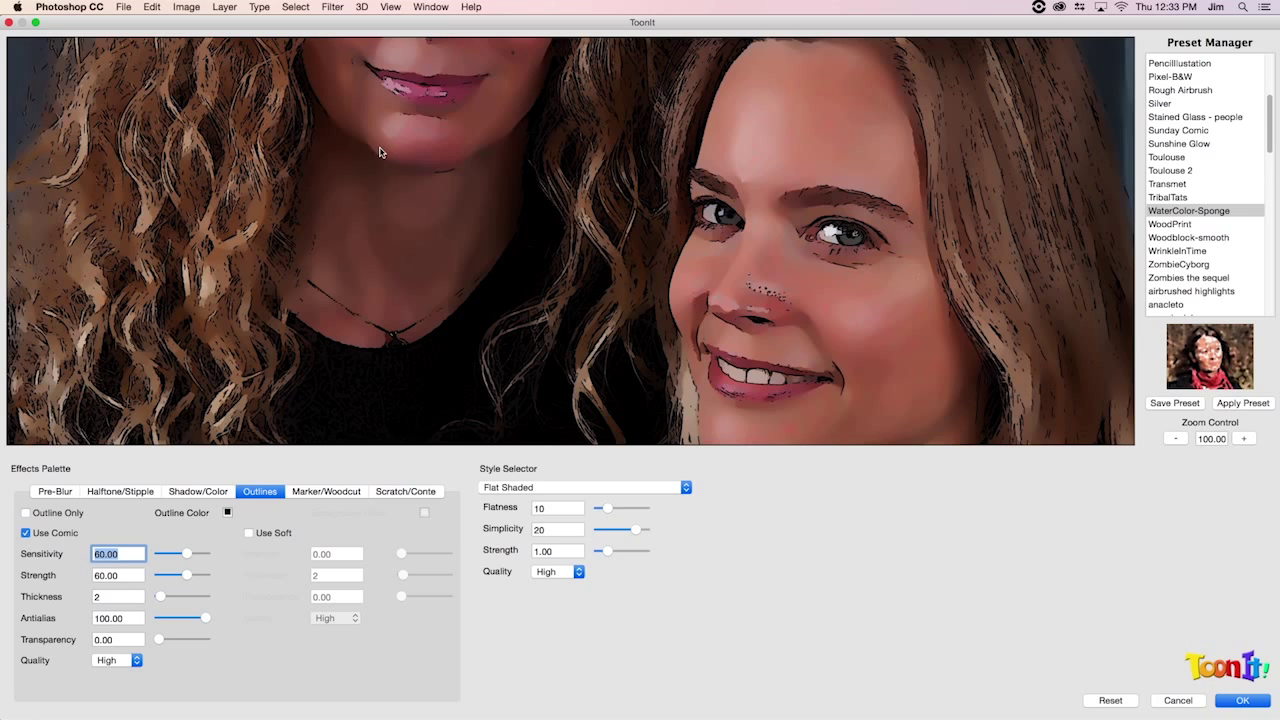
pyautogui.moveTo(458, 155)
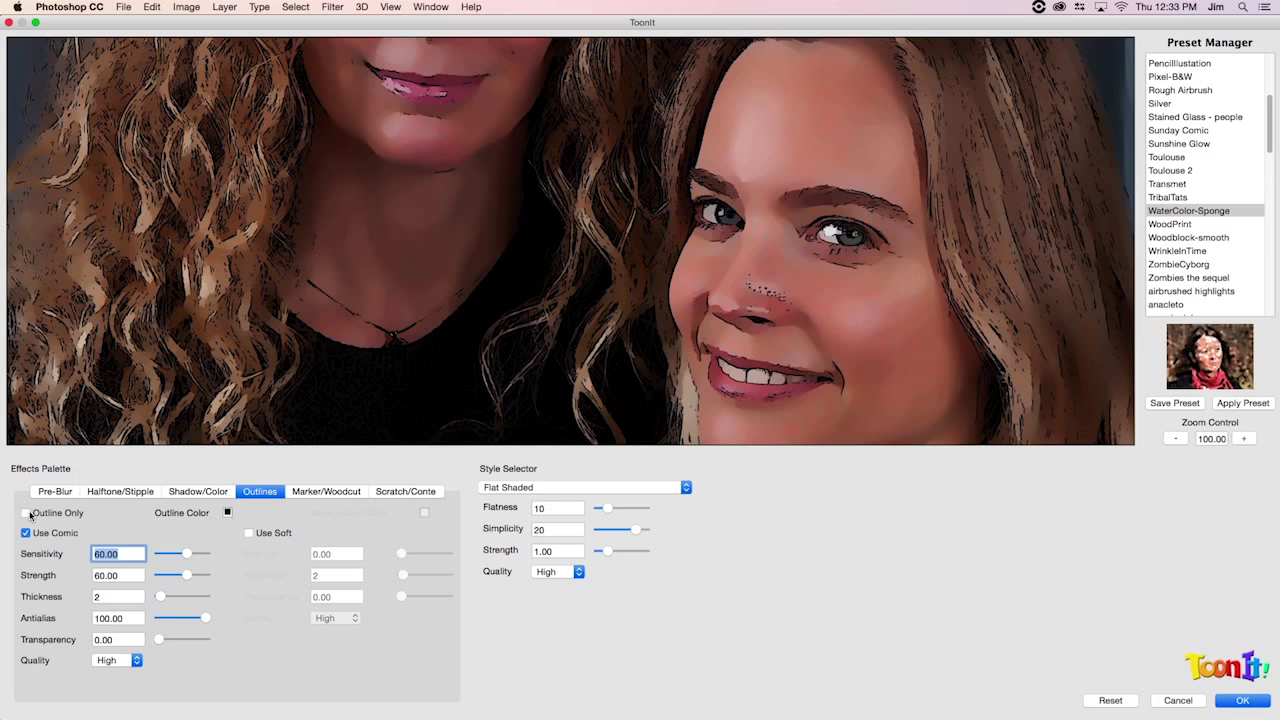
pyautogui.click(54, 491)
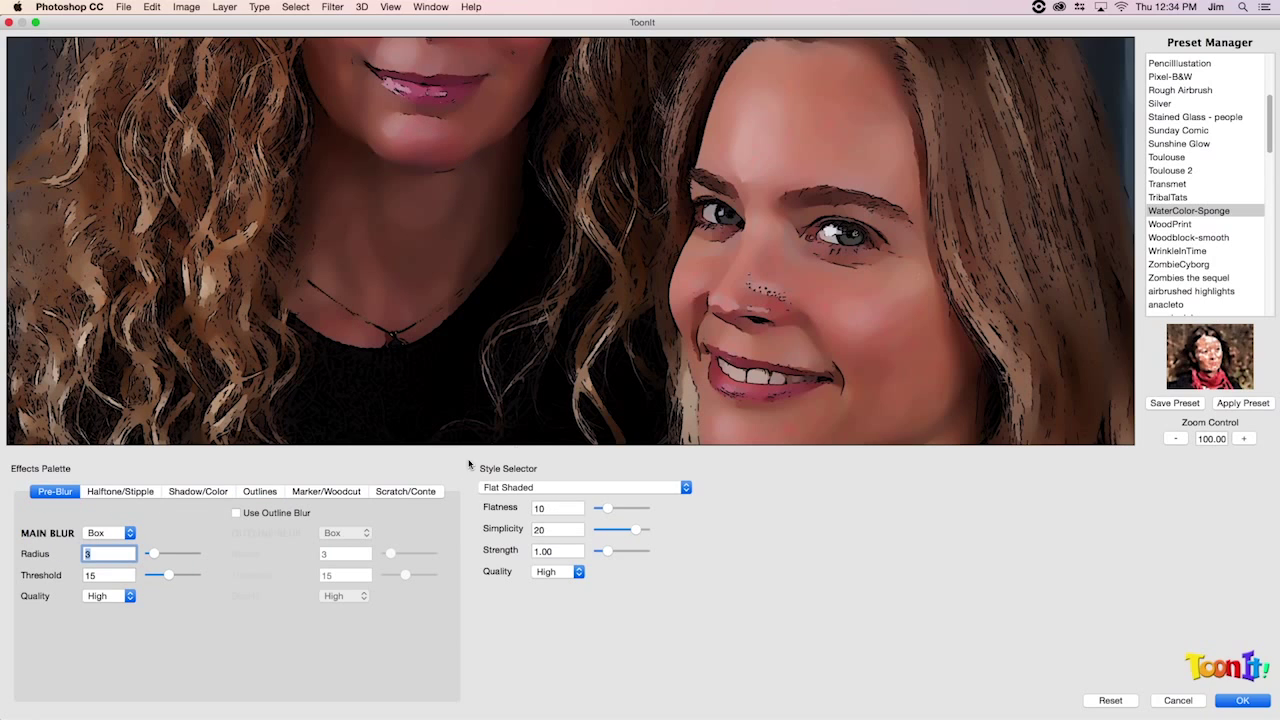
pyautogui.moveTo(737, 494)
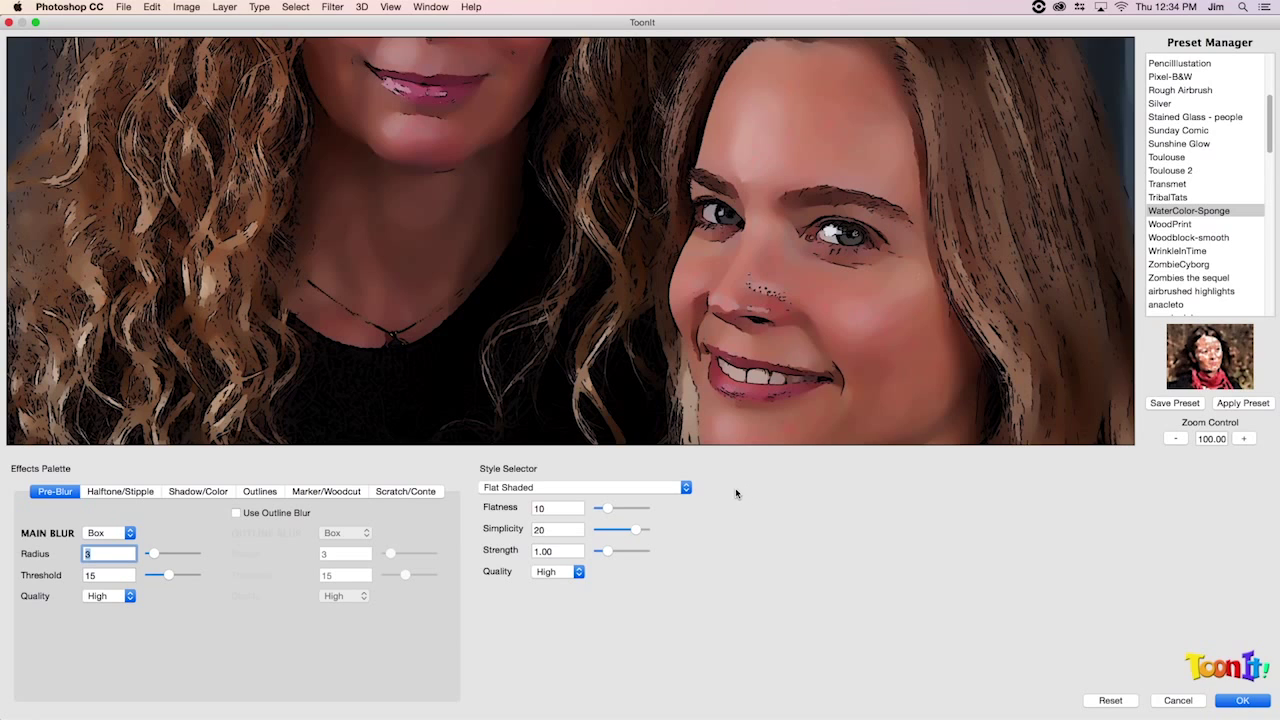
pyautogui.click(583, 487)
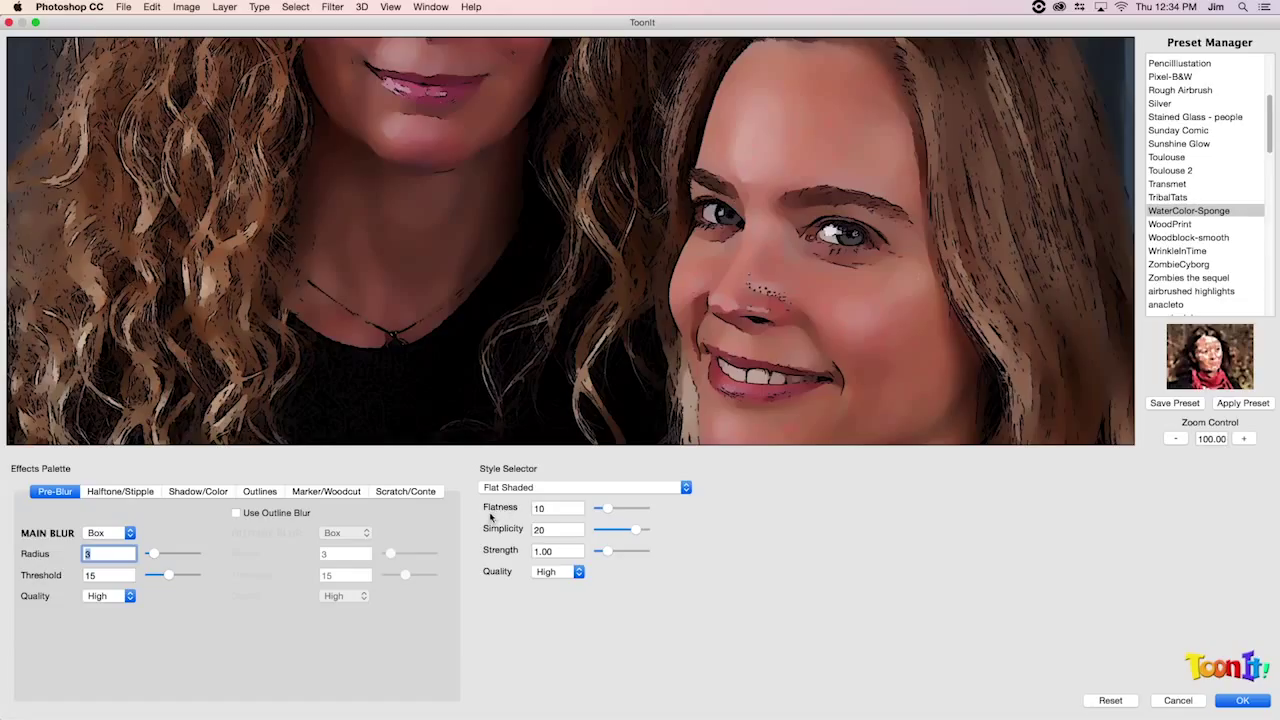
pyautogui.moveTo(508, 522)
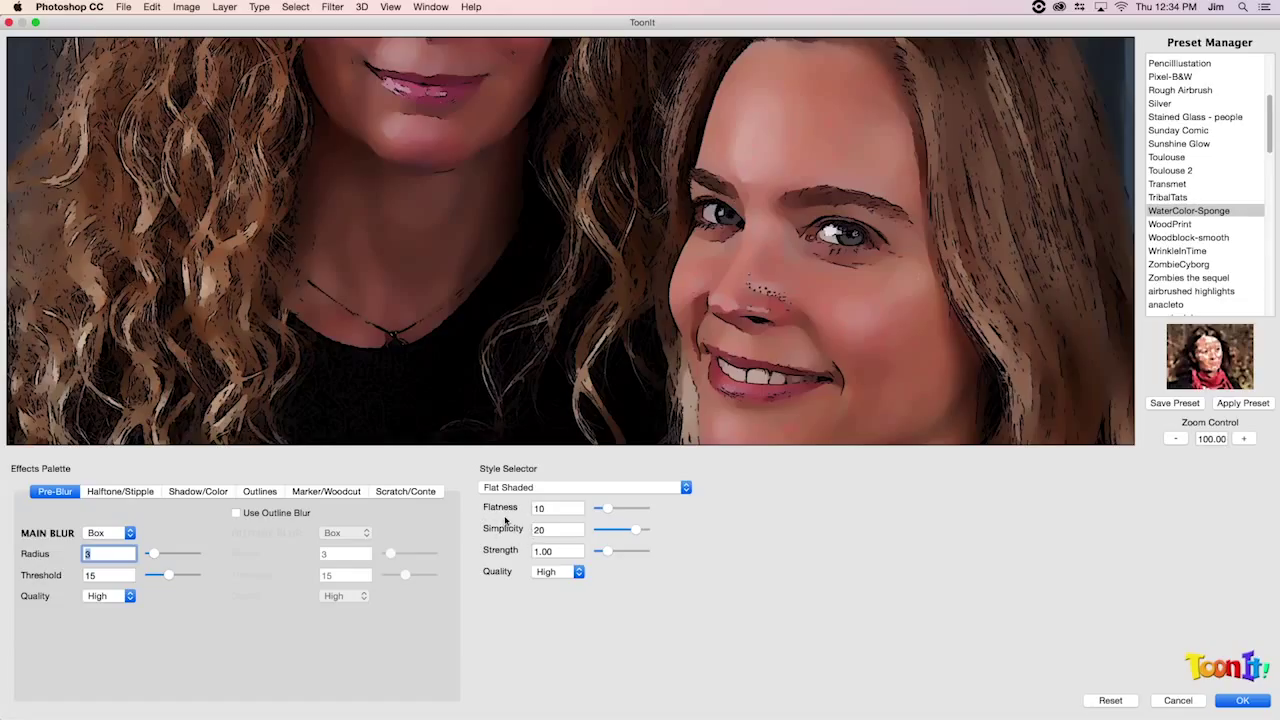
pyautogui.moveTo(503, 538)
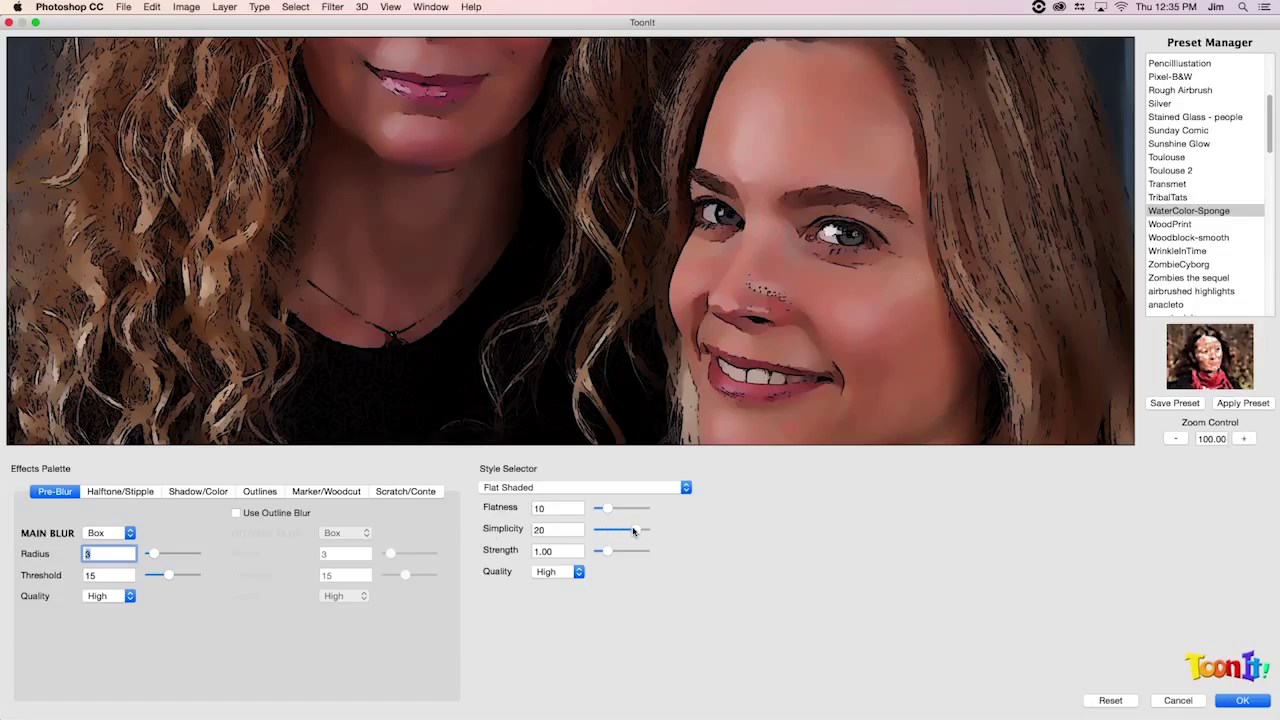
# Step: Adjust the Flat Shaded Simplicity slider, settling it at 20
pyautogui.moveTo(630, 528); pyautogui.dragTo(608, 528)
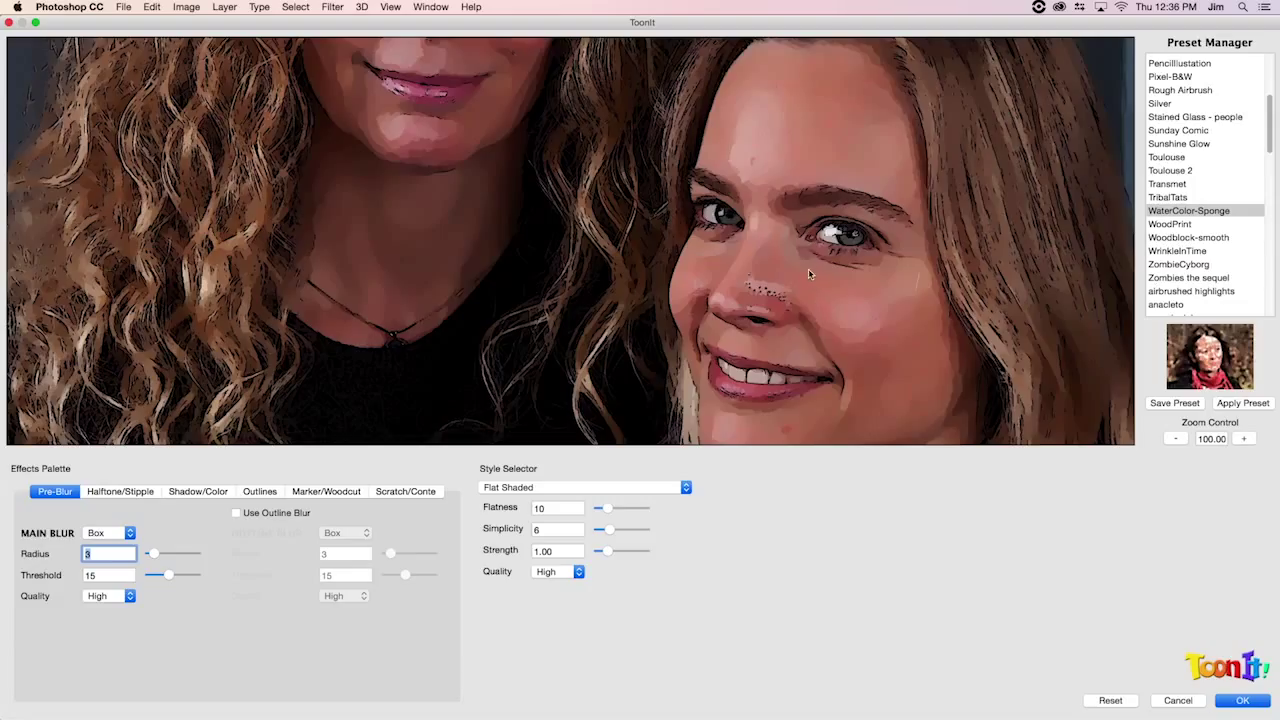
pyautogui.moveTo(785, 195)
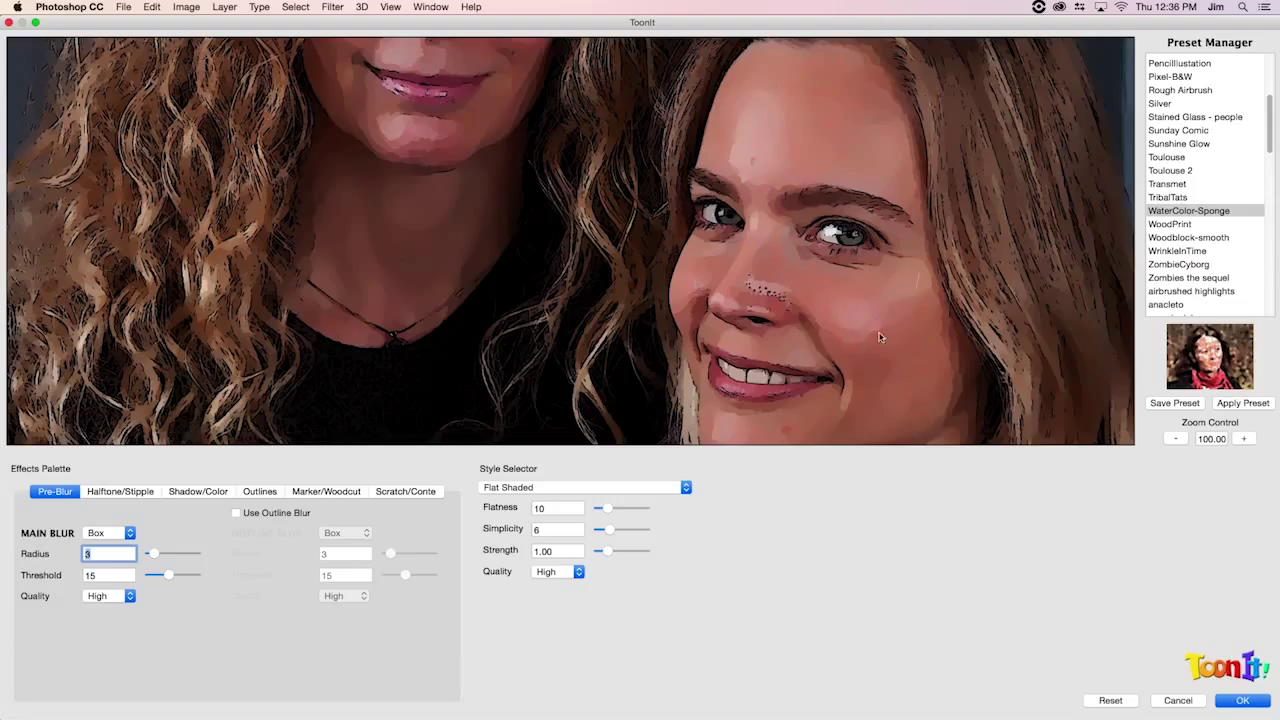
pyautogui.moveTo(673, 321)
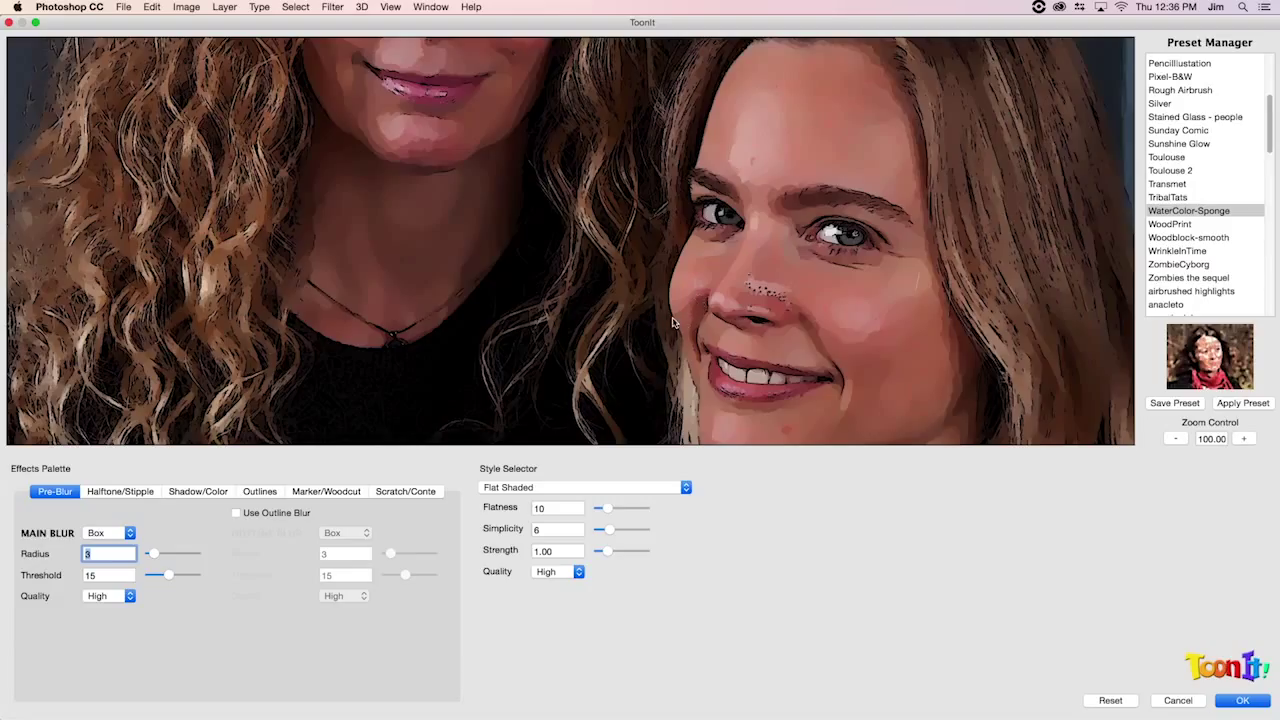
pyautogui.moveTo(938, 197)
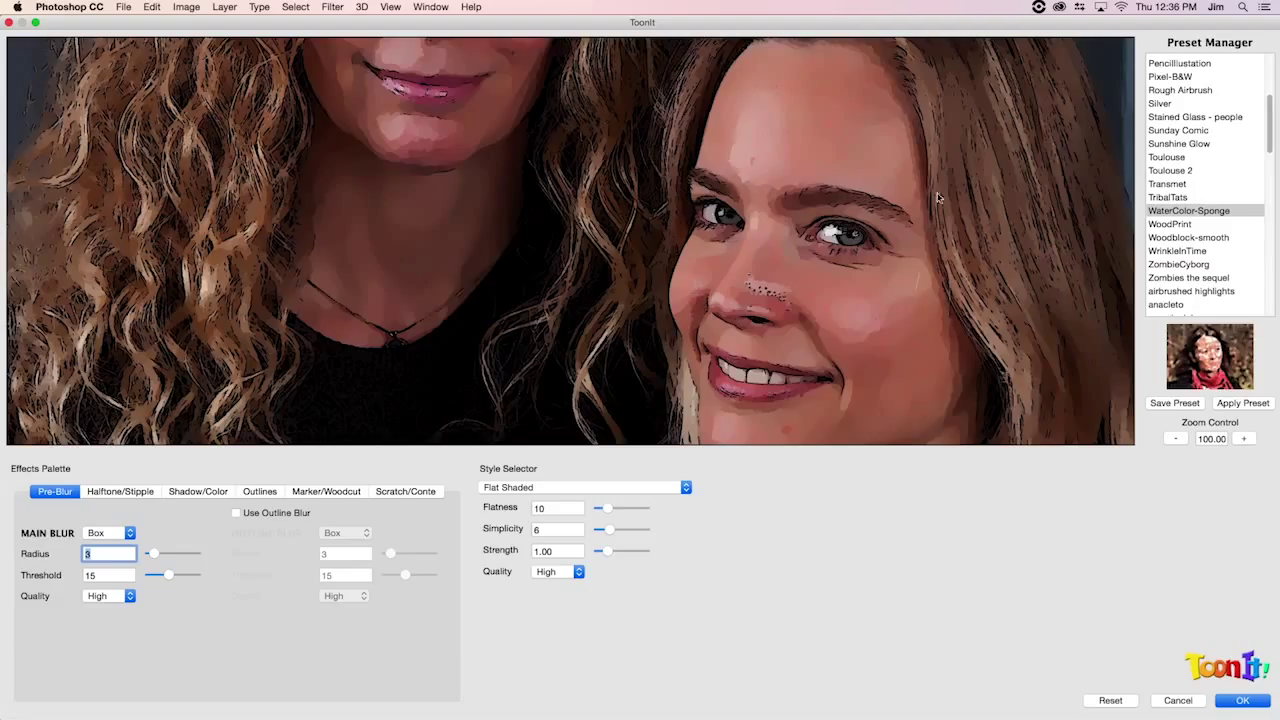
pyautogui.moveTo(743, 315)
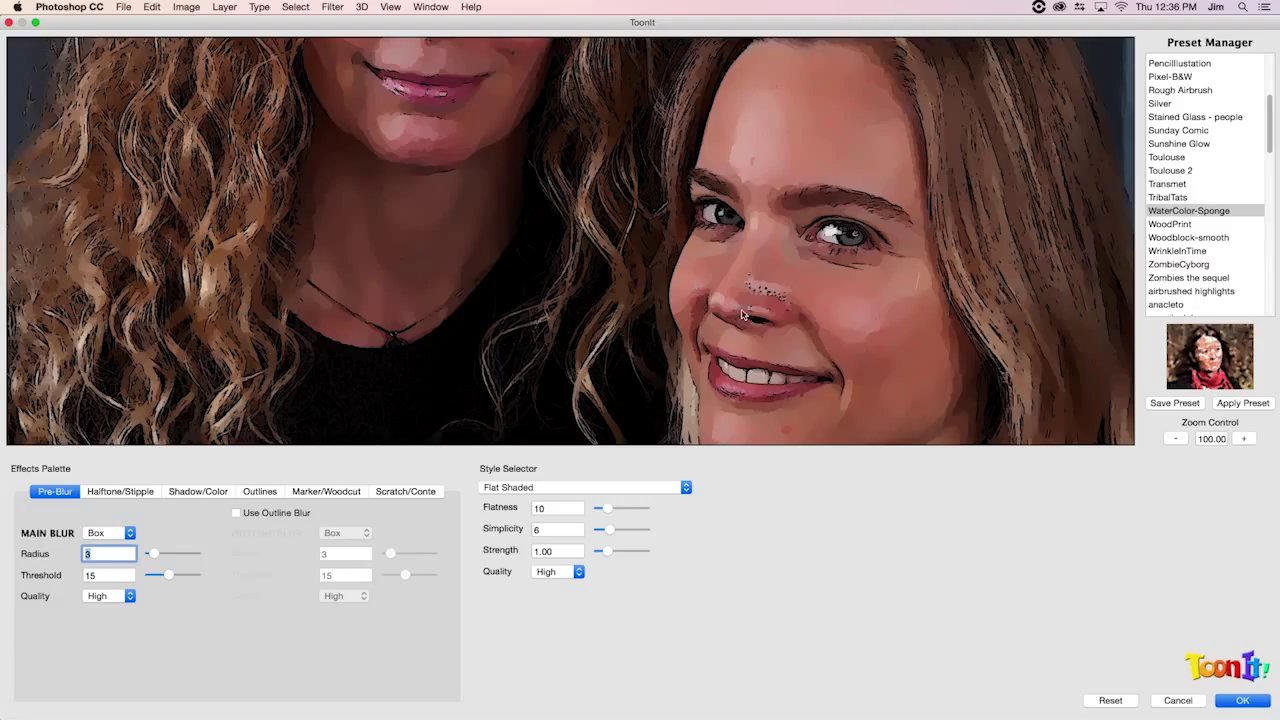
pyautogui.moveTo(368, 218)
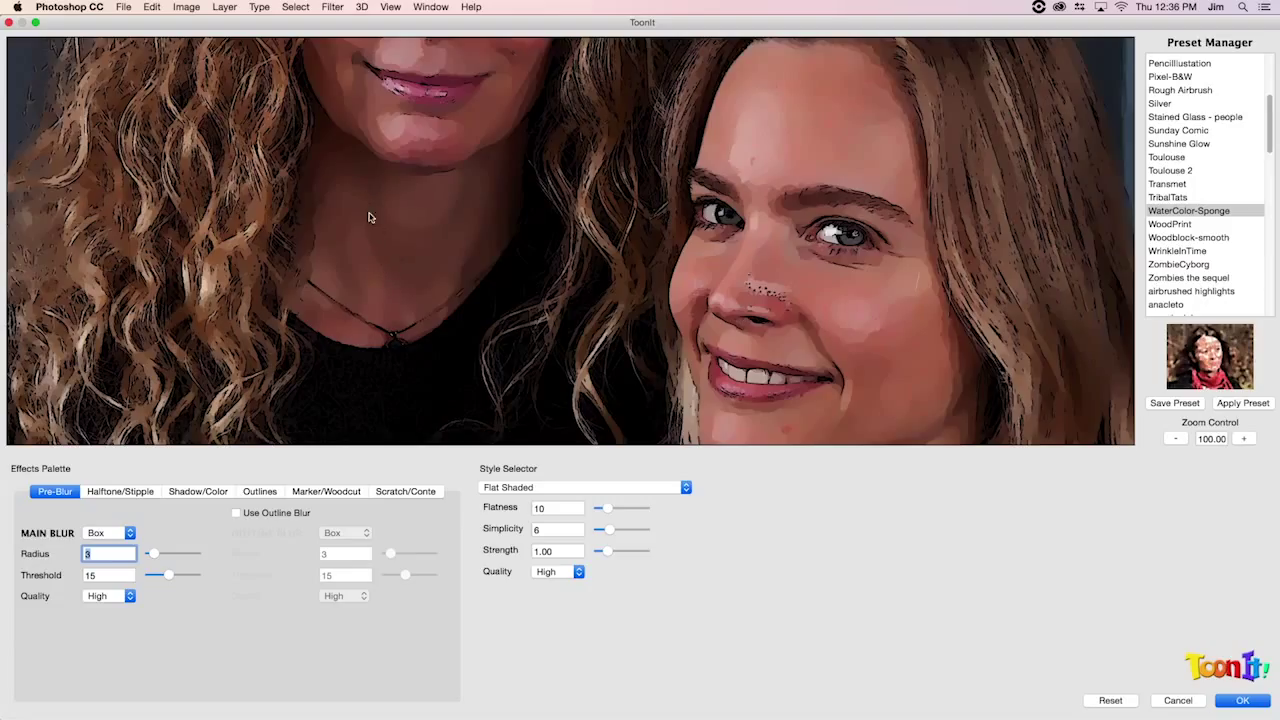
pyautogui.moveTo(421, 147)
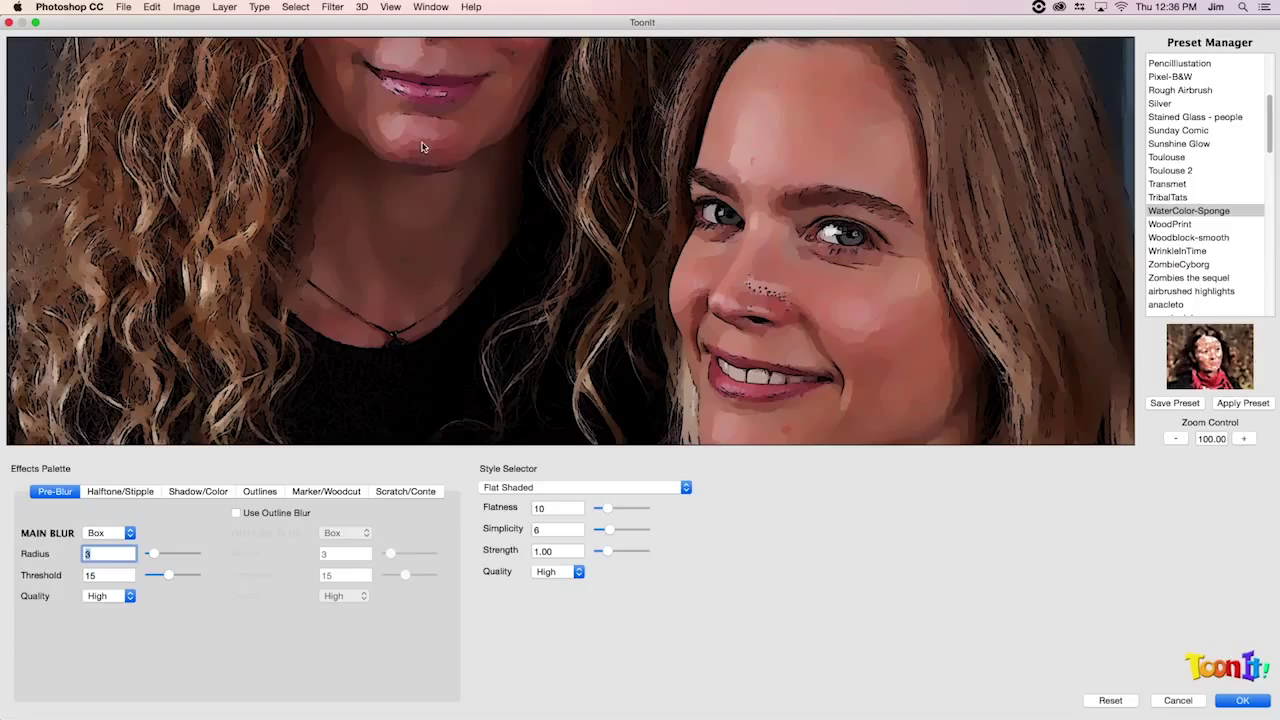
pyautogui.moveTo(438, 162)
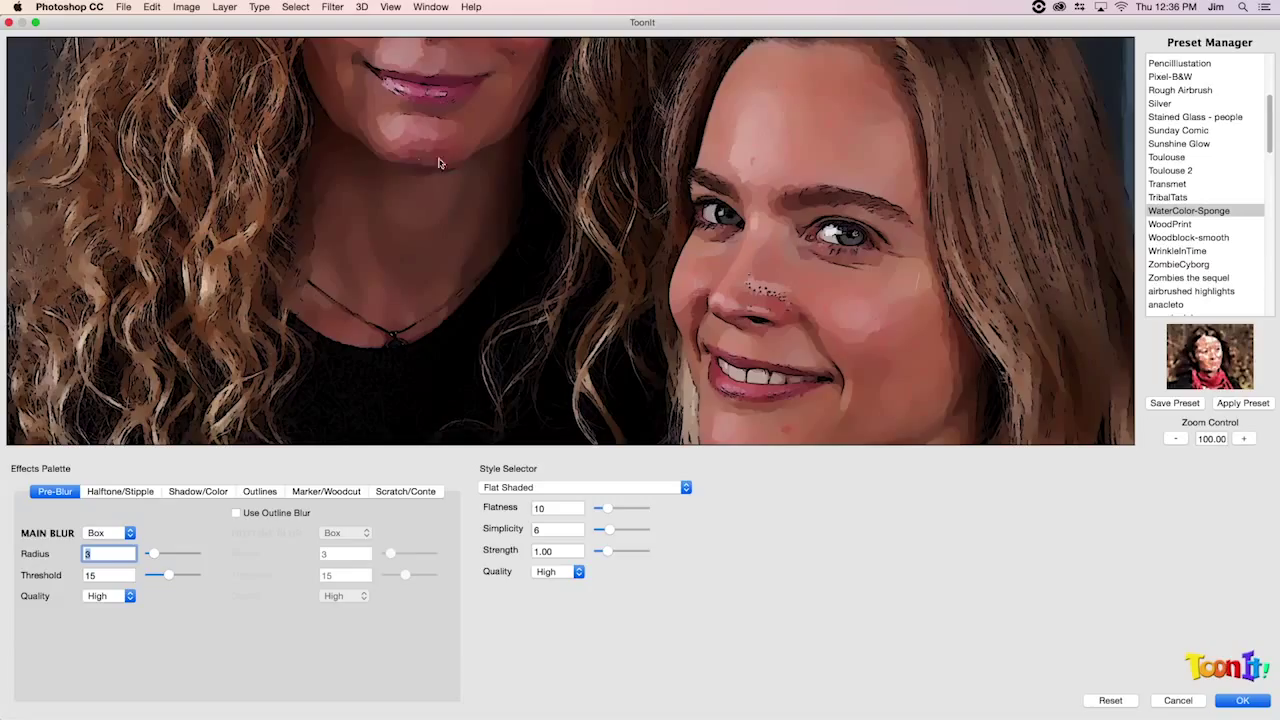
pyautogui.moveTo(500, 193)
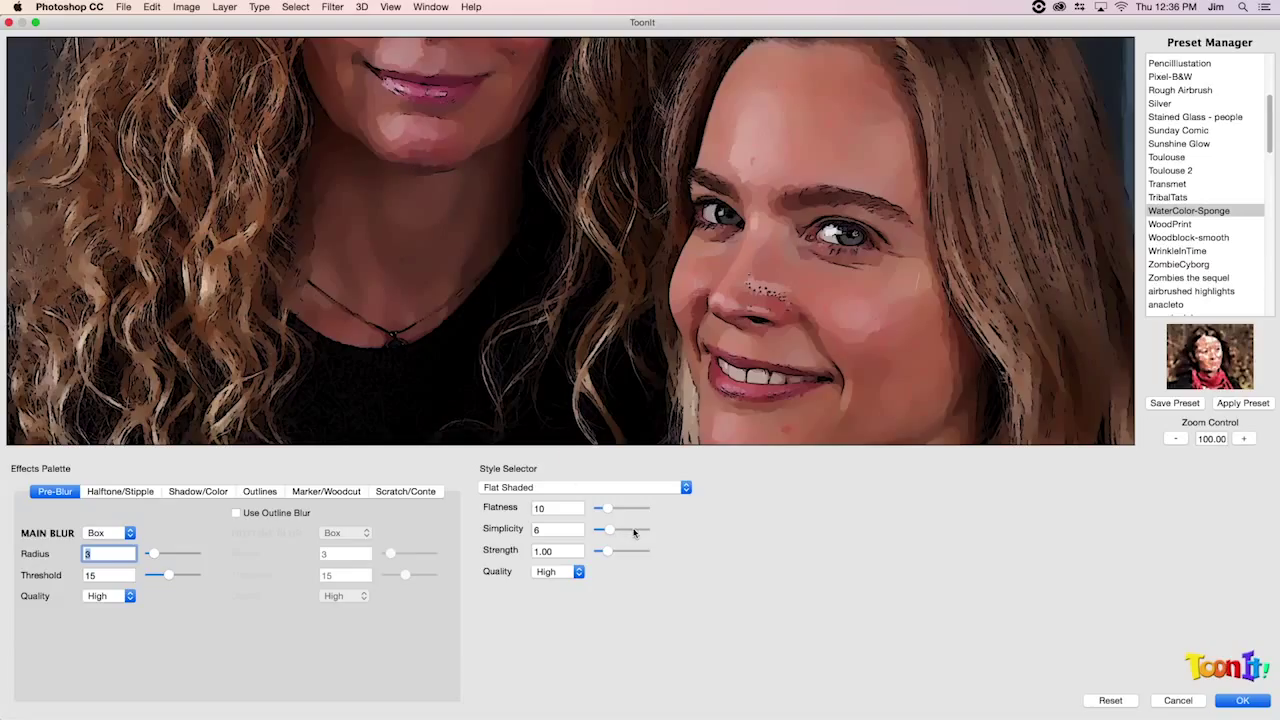
pyautogui.moveTo(603, 529); pyautogui.dragTo(635, 529)
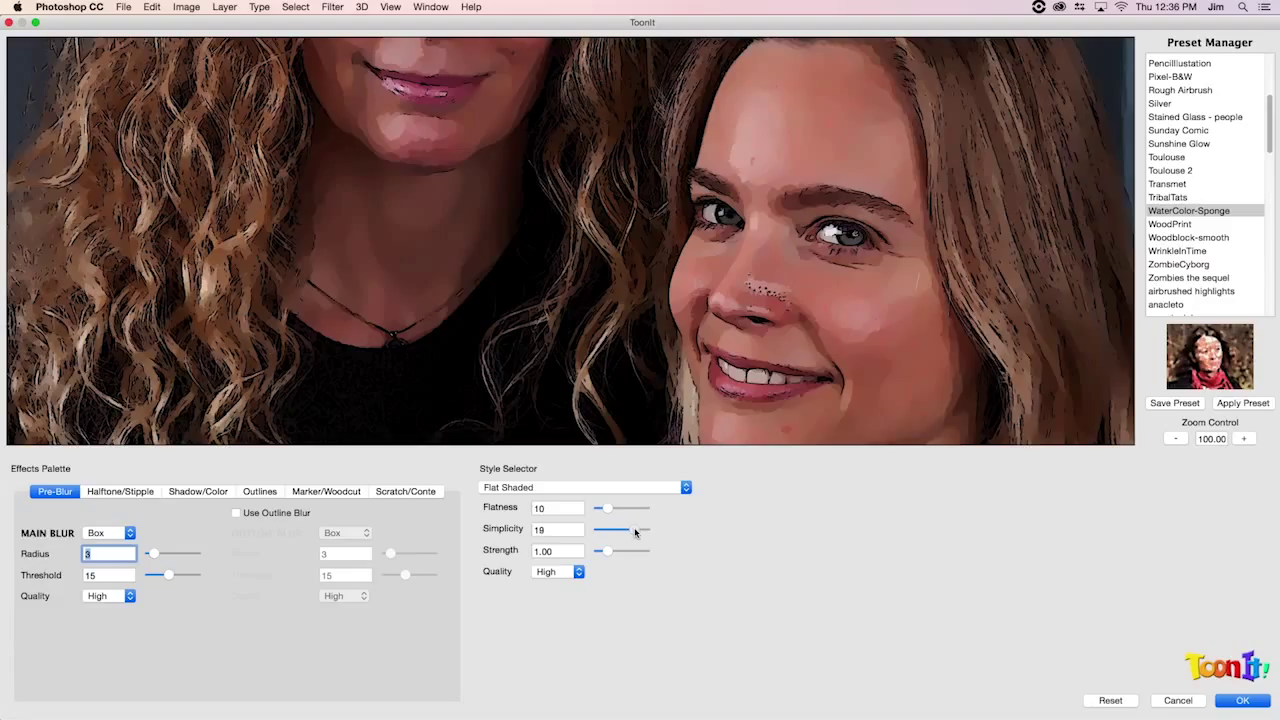
pyautogui.moveTo(633, 529); pyautogui.dragTo(637, 529)
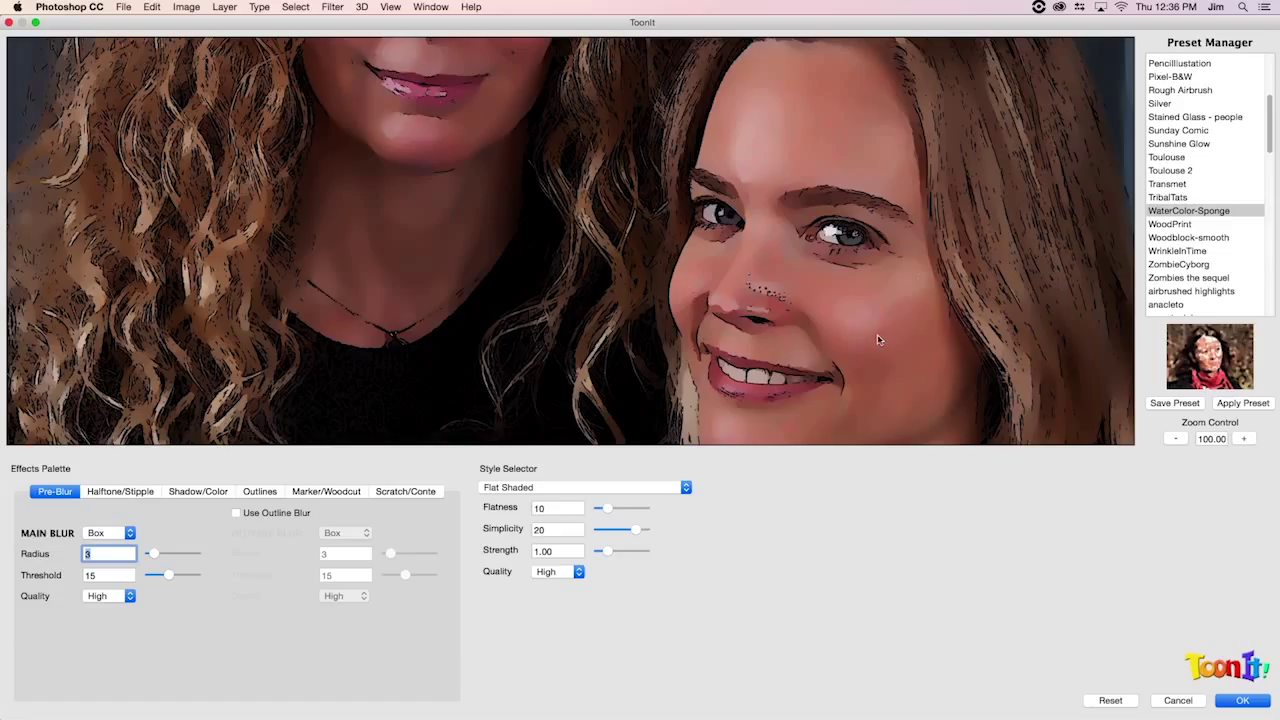
pyautogui.moveTo(852, 372)
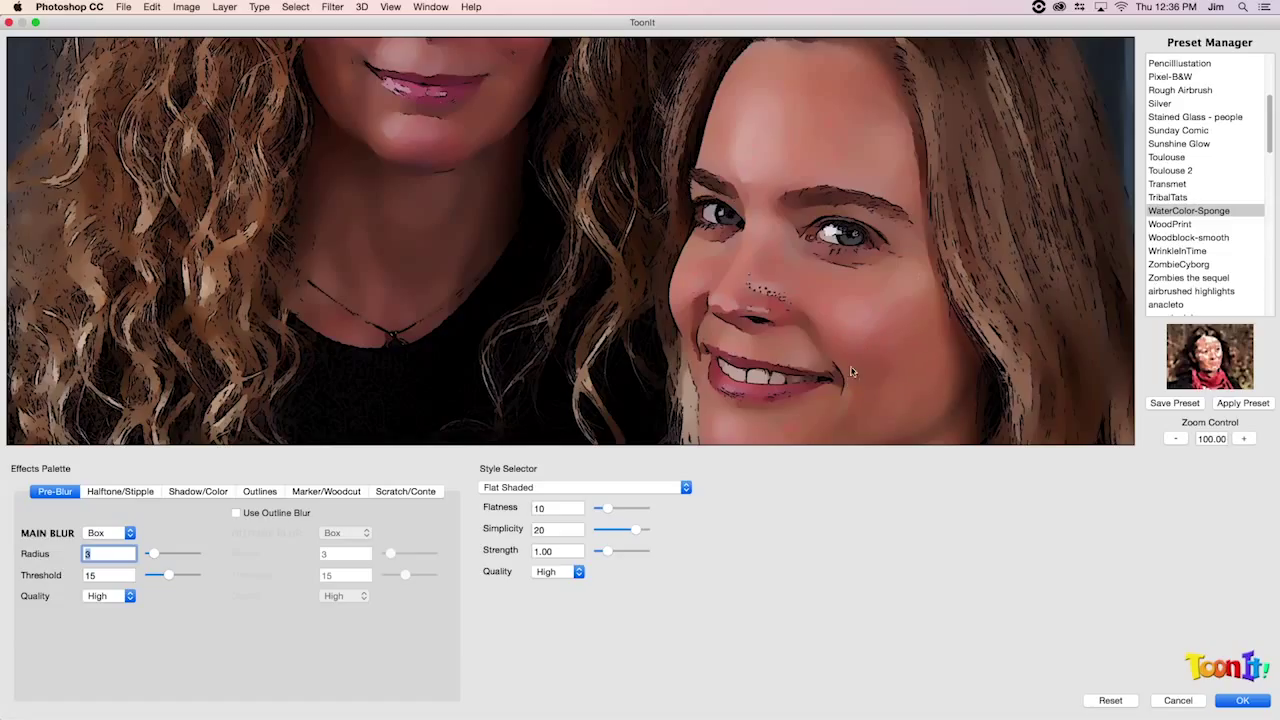
pyautogui.moveTo(874, 373)
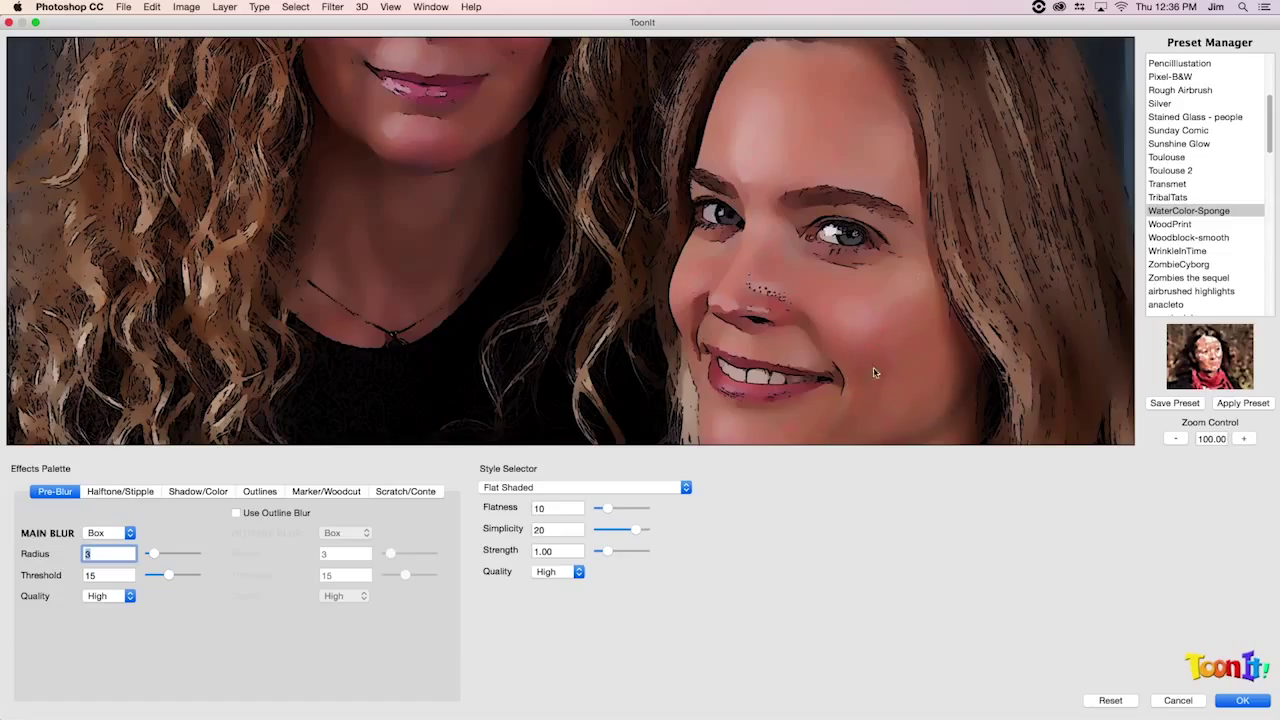
pyautogui.moveTo(837, 421)
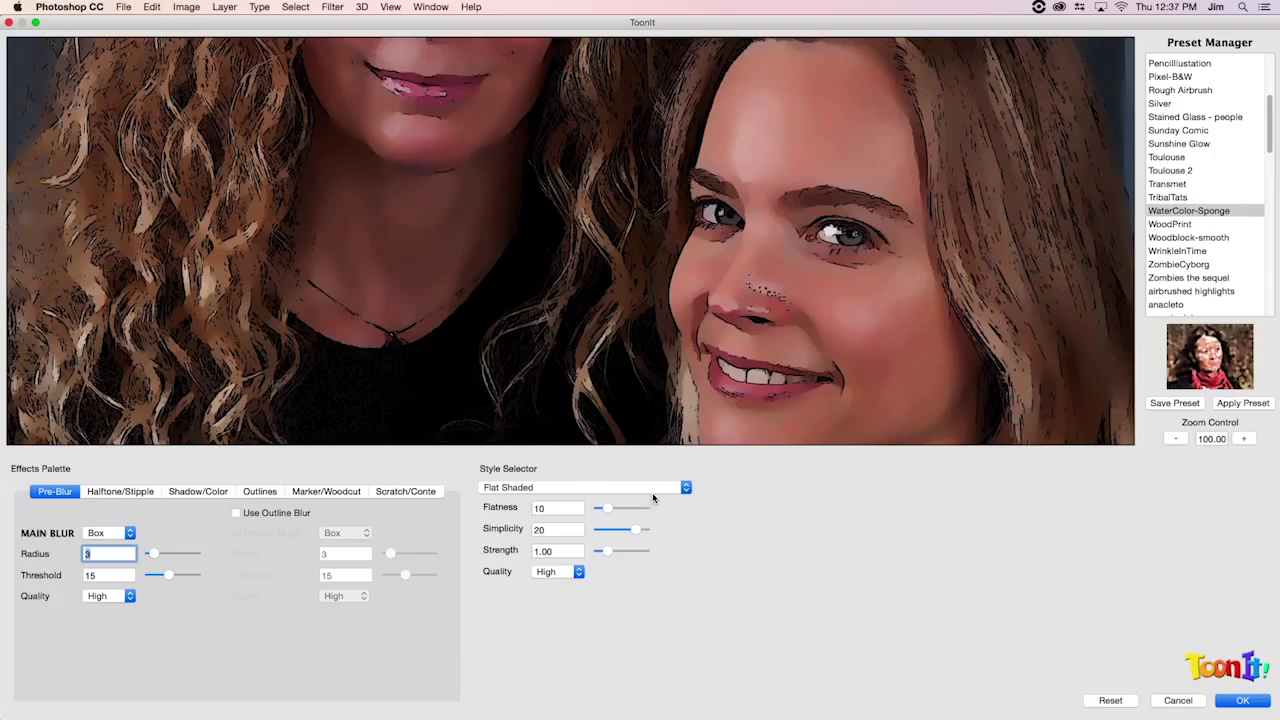
pyautogui.moveTo(518, 517)
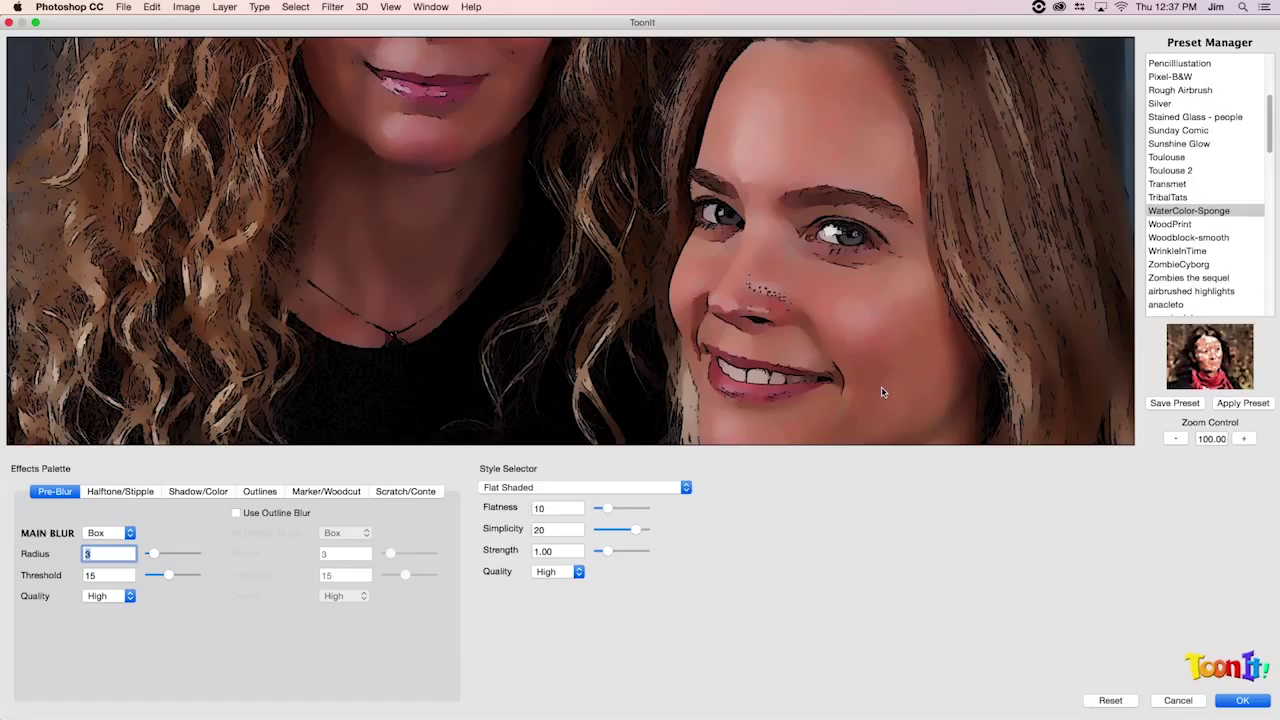
pyautogui.moveTo(790, 300)
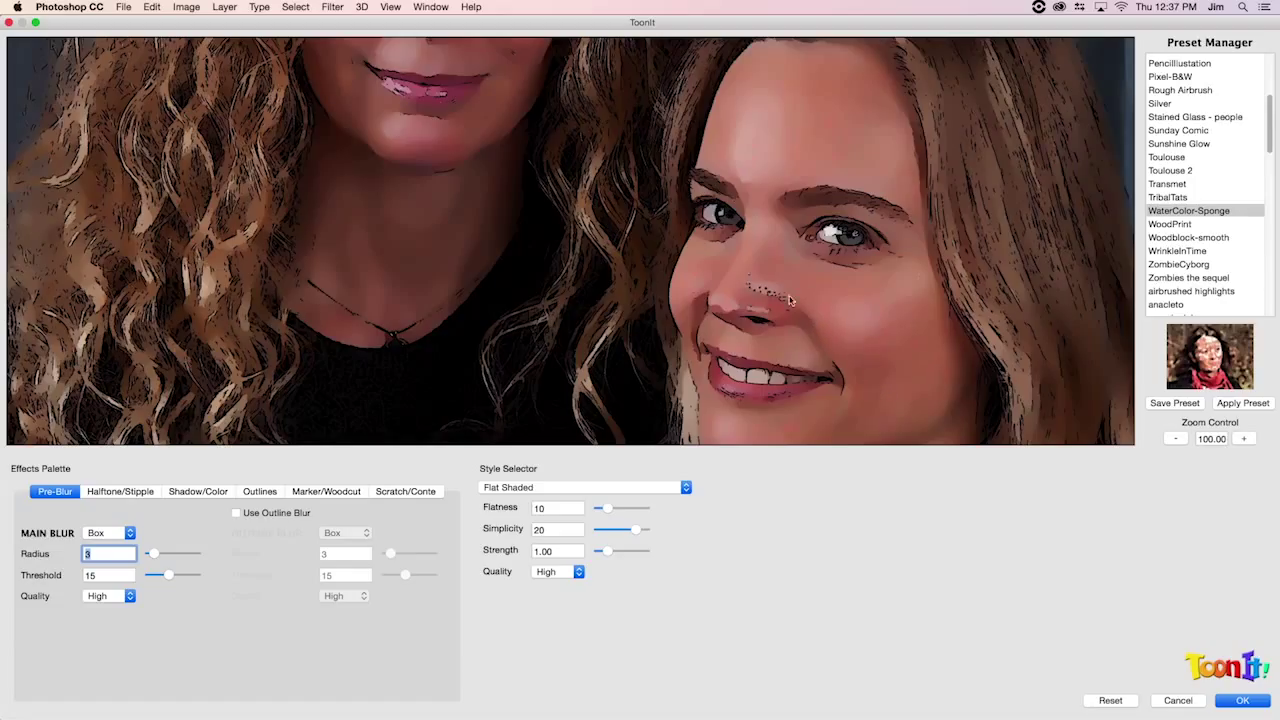
pyautogui.moveTo(815, 290)
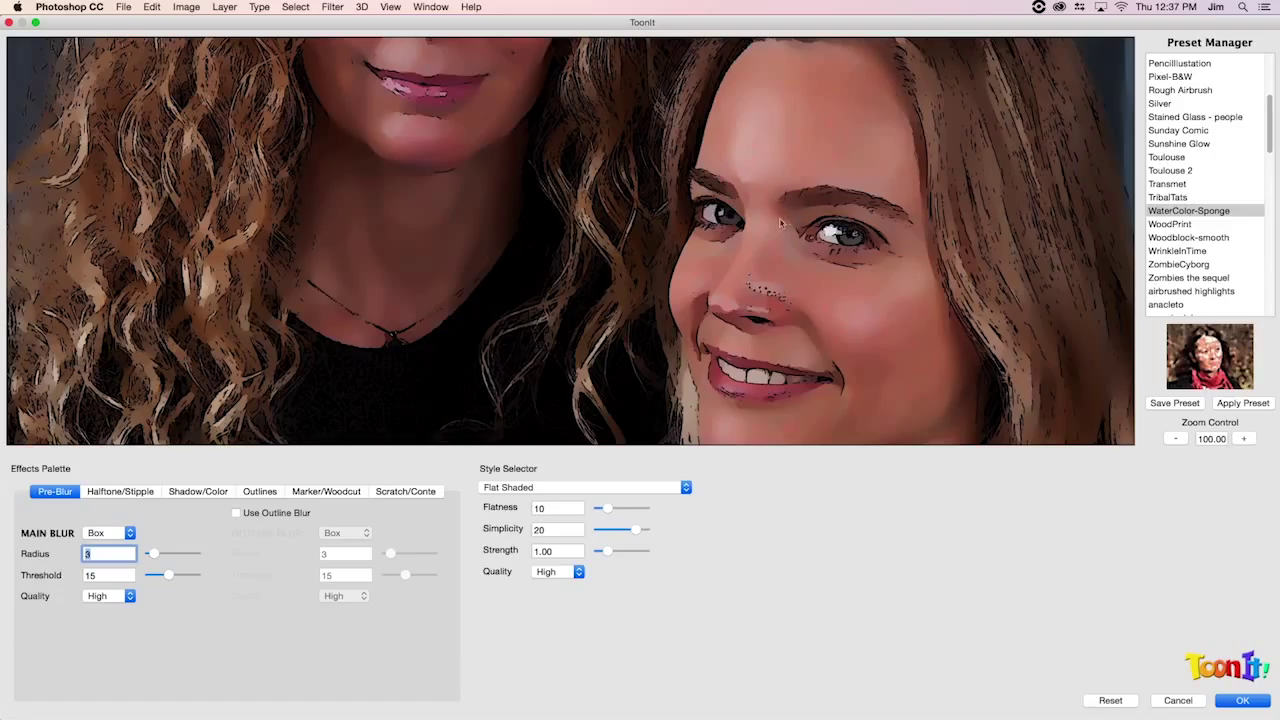
pyautogui.moveTo(789, 208)
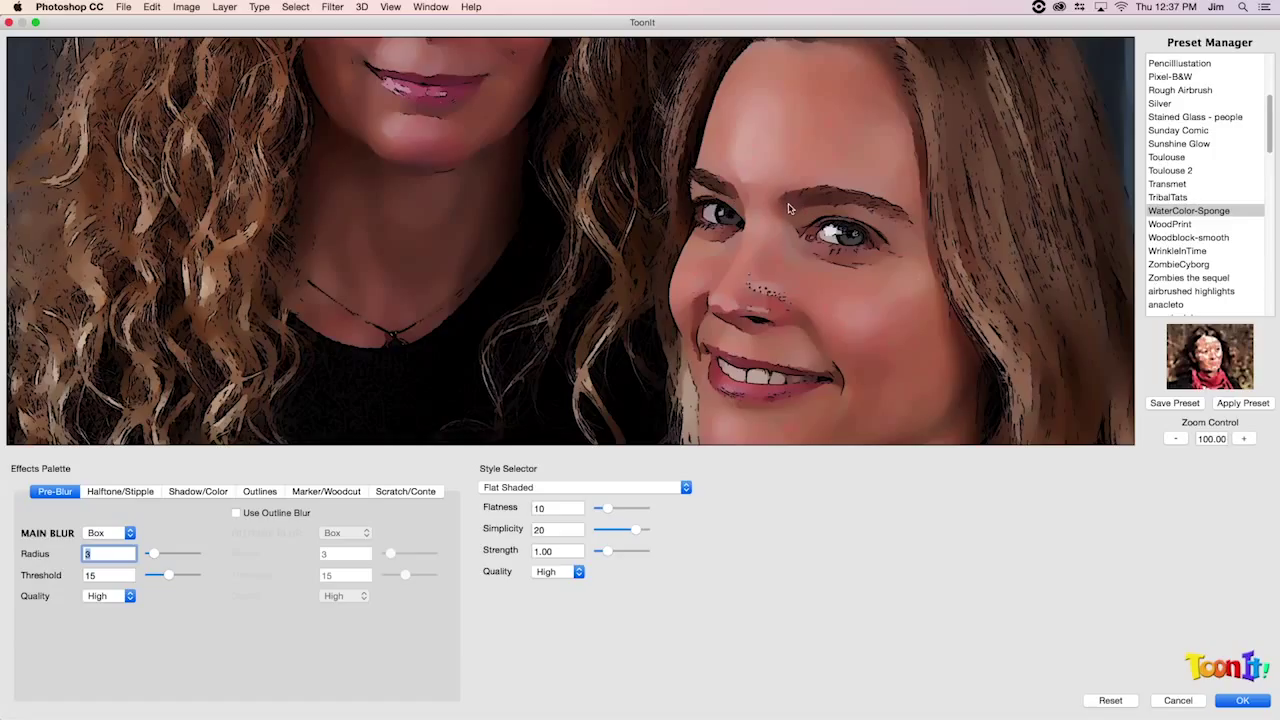
pyautogui.moveTo(813, 312)
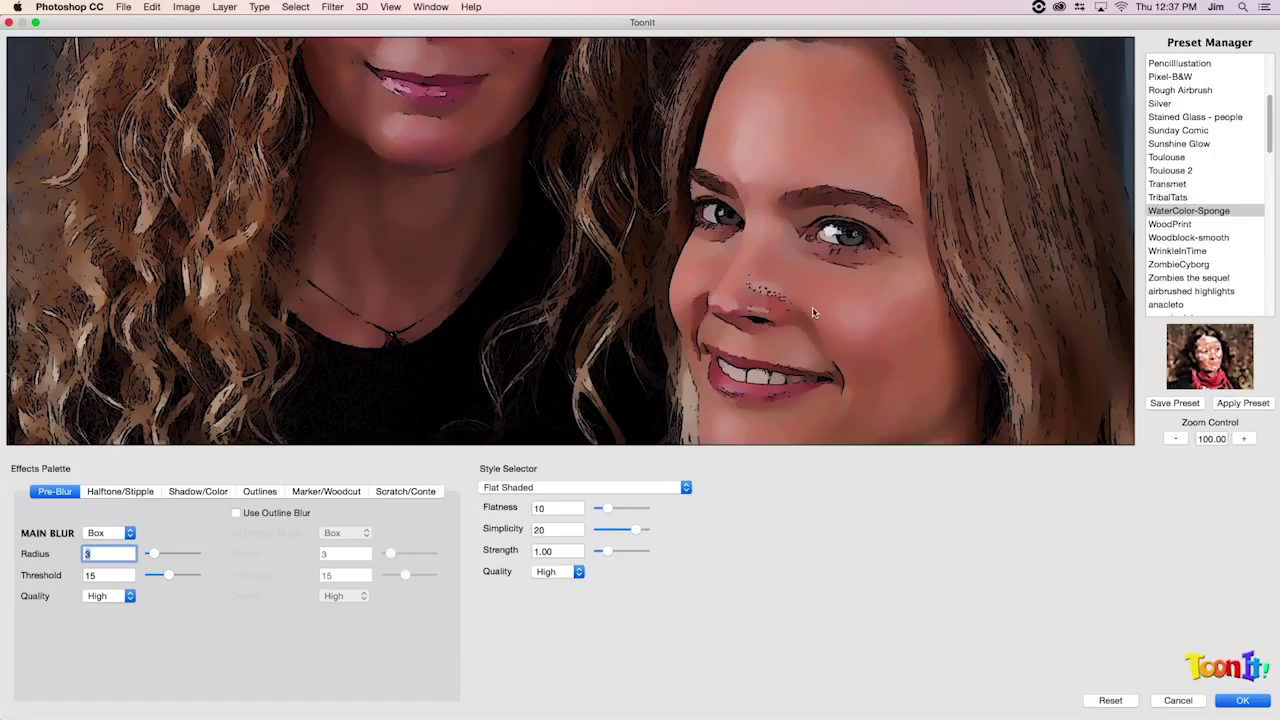
# Step: Raise the Flatness slider, then bring it back down to 30
pyautogui.moveTo(603, 508); pyautogui.dragTo(625, 508)
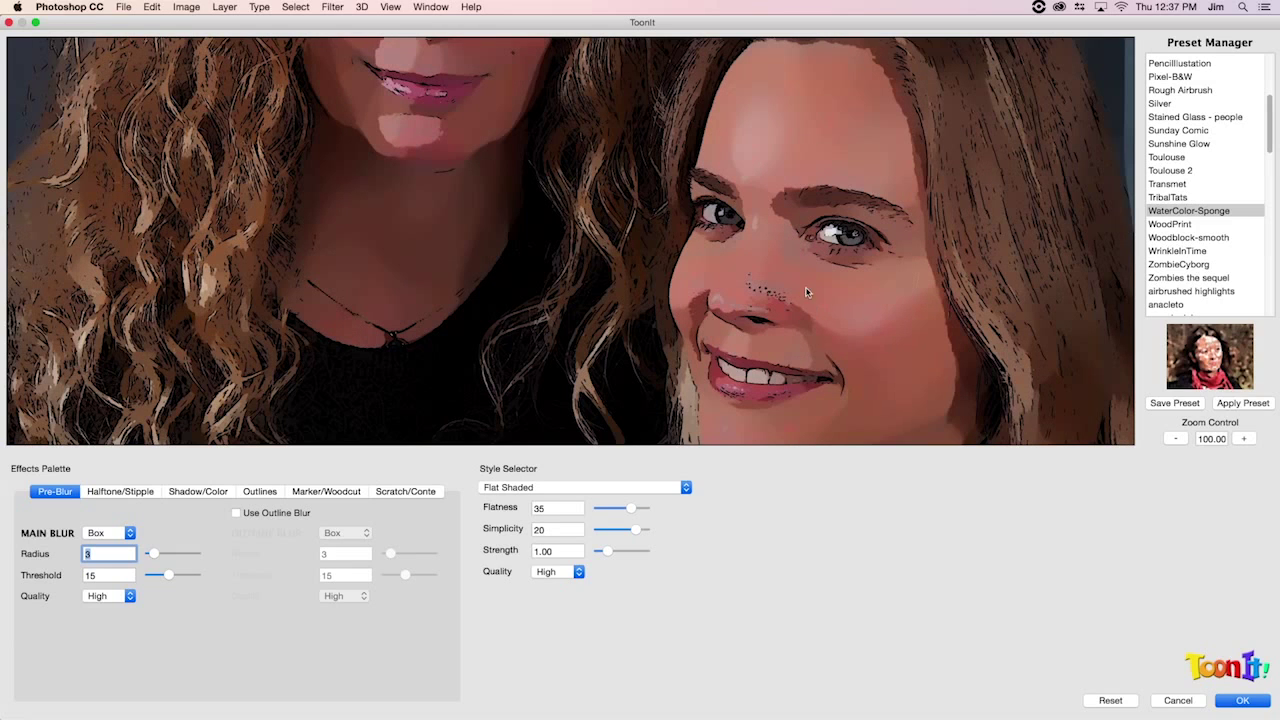
pyautogui.moveTo(793, 192)
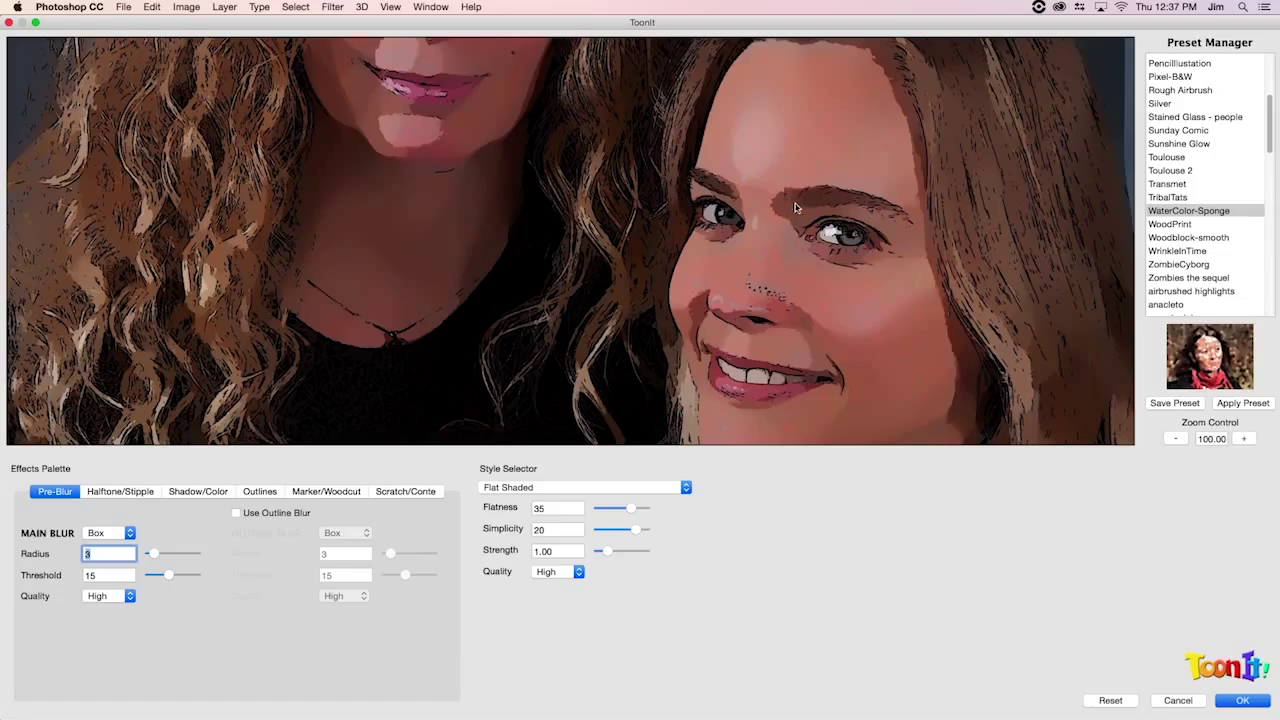
pyautogui.moveTo(775, 237)
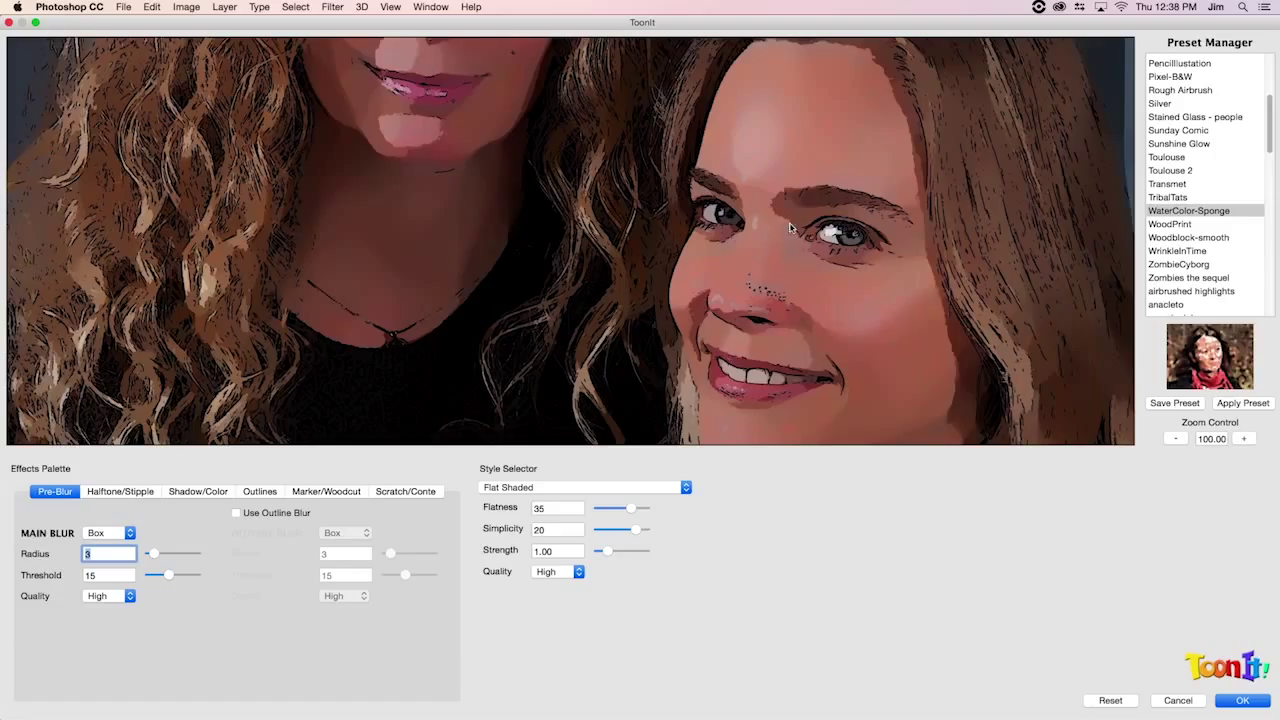
pyautogui.moveTo(781, 256)
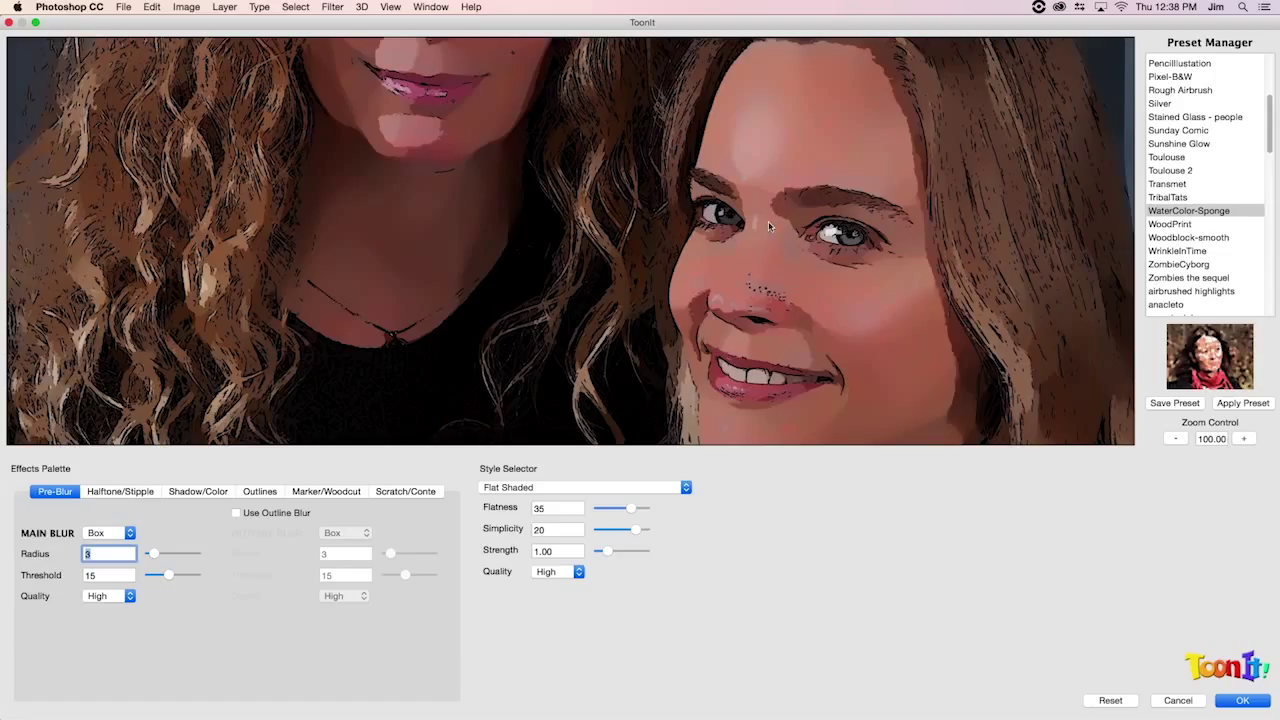
pyautogui.moveTo(773, 224)
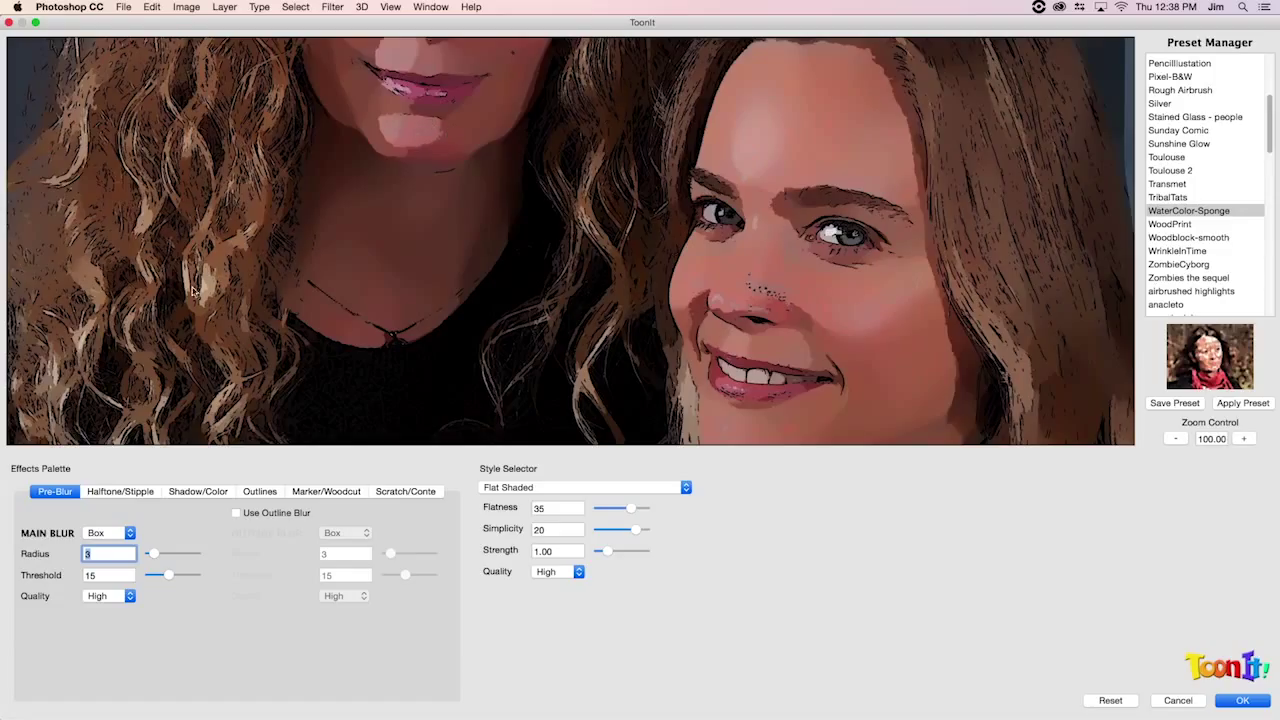
pyautogui.moveTo(210, 305)
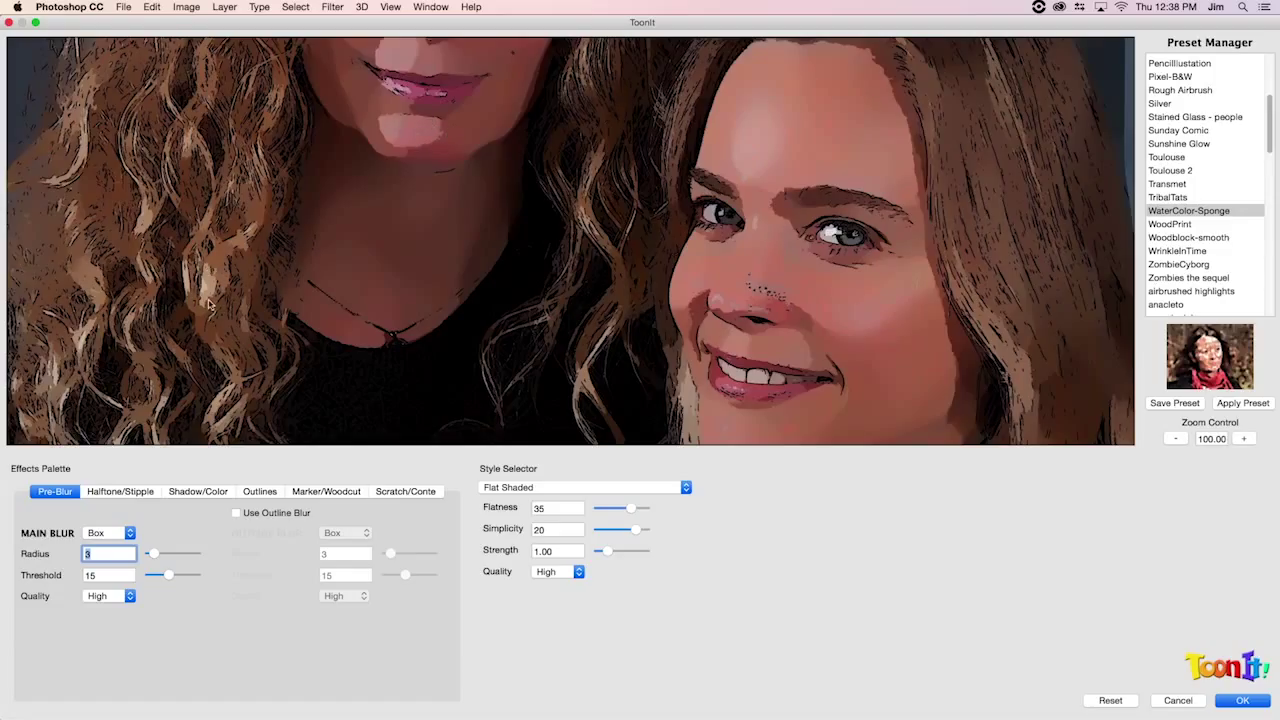
pyautogui.moveTo(242, 270)
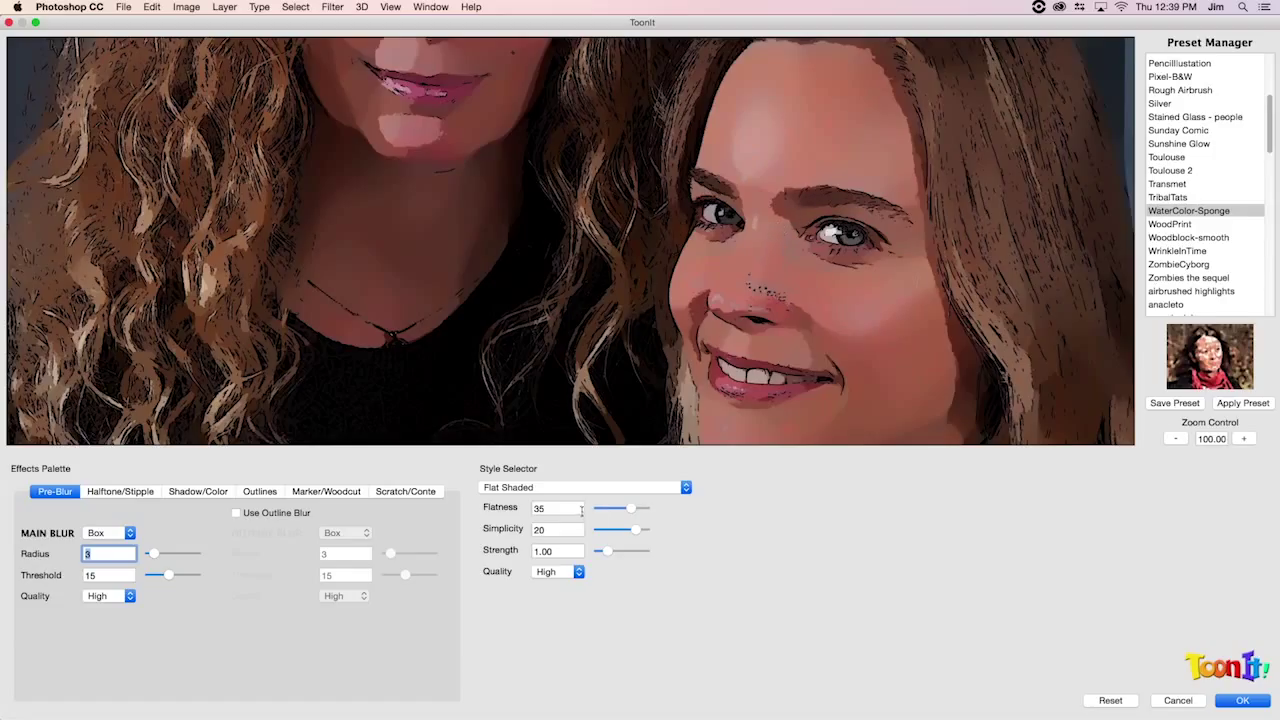
pyautogui.moveTo(624, 508); pyautogui.dragTo(608, 508)
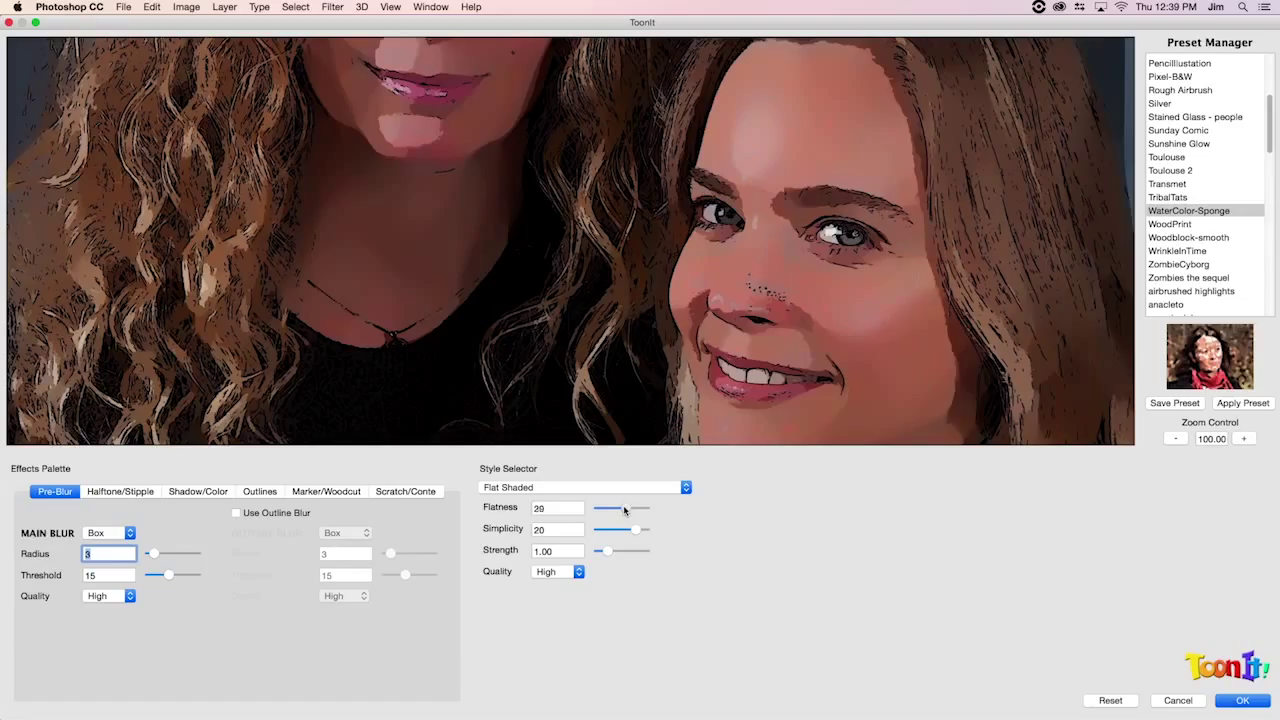
pyautogui.moveTo(613, 508); pyautogui.dragTo(628, 508)
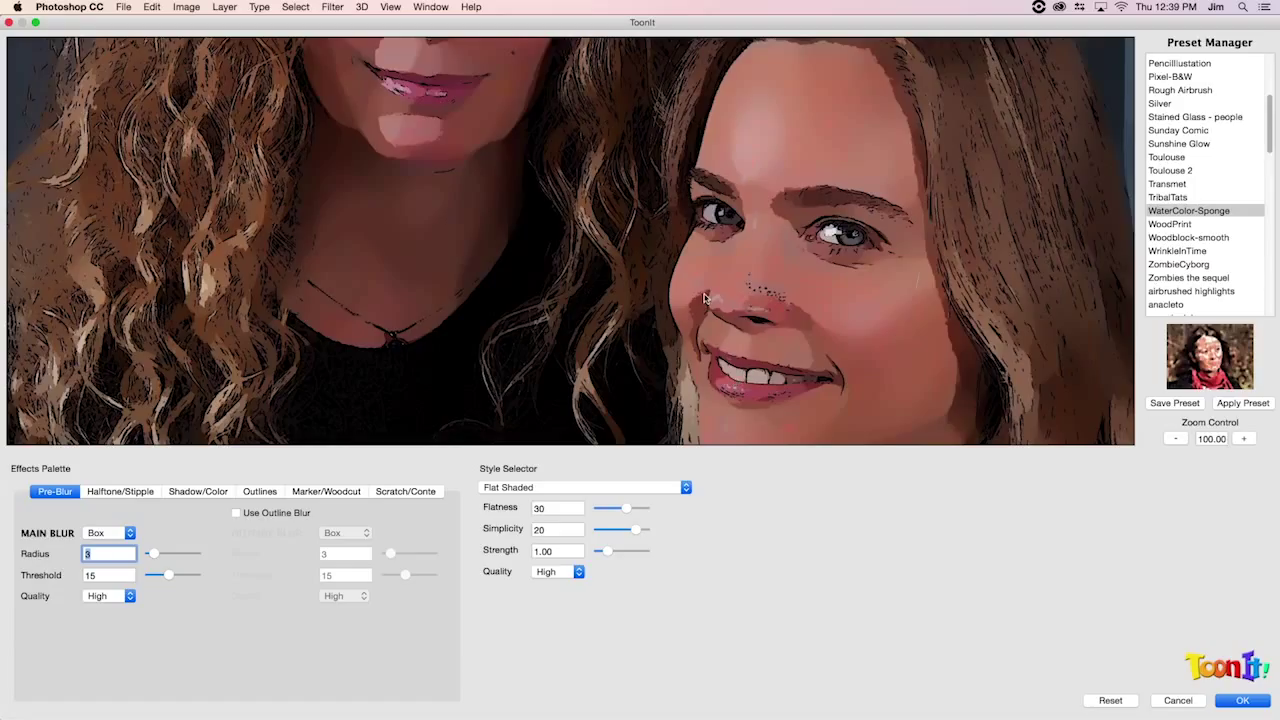
pyautogui.moveTo(673, 242)
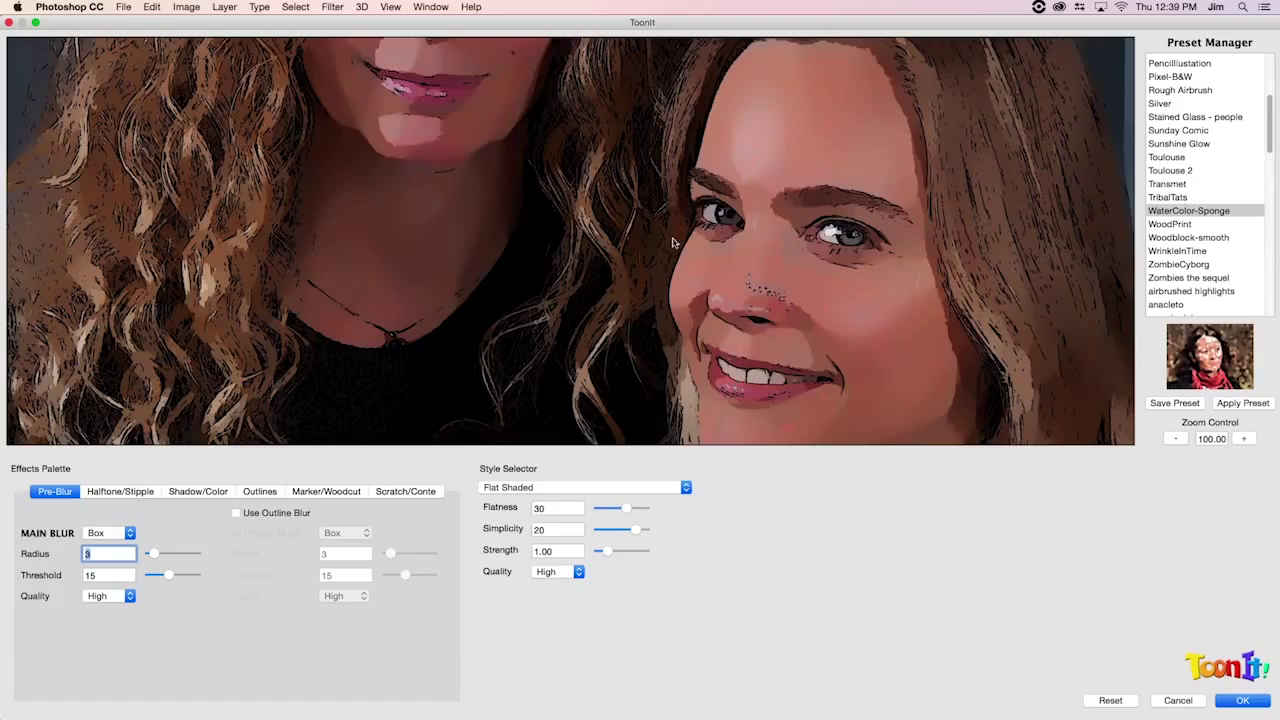
pyautogui.moveTo(162, 545)
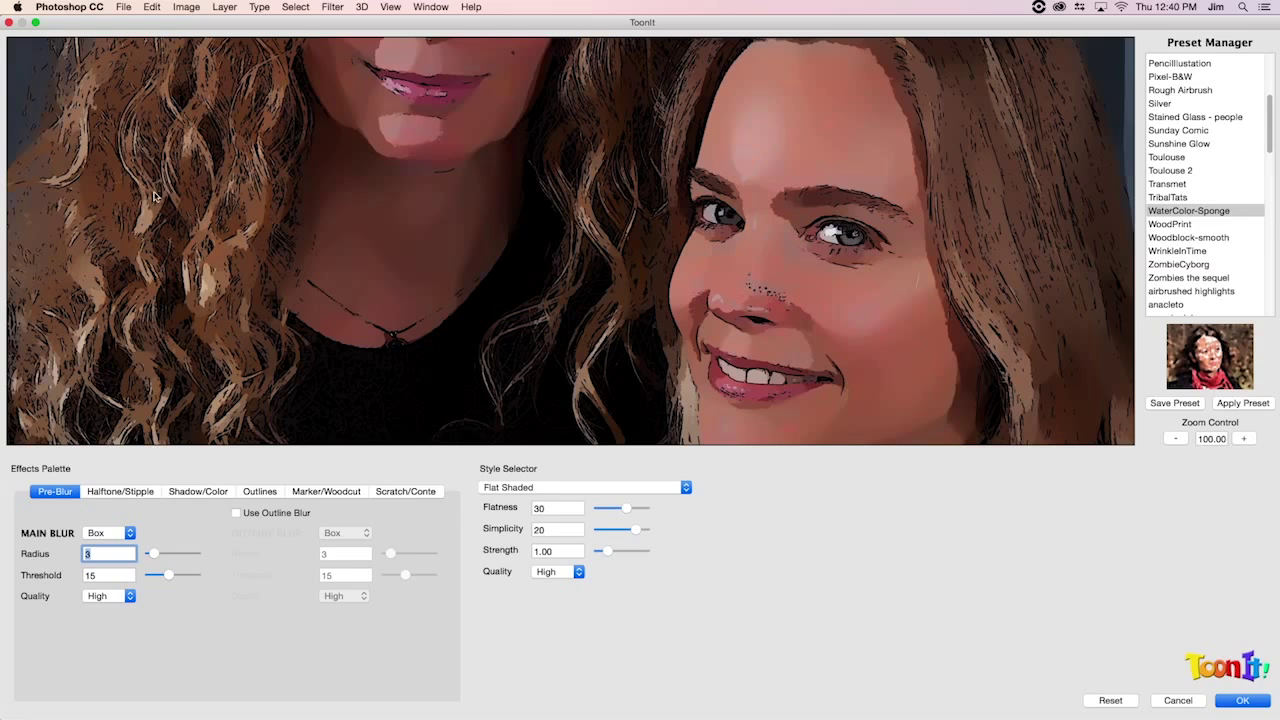
pyautogui.moveTo(858, 208)
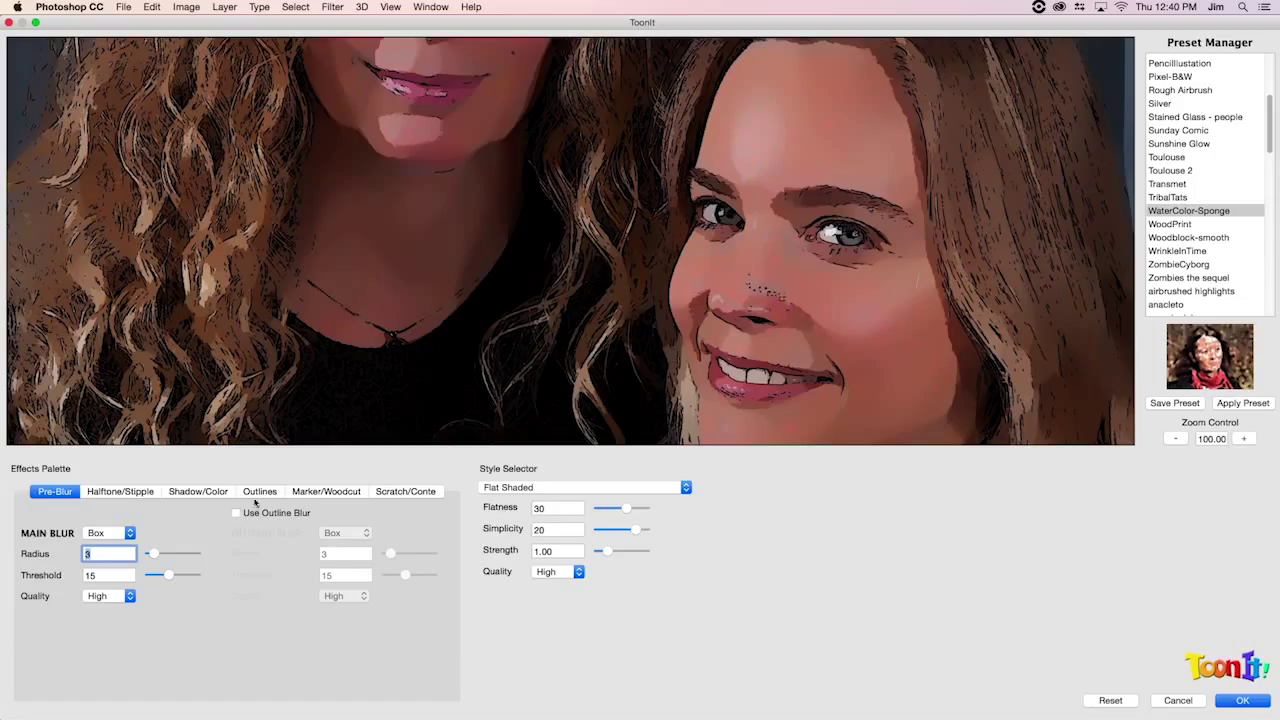
# Step: Set the pre-blur radius to 14 and threshold to 26
pyautogui.moveTo(152, 553); pyautogui.dragTo(172, 553)
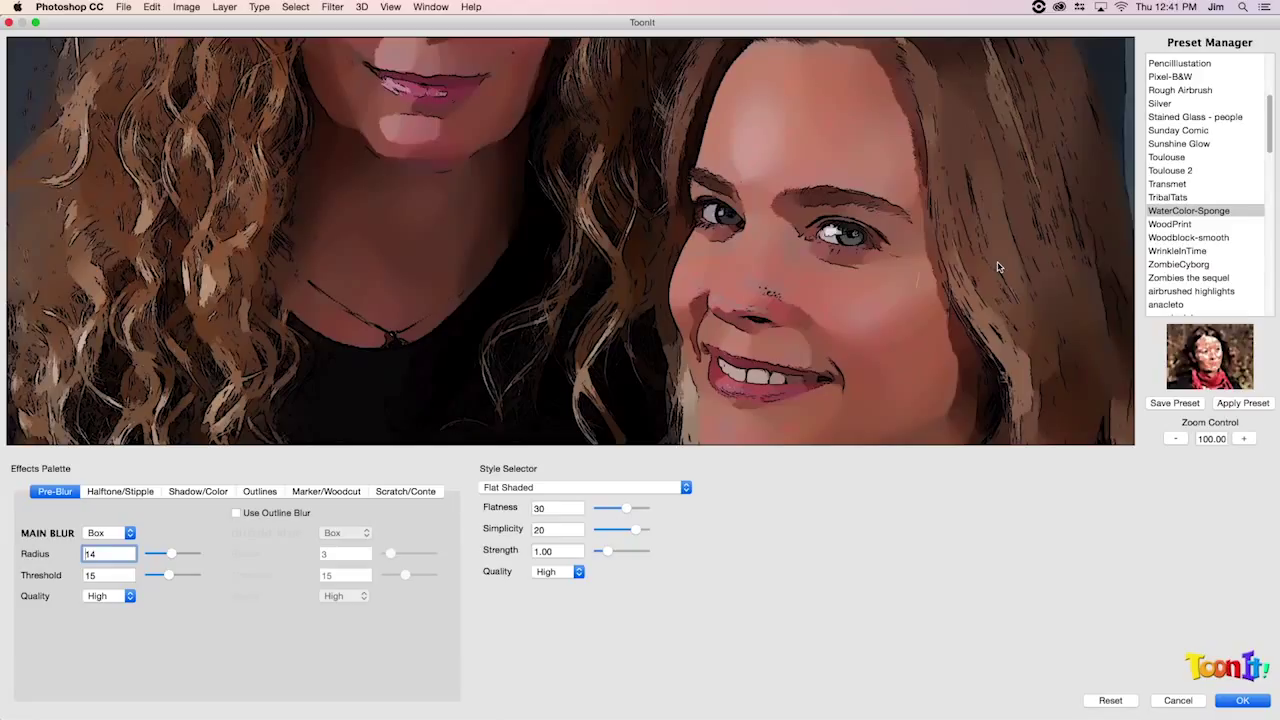
pyautogui.moveTo(165, 555)
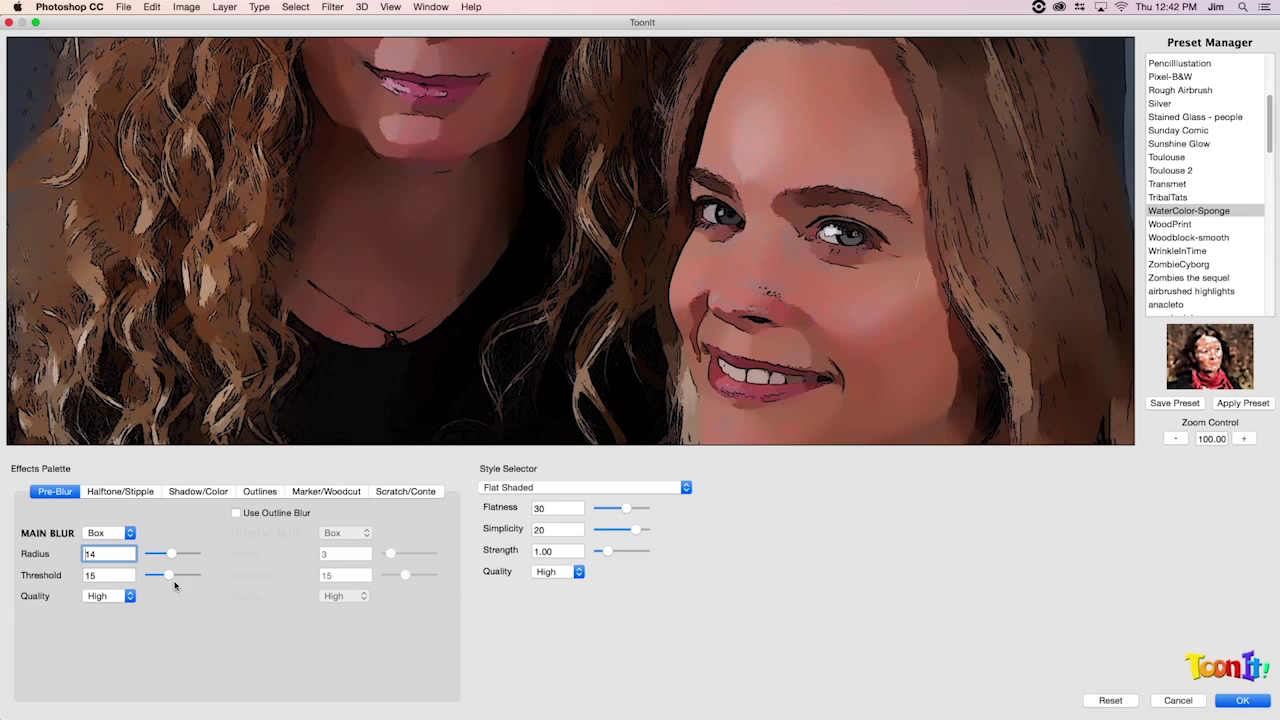
pyautogui.moveTo(302, 558)
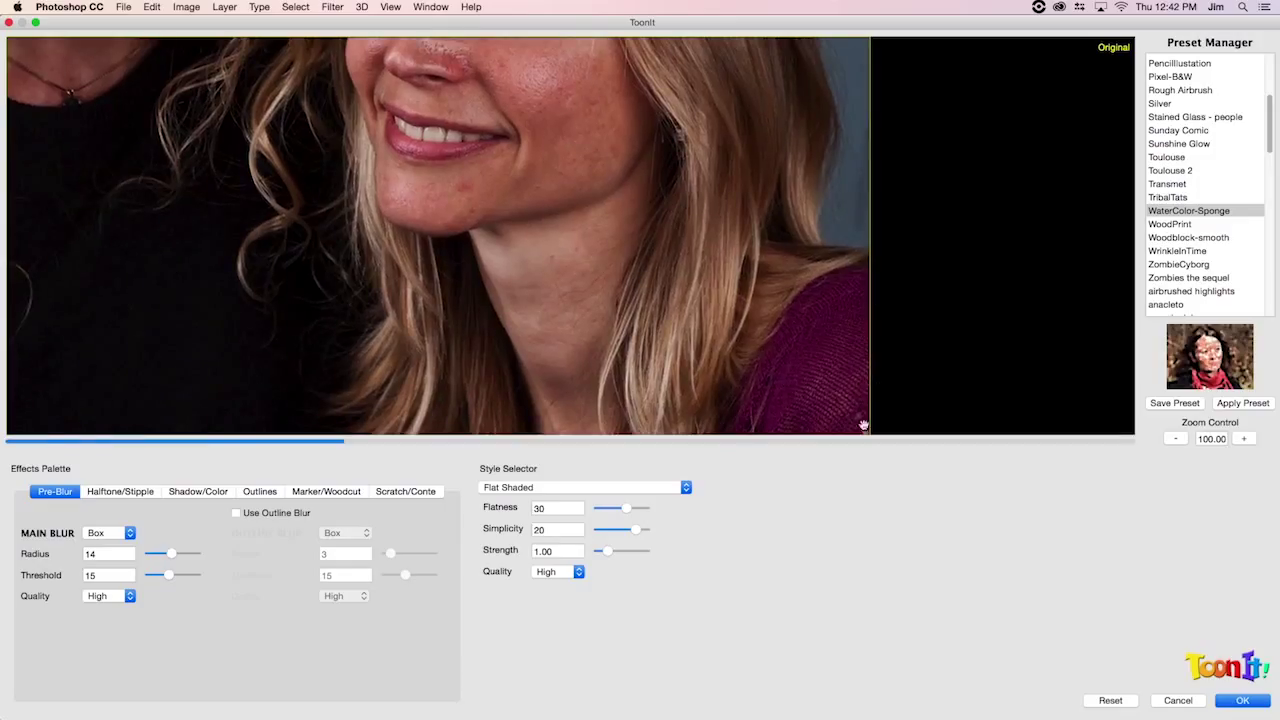
pyautogui.moveTo(564, 188)
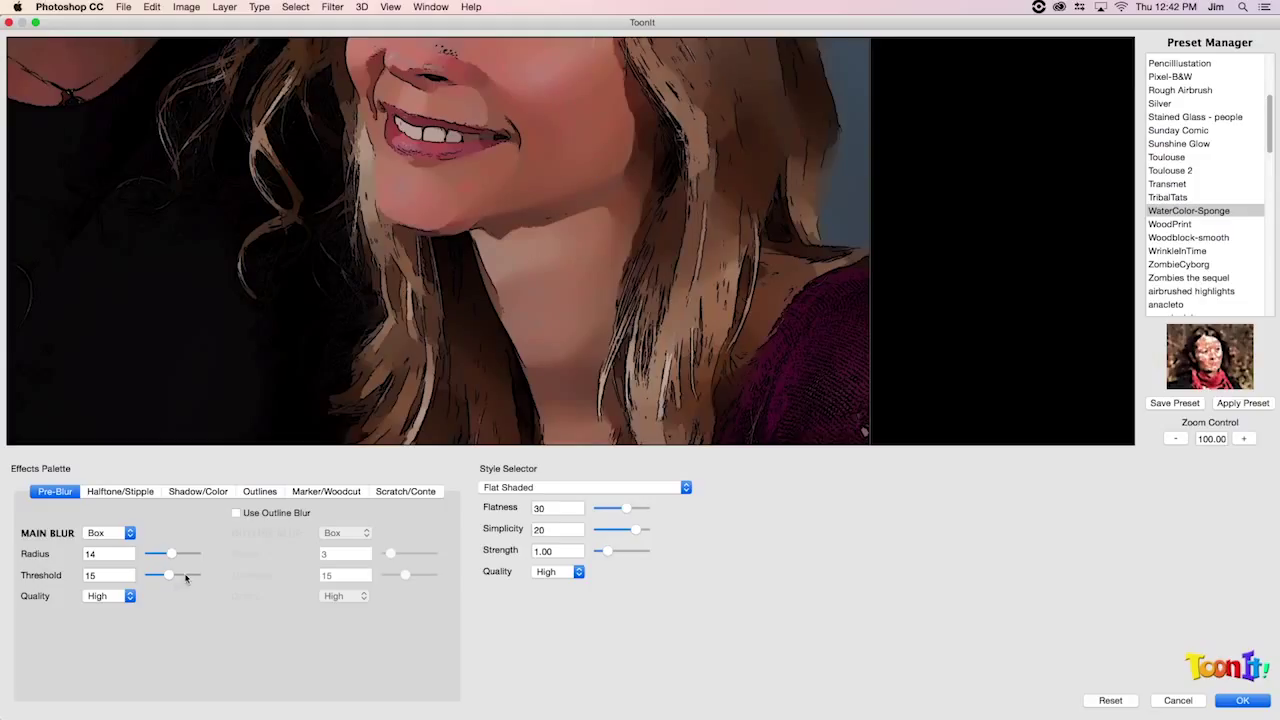
pyautogui.moveTo(169, 575); pyautogui.dragTo(184, 575)
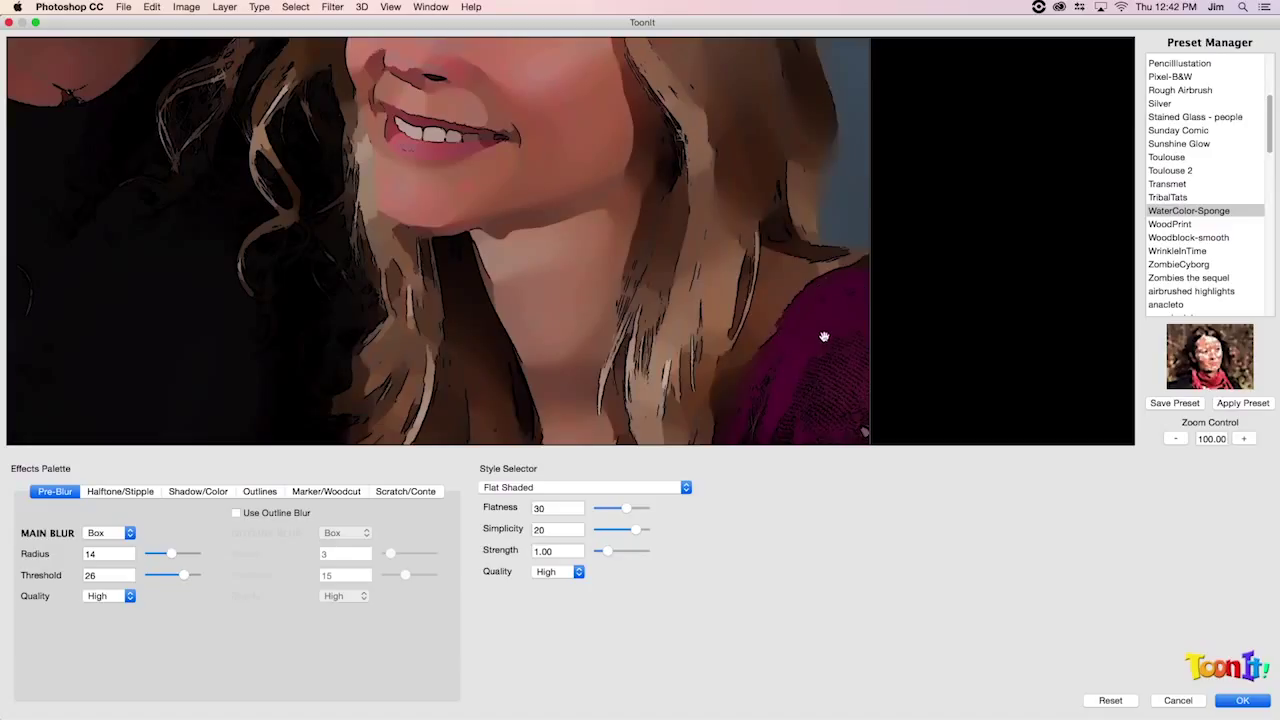
pyautogui.moveTo(592, 183)
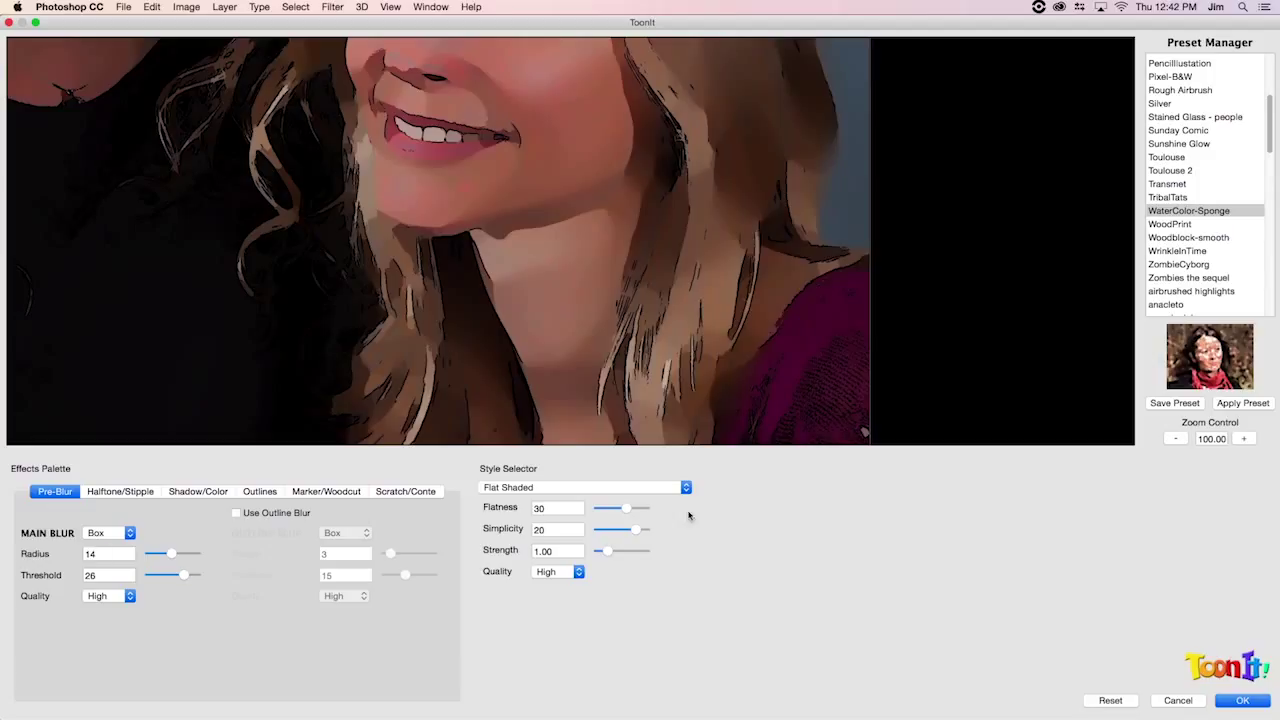
pyautogui.moveTo(813, 358)
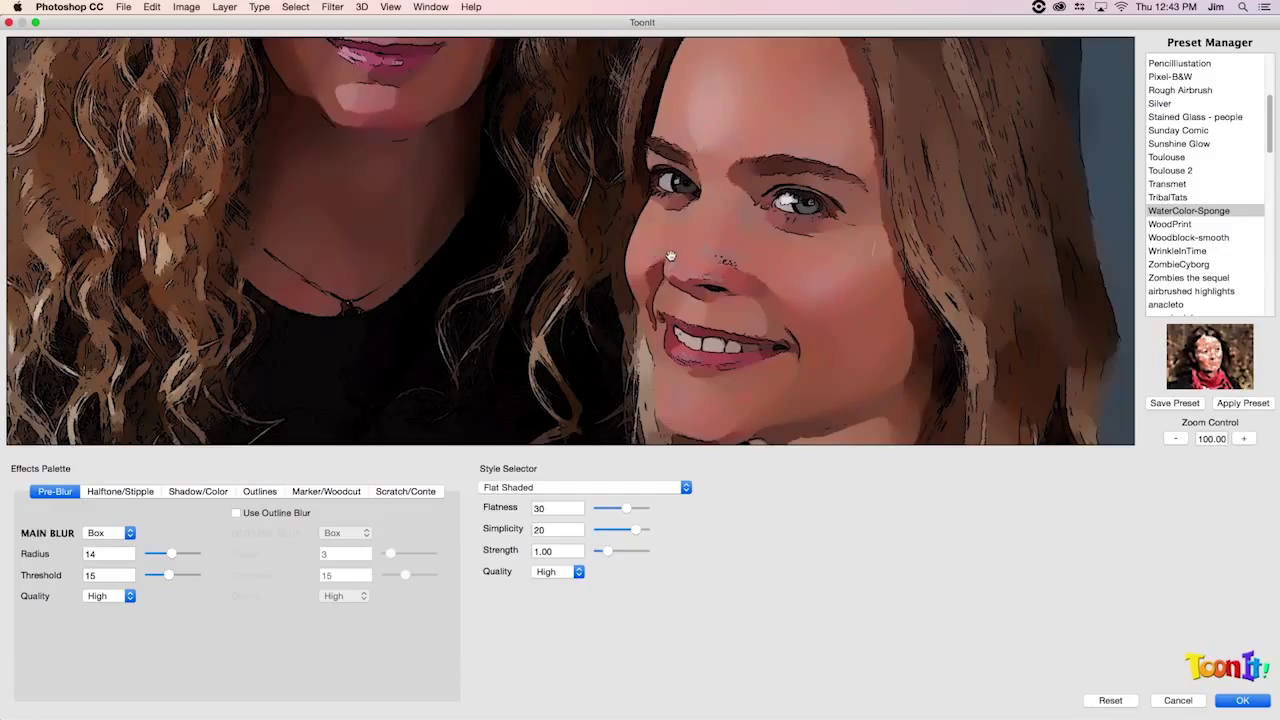
pyautogui.moveTo(697, 243)
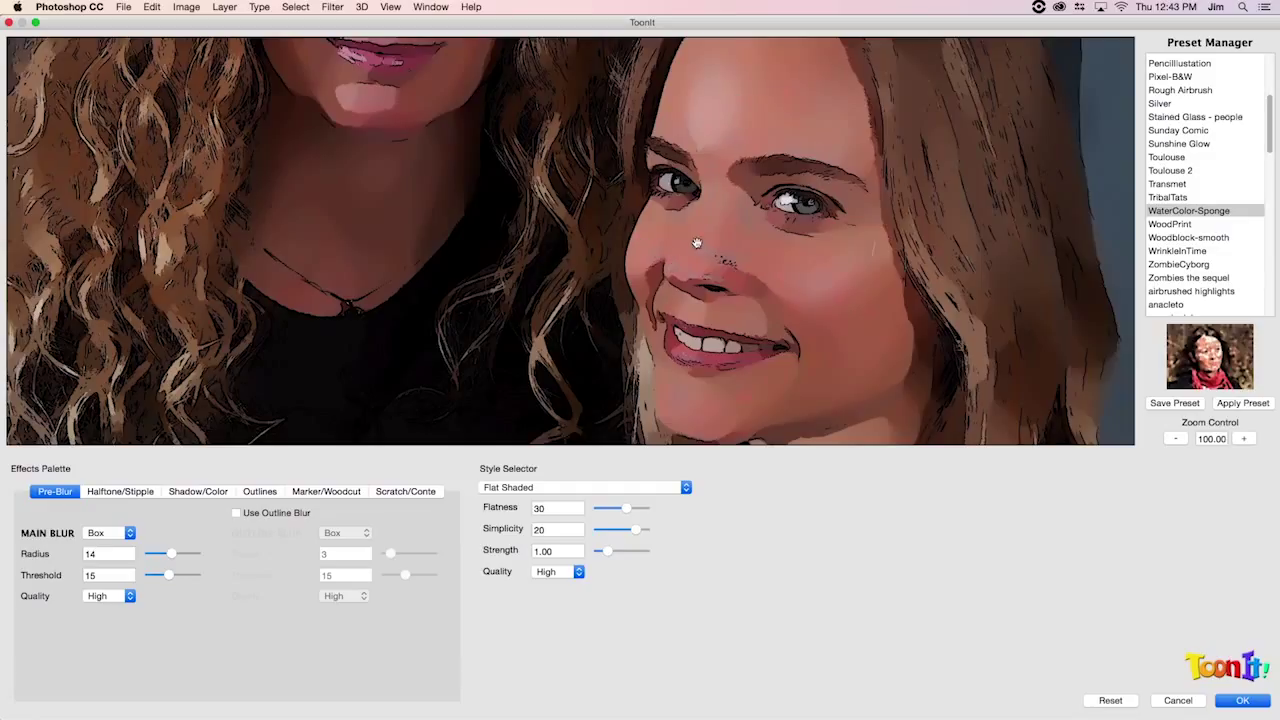
# Step: On the Outlines tab, enable Outline Only with Use Comic outlines
pyautogui.click(259, 491)
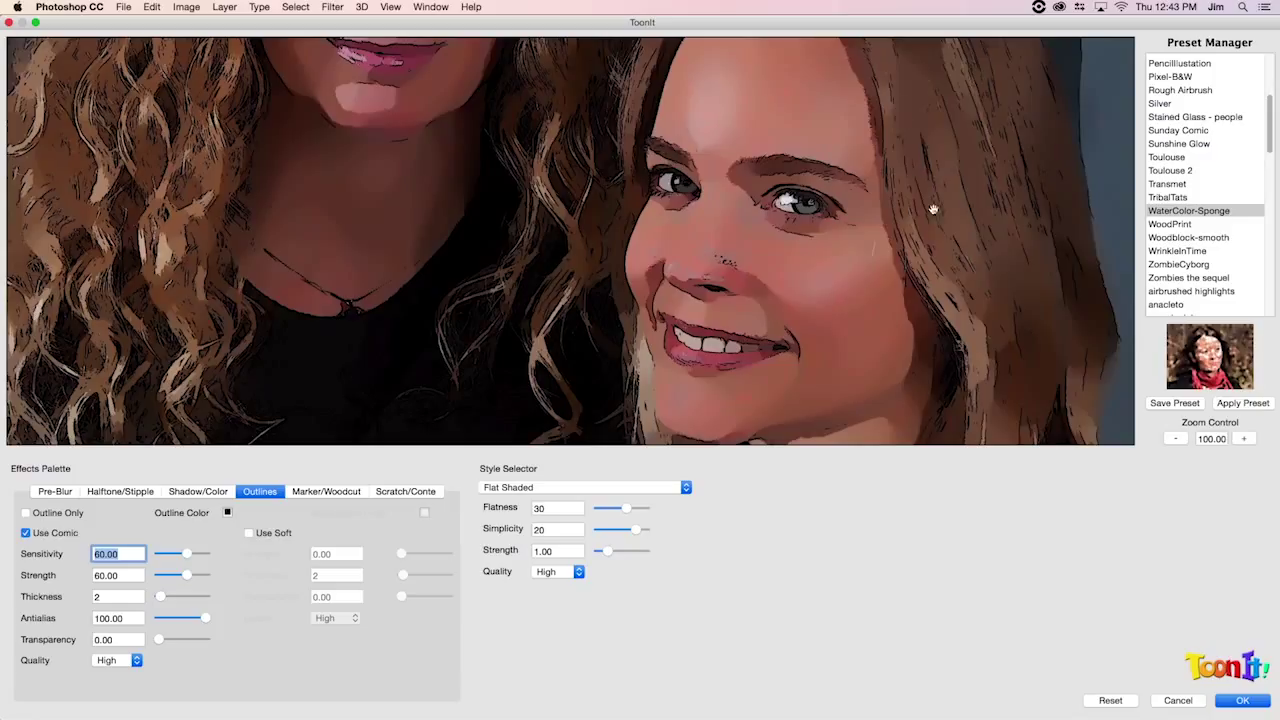
pyautogui.moveTo(825, 253)
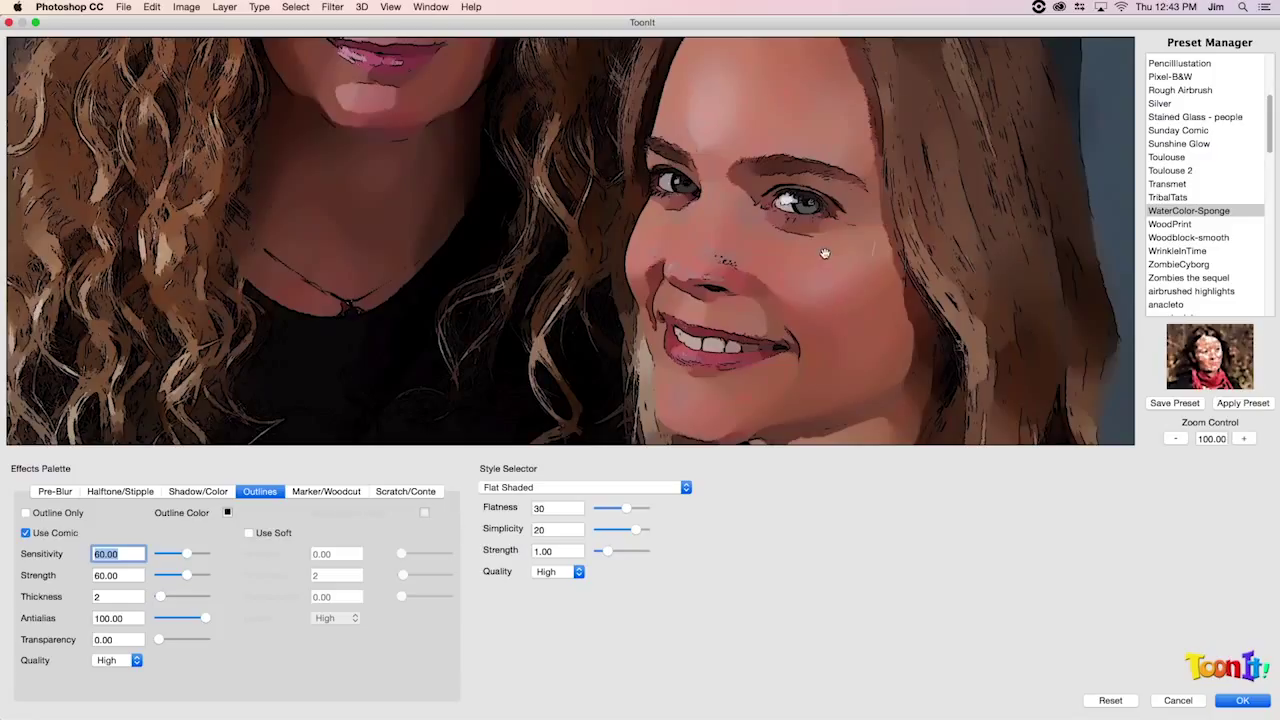
pyautogui.moveTo(714, 221)
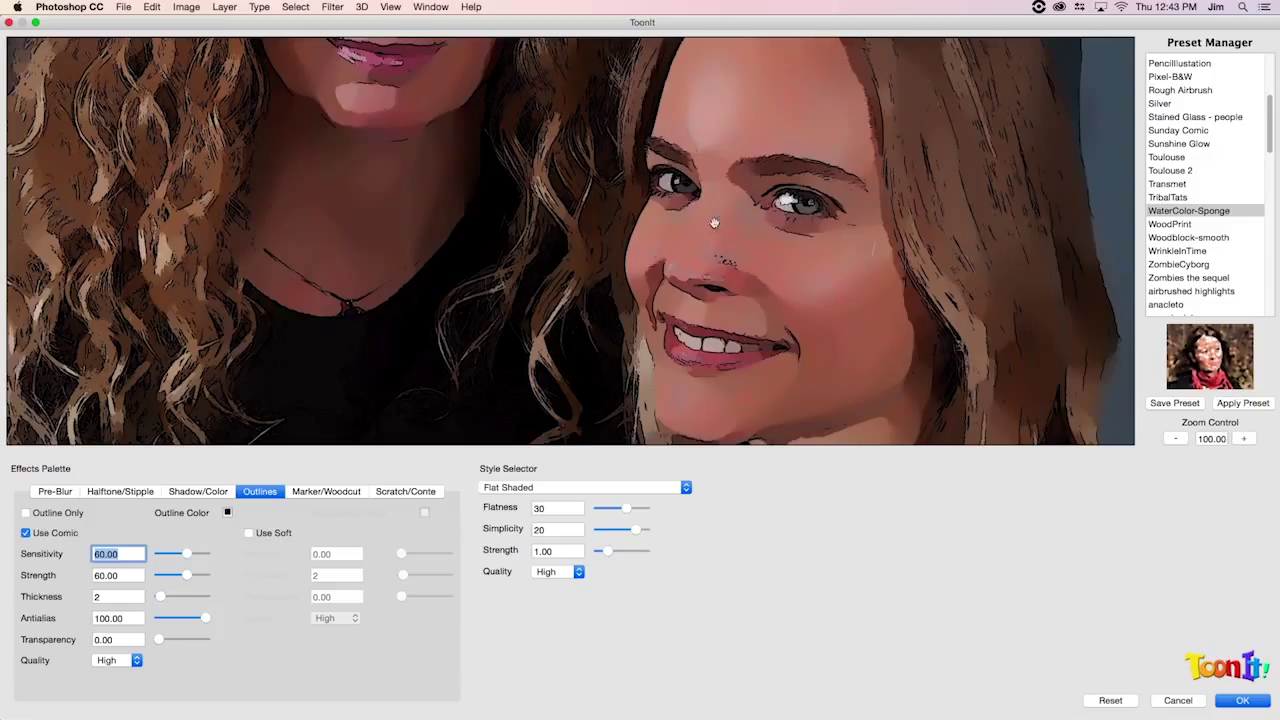
pyautogui.click(25, 532)
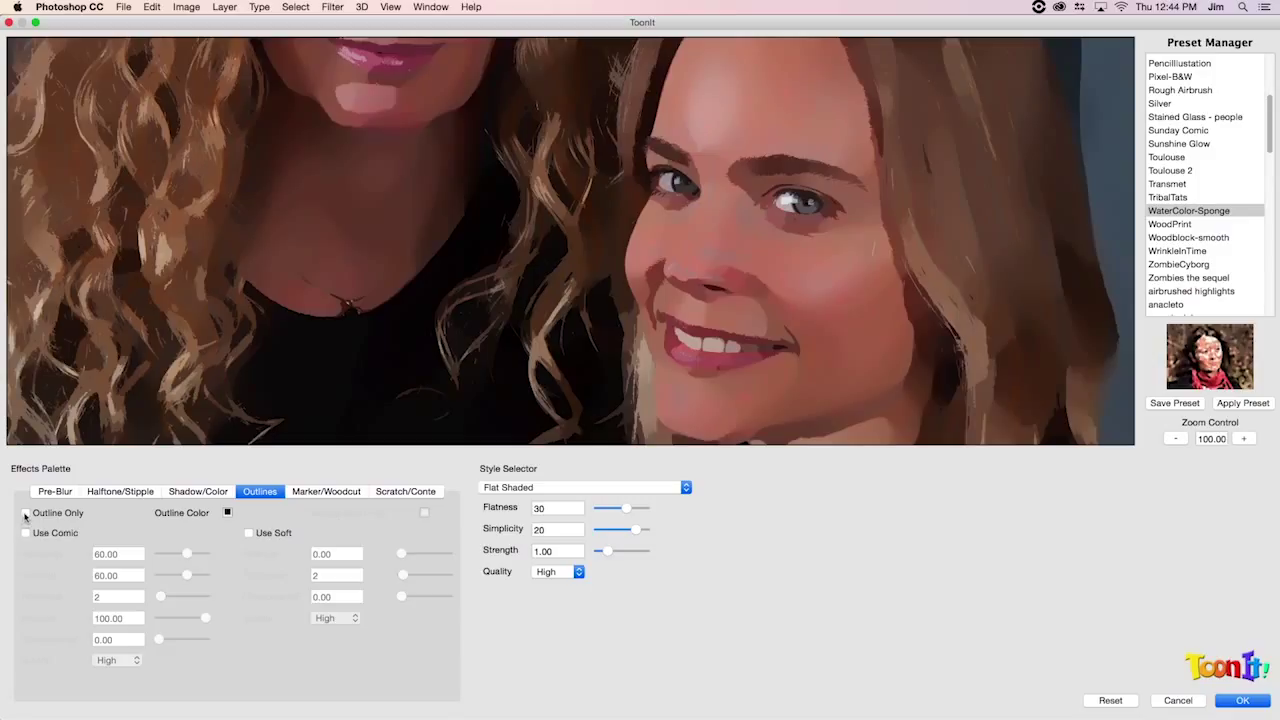
pyautogui.click(25, 512)
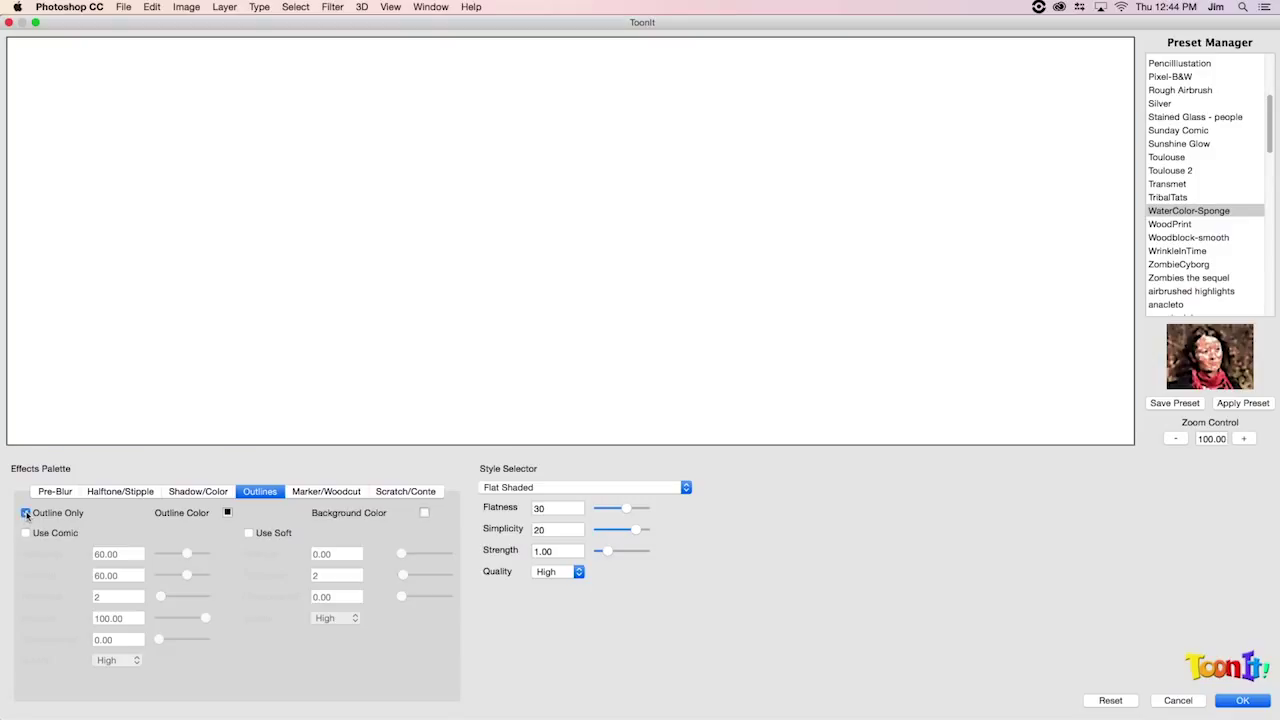
pyautogui.click(25, 532)
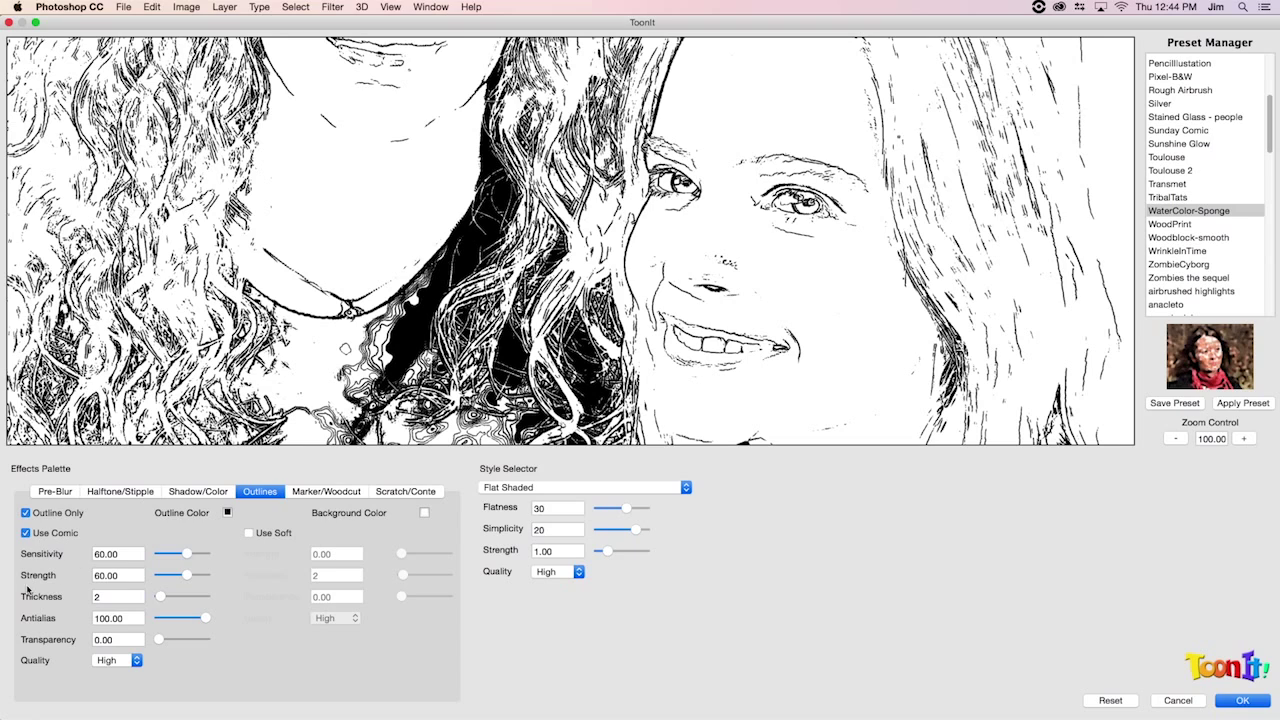
pyautogui.moveTo(175, 558)
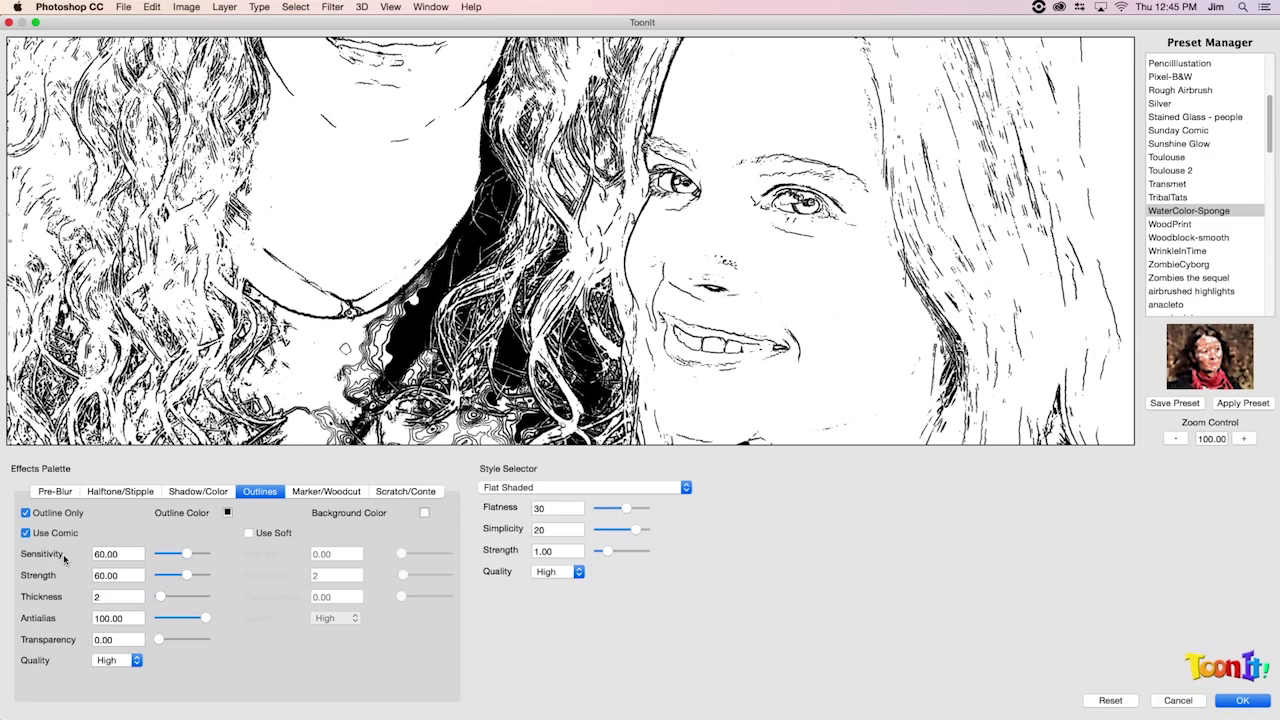
# Step: Tune the outline Sensitivity slider, settling it at 76
pyautogui.moveTo(186, 553); pyautogui.dragTo(158, 553)
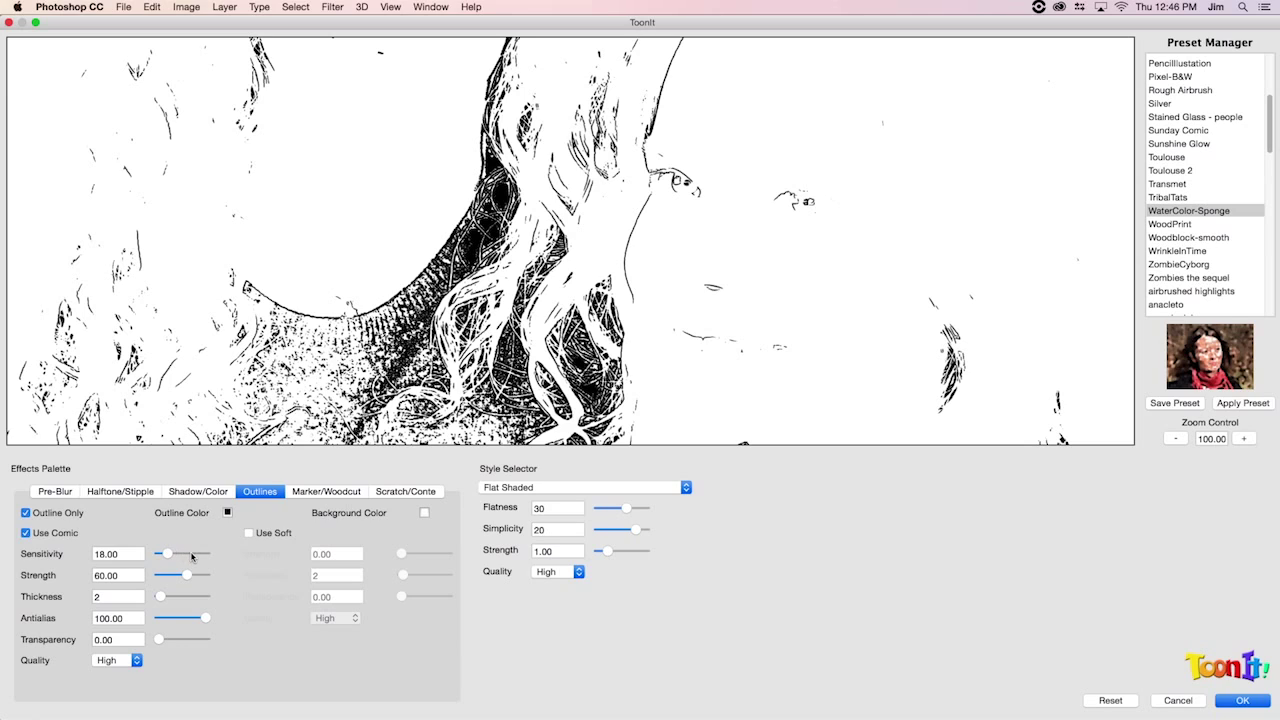
pyautogui.moveTo(165, 554); pyautogui.dragTo(195, 554)
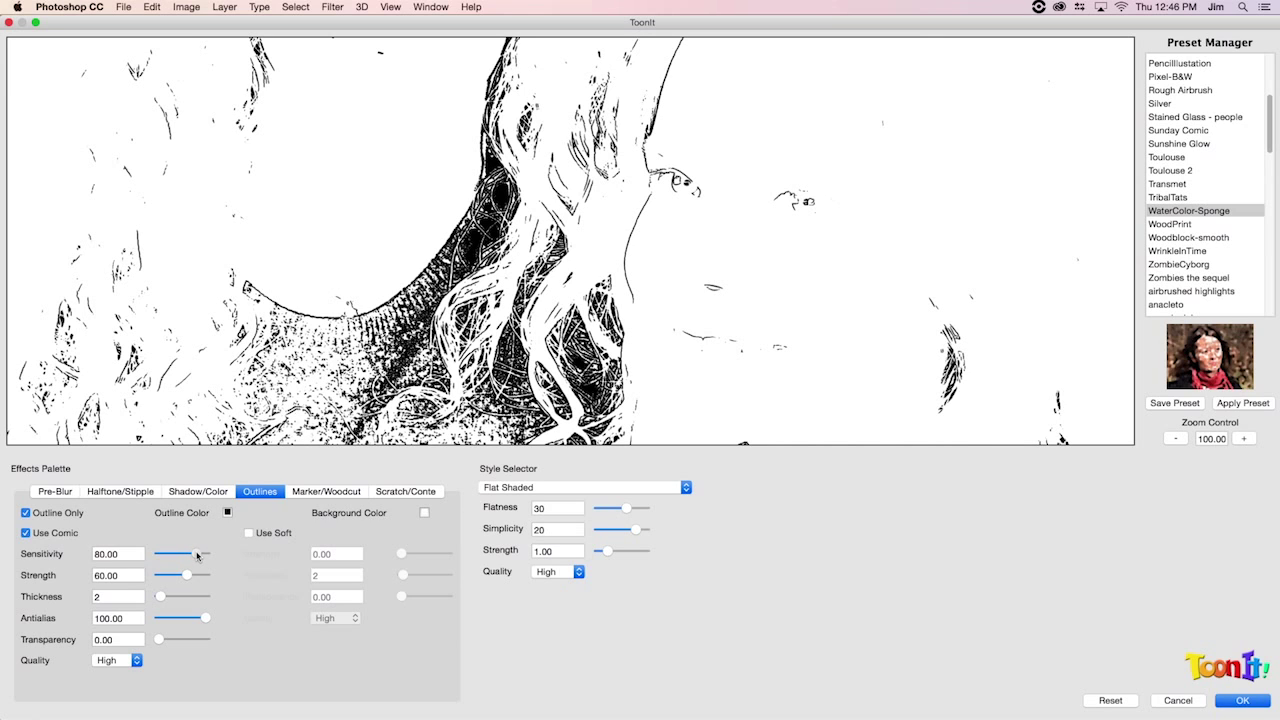
pyautogui.moveTo(197, 555); pyautogui.dragTo(193, 555)
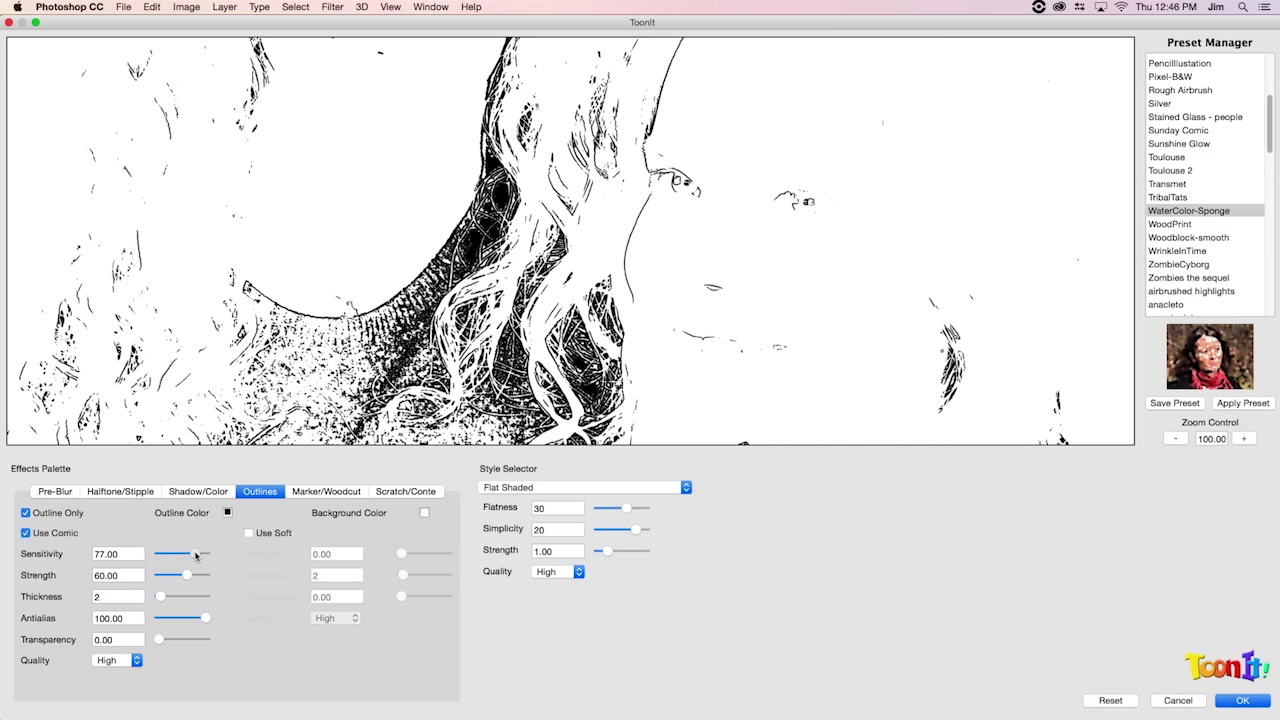
pyautogui.moveTo(190, 554); pyautogui.dragTo(183, 554)
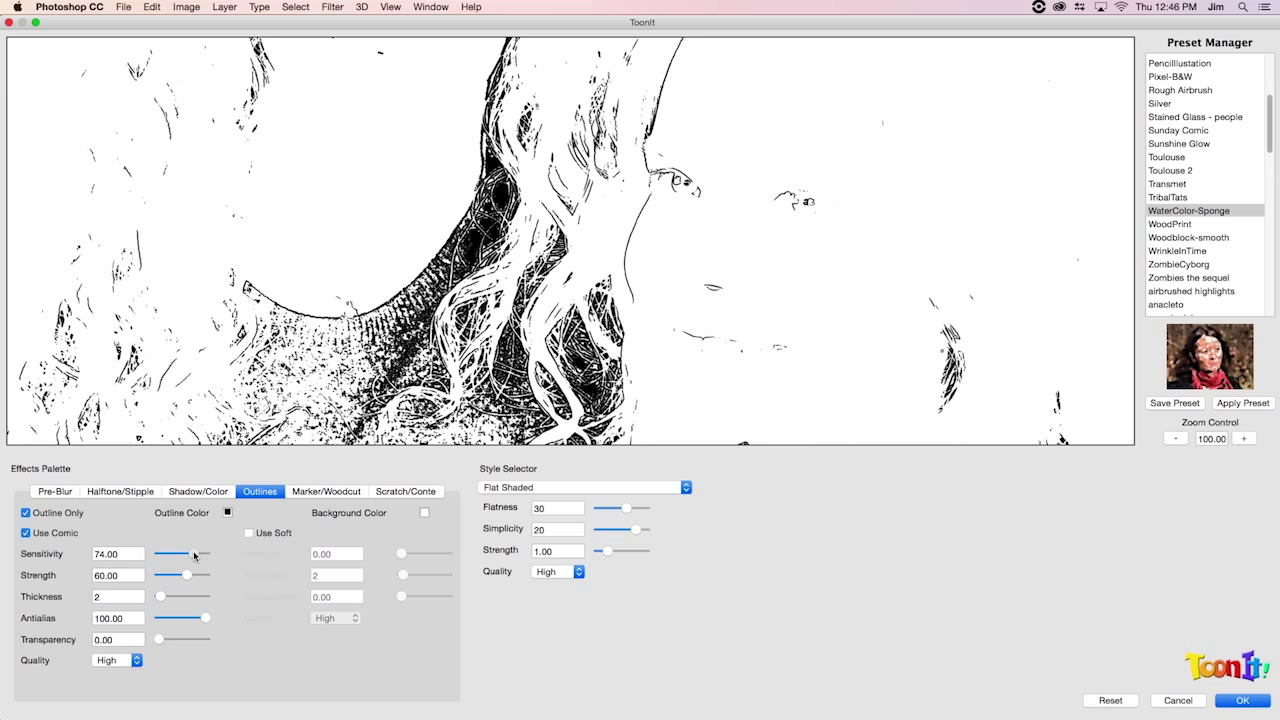
pyautogui.moveTo(175, 554); pyautogui.dragTo(190, 554)
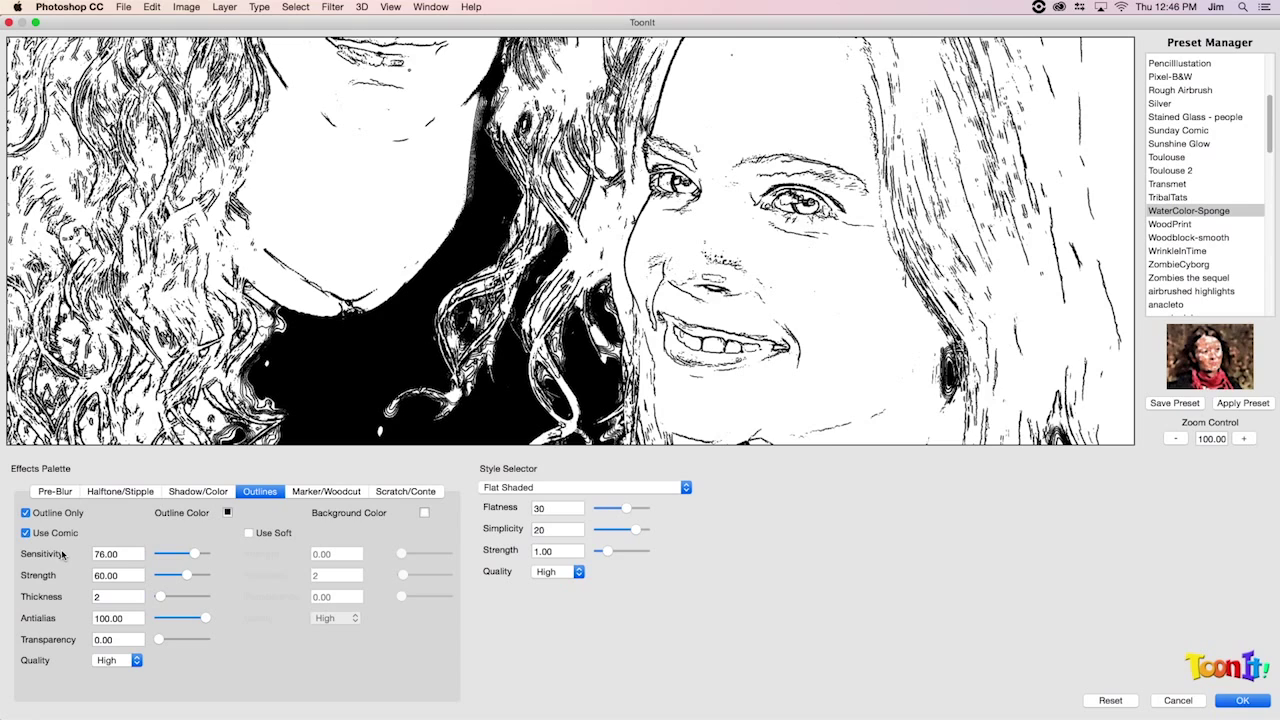
pyautogui.moveTo(62, 575)
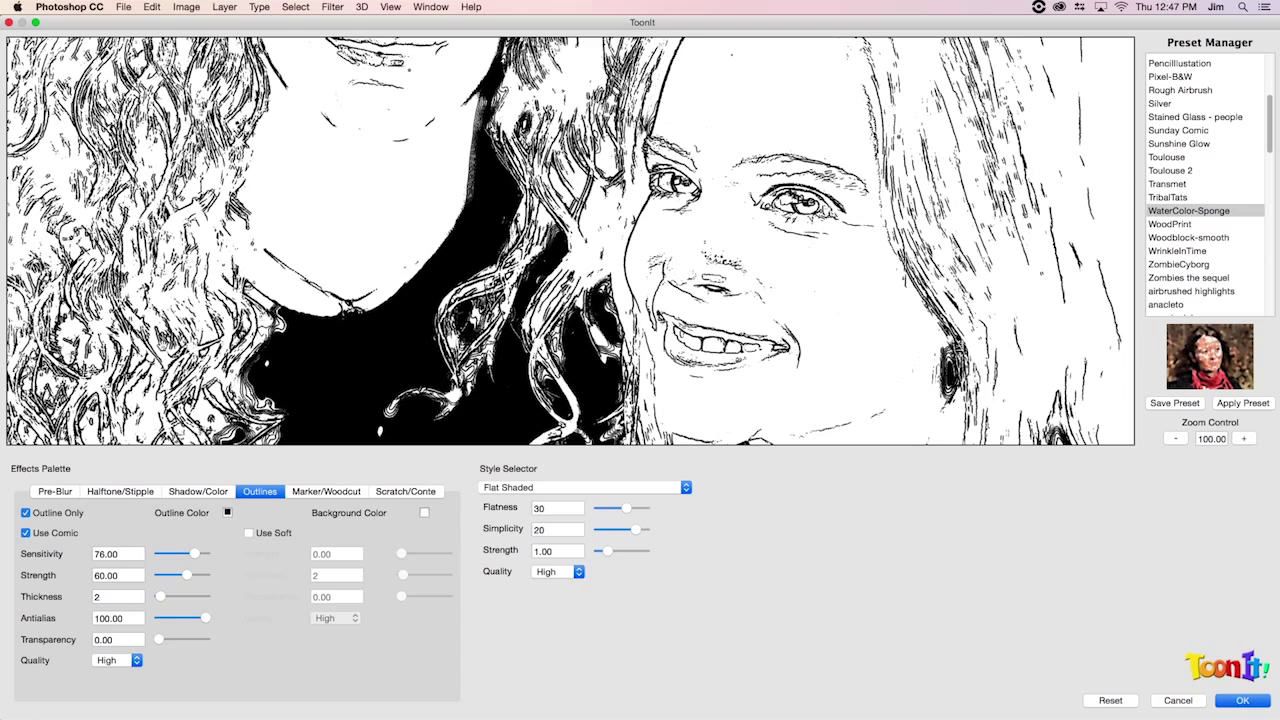
pyautogui.moveTo(430, 118)
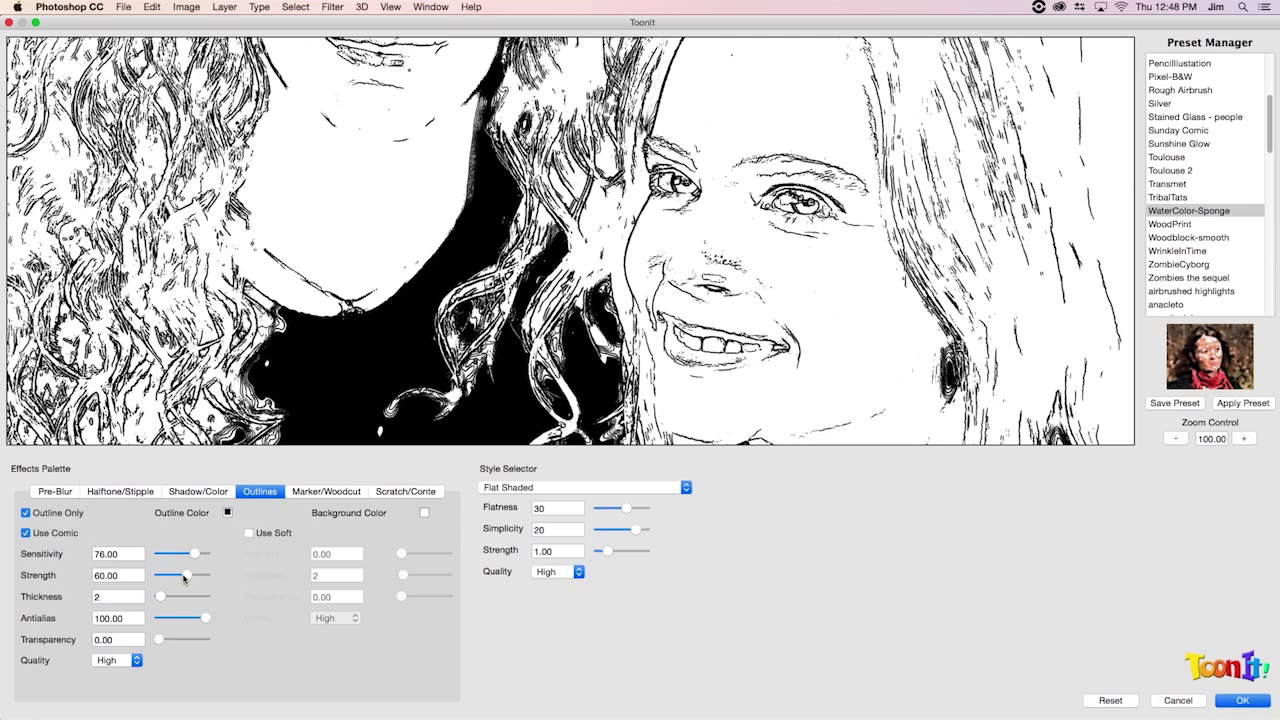
pyautogui.moveTo(186, 575); pyautogui.dragTo(168, 575)
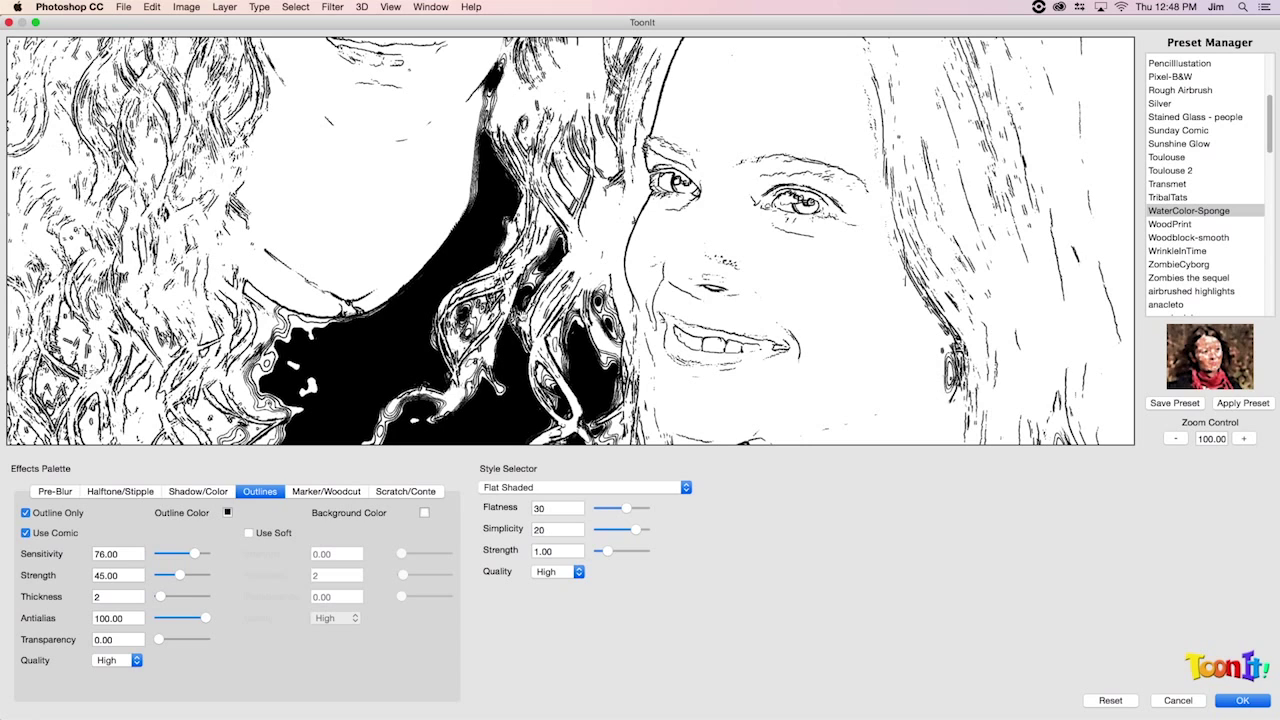
pyautogui.moveTo(179, 575); pyautogui.dragTo(186, 575)
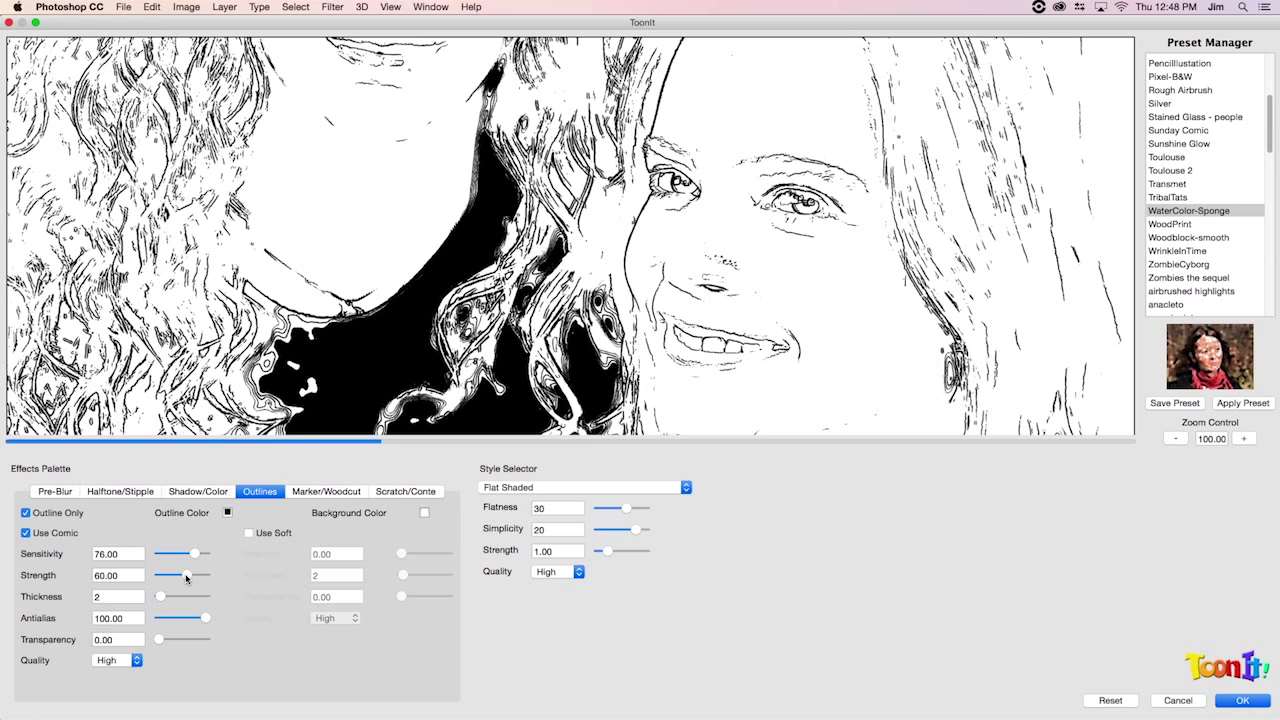
pyautogui.moveTo(178, 581)
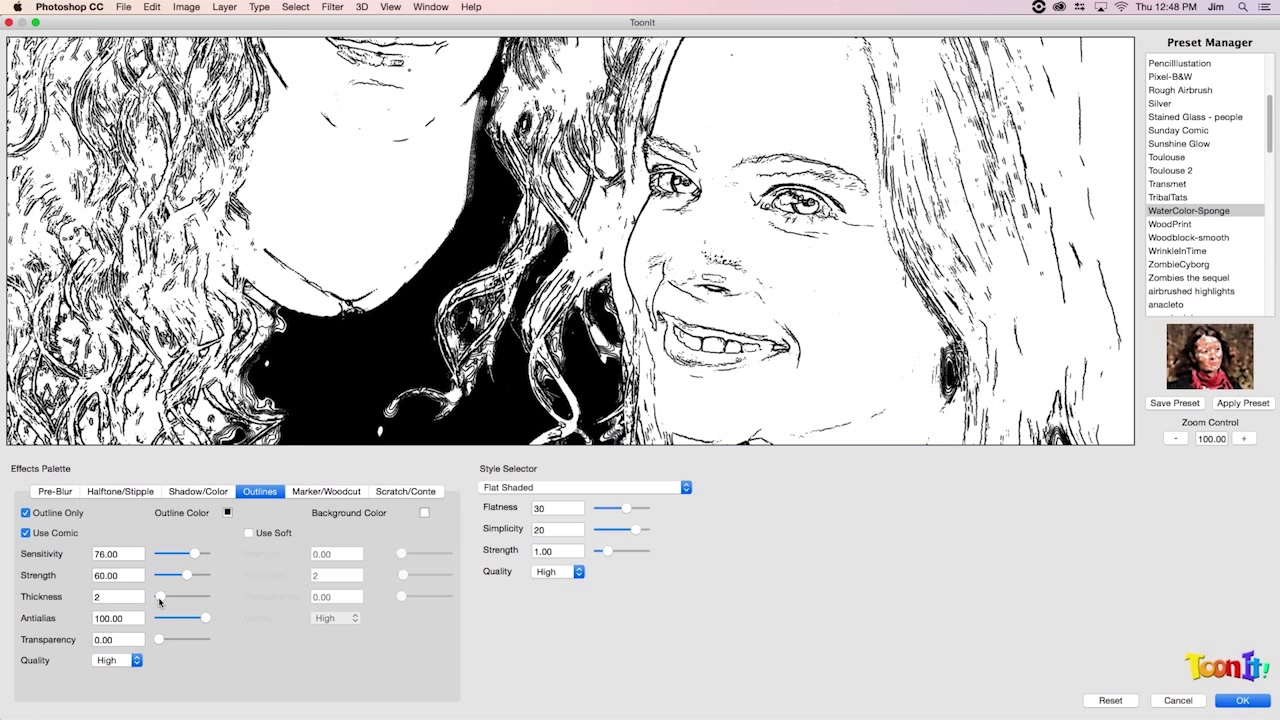
pyautogui.moveTo(765, 328)
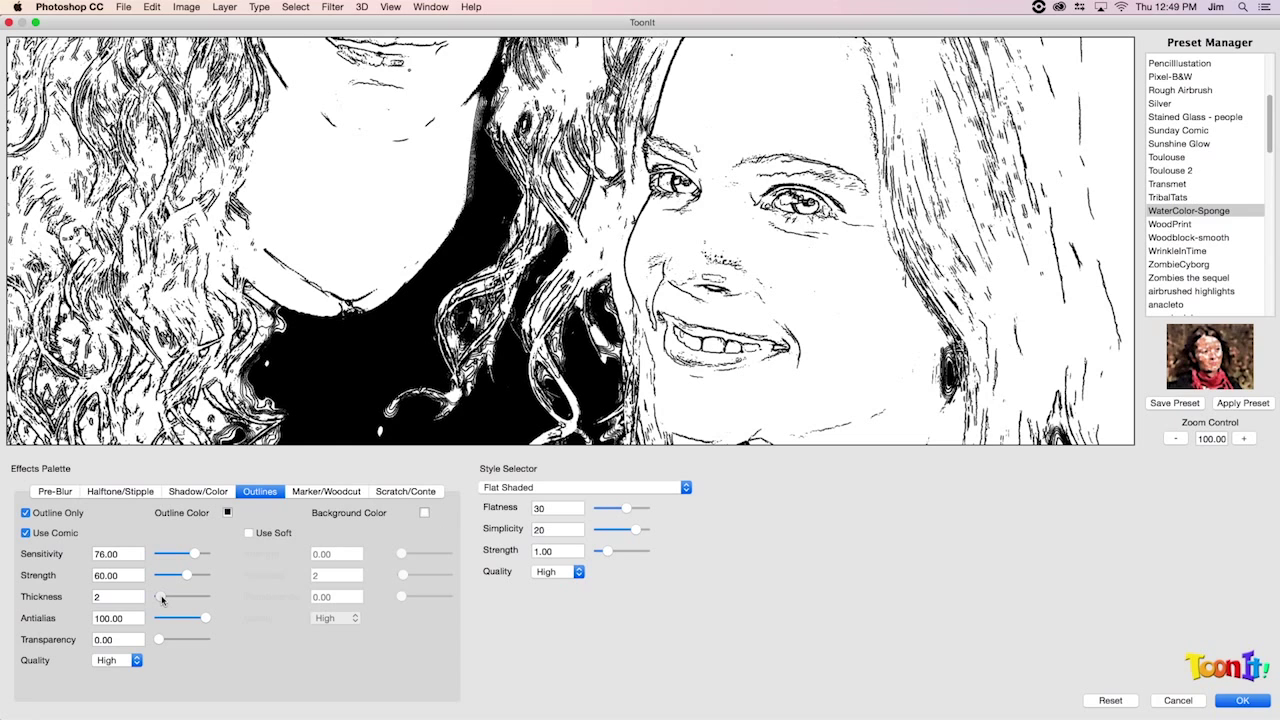
# Step: Increase outline Thickness from 2 to 4
pyautogui.moveTo(158, 596); pyautogui.dragTo(175, 596)
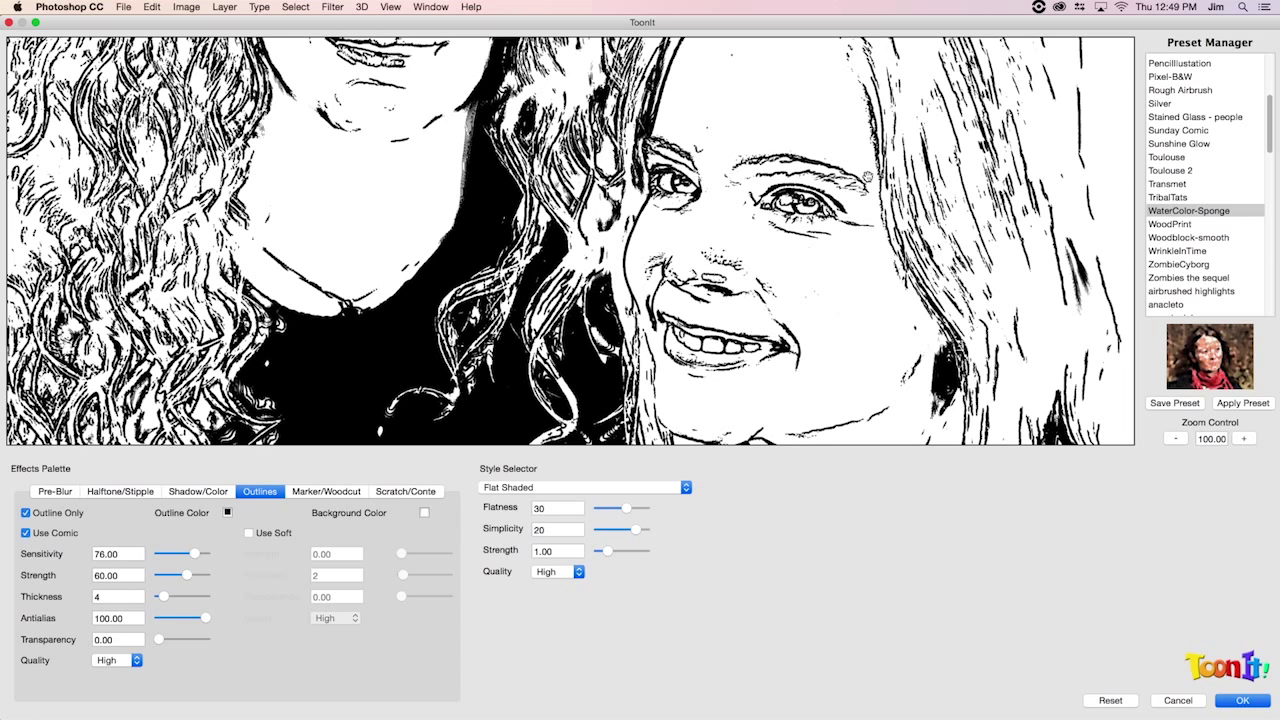
pyautogui.moveTo(785, 320)
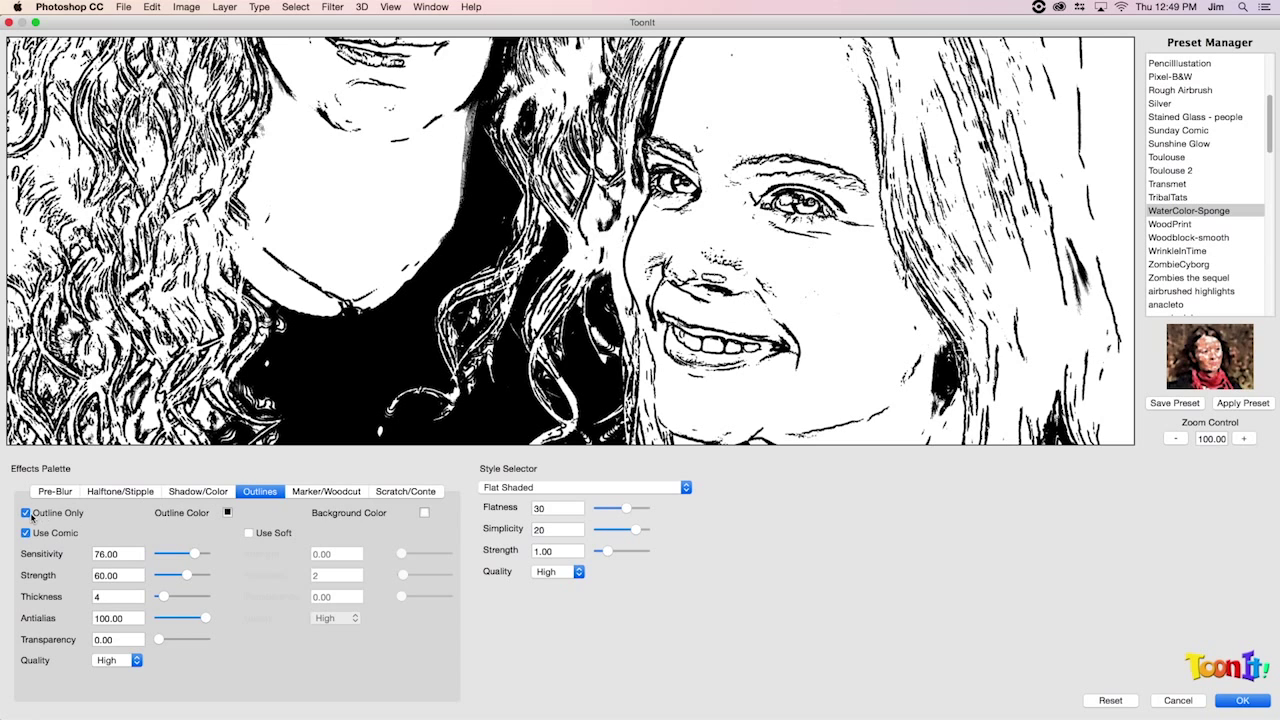
# Step: Turn off Outline Only so bold comic outlines overlay the flat-shaded colour
pyautogui.click(24, 512)
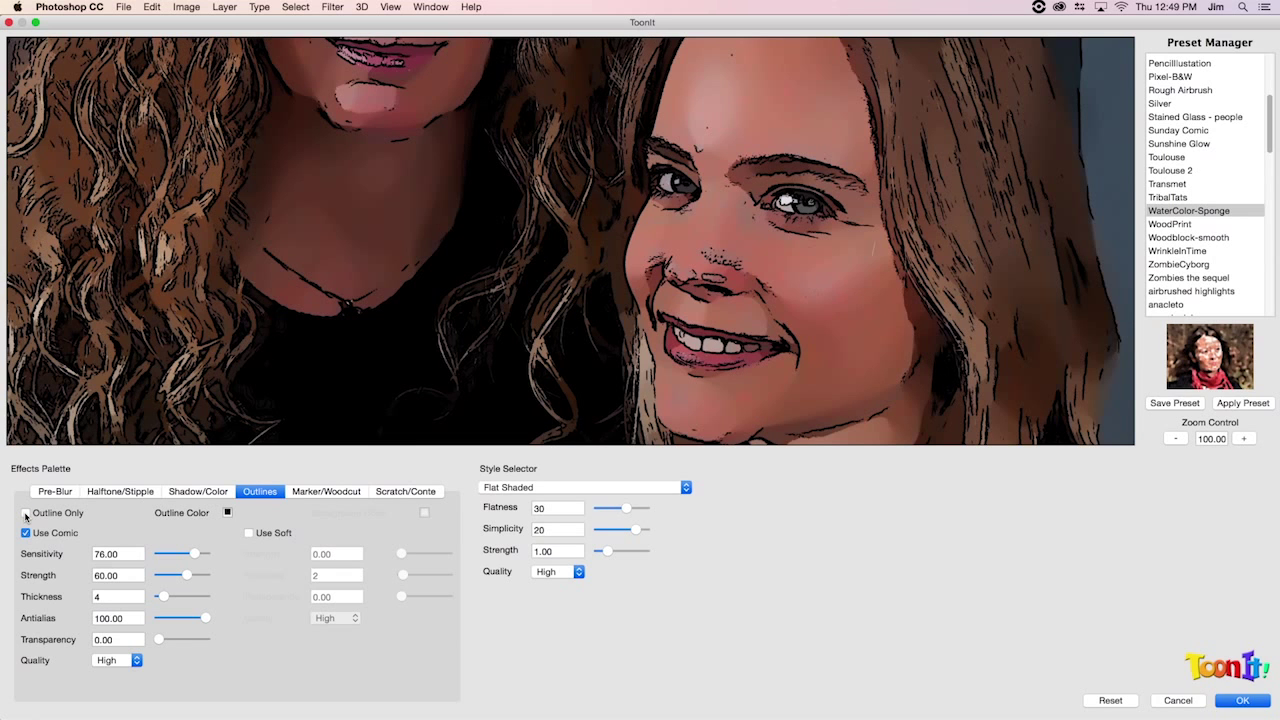
pyautogui.click(25, 513)
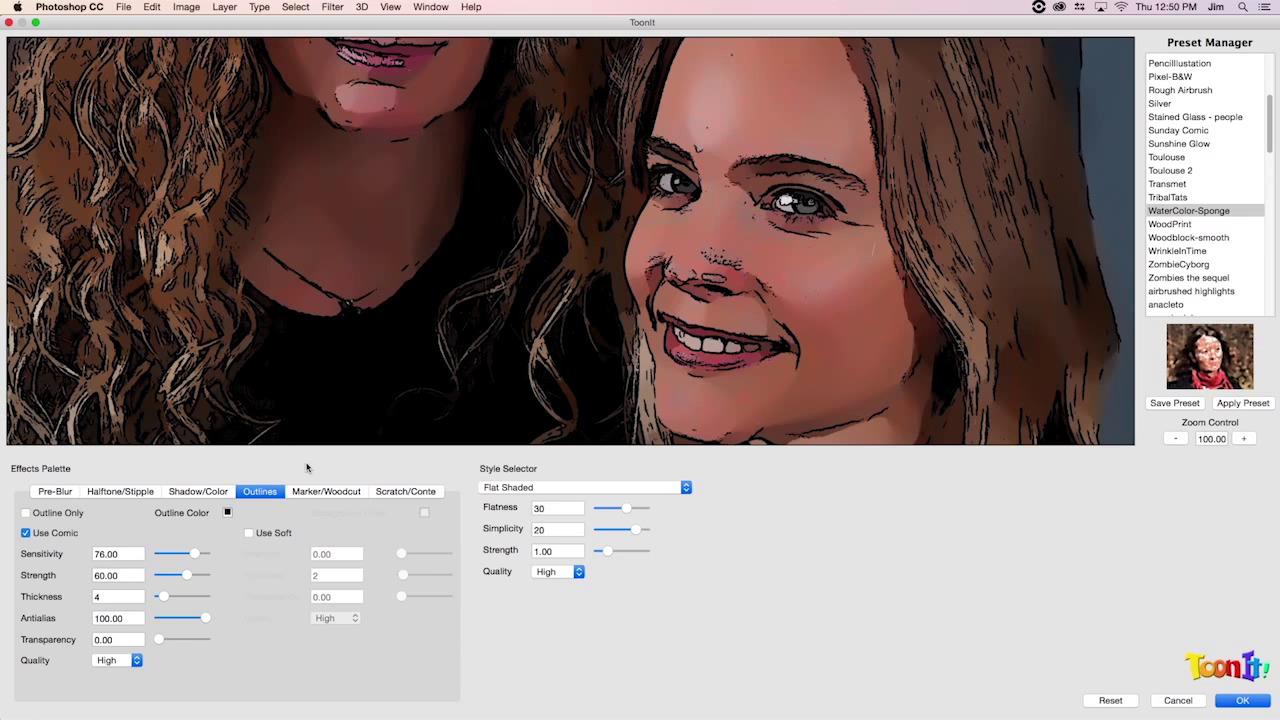
pyautogui.moveTo(808, 220)
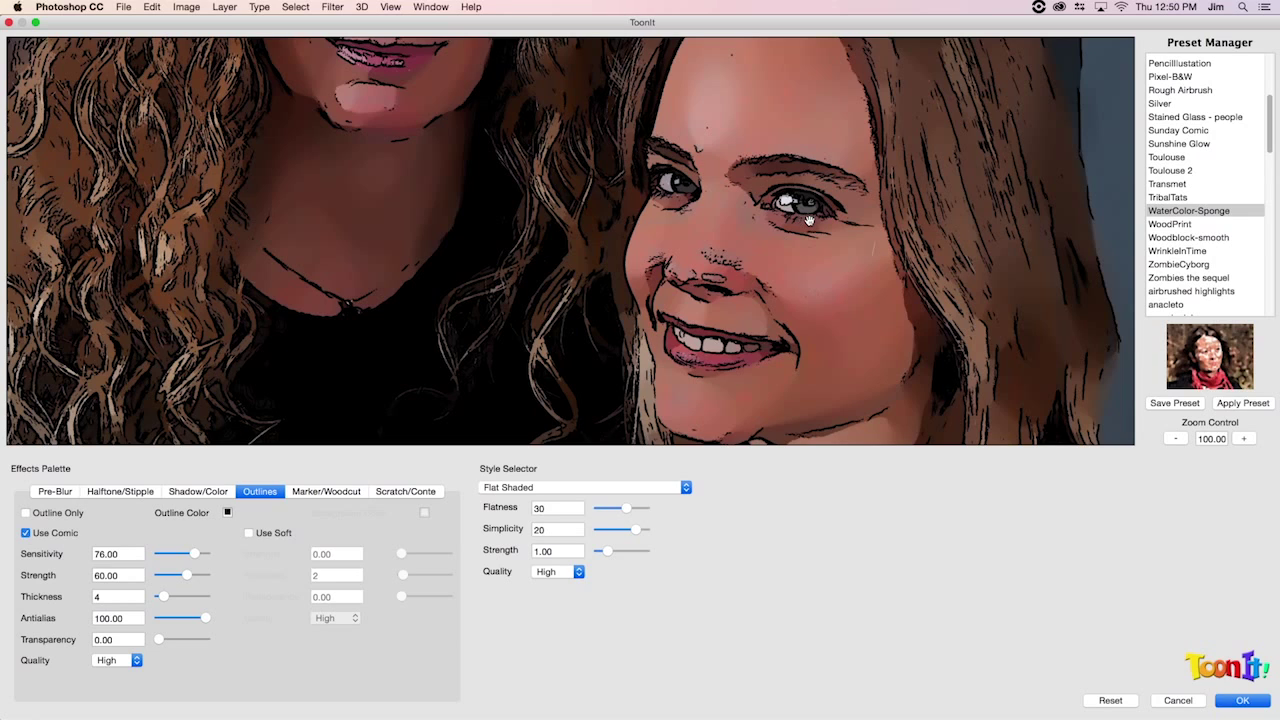
pyautogui.moveTo(787, 224)
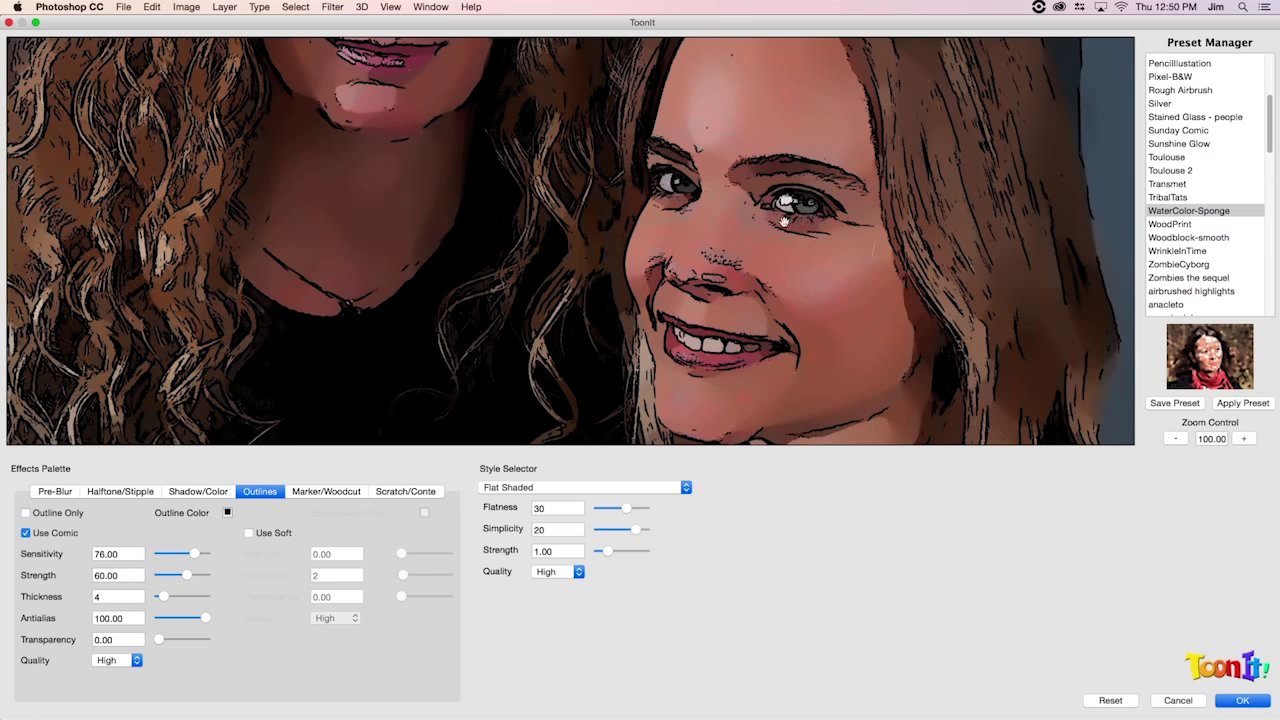
pyautogui.moveTo(775, 163)
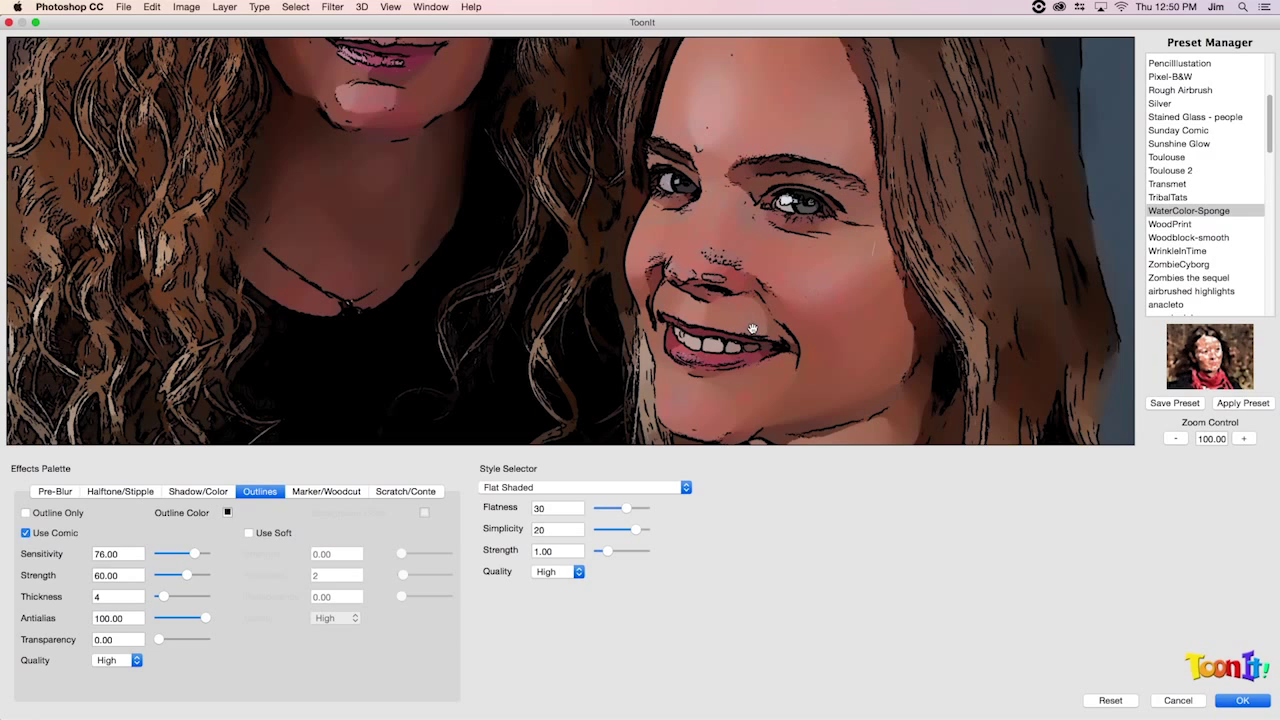
pyautogui.moveTo(757, 344)
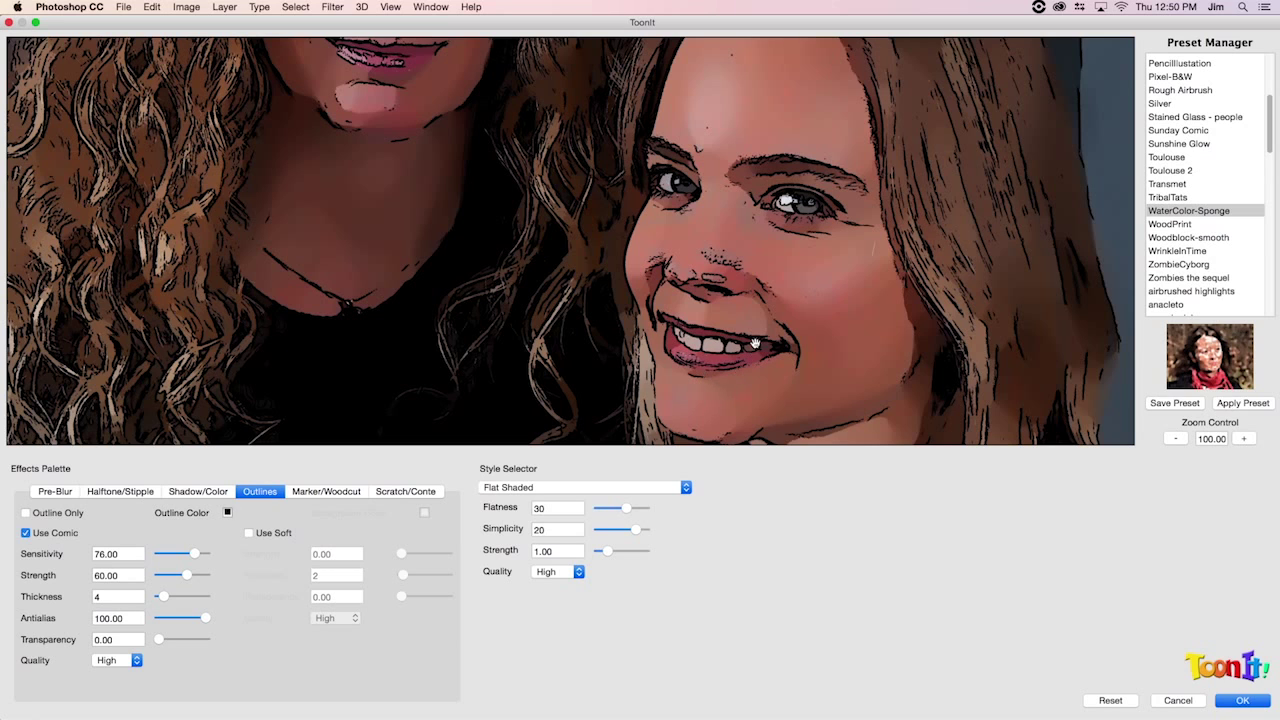
pyautogui.moveTo(741, 159)
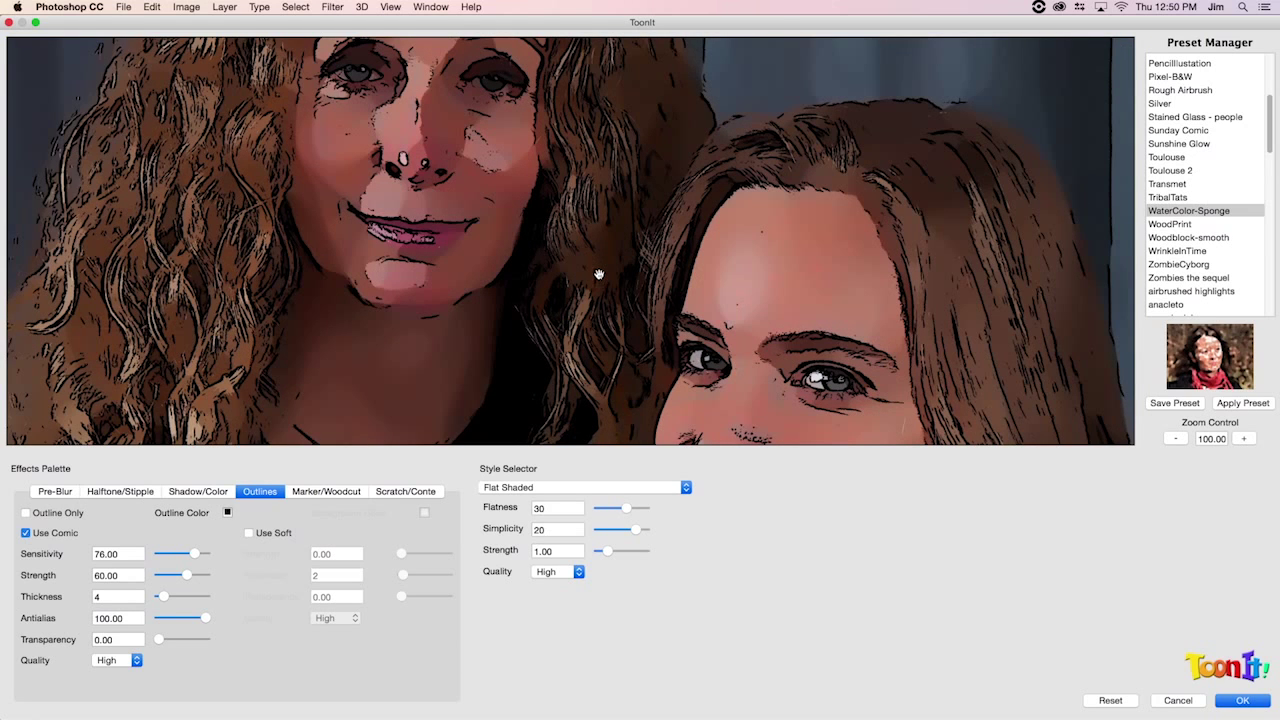
pyautogui.moveTo(627, 269)
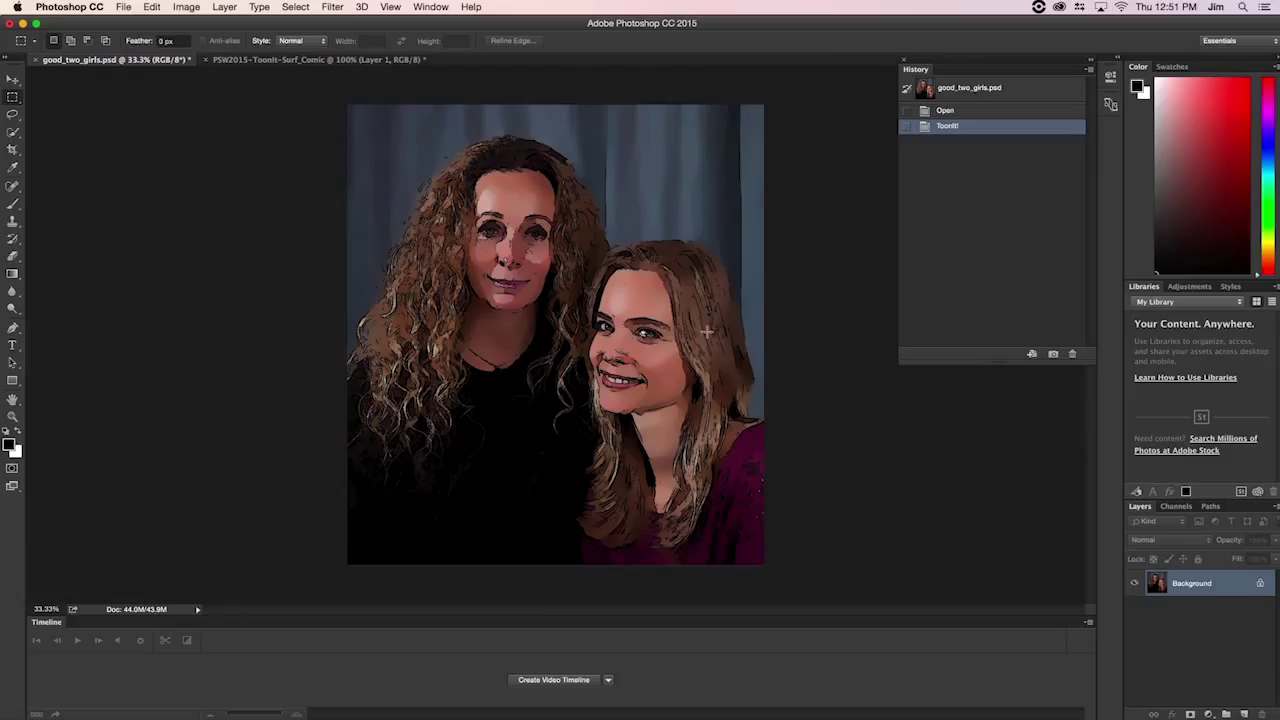
pyautogui.moveTo(677, 300)
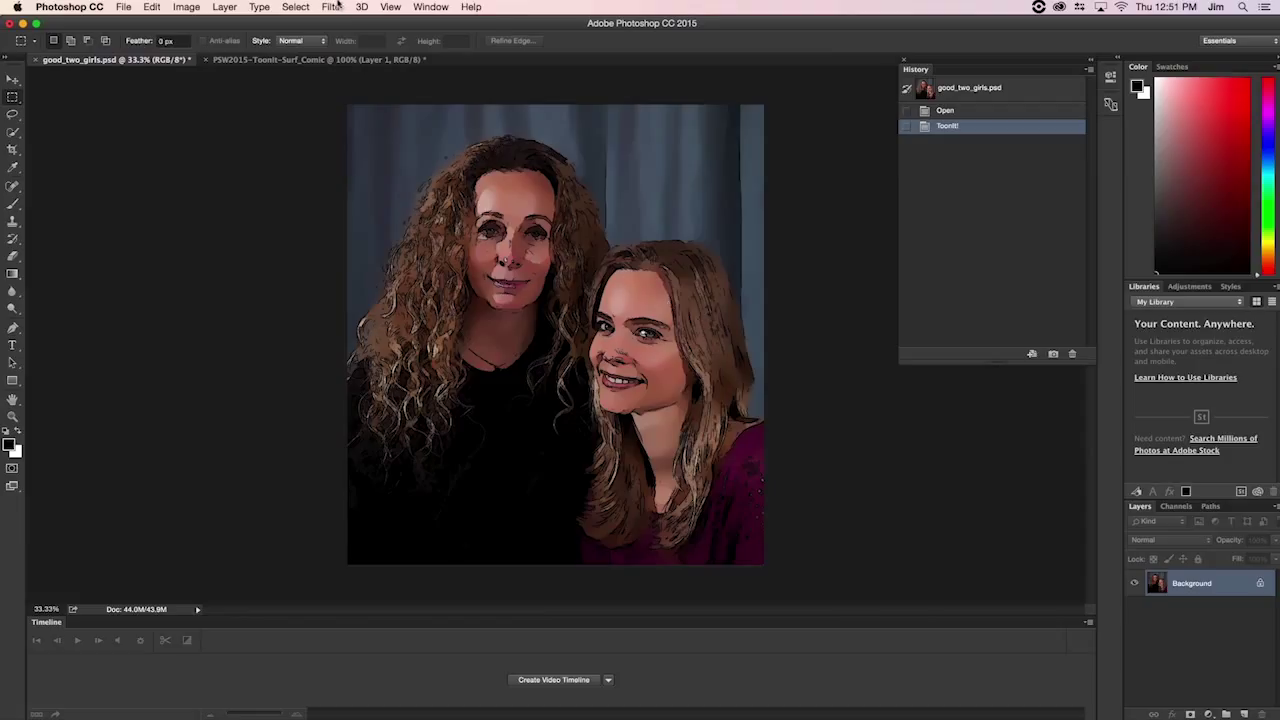
# Step: Launch the ToonIt! filter from Filter > Digital Anarchy on the two-women portrait
pyautogui.click(332, 7)
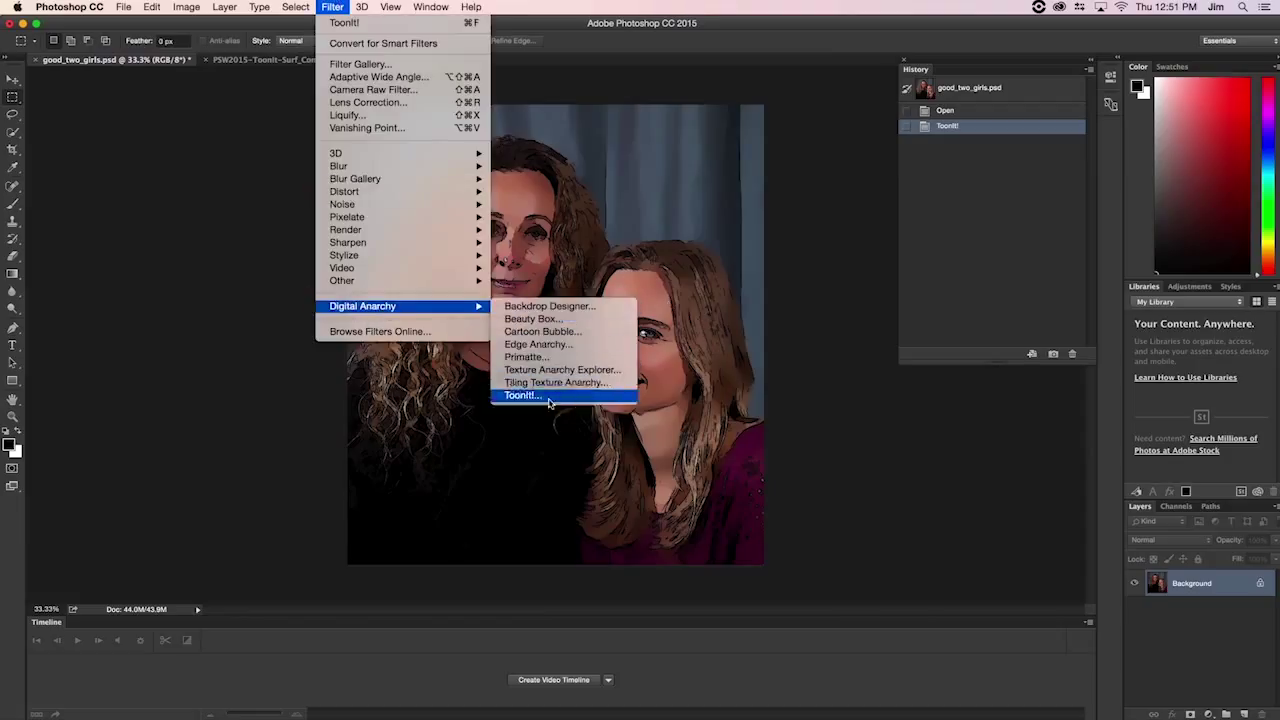
pyautogui.click(521, 395)
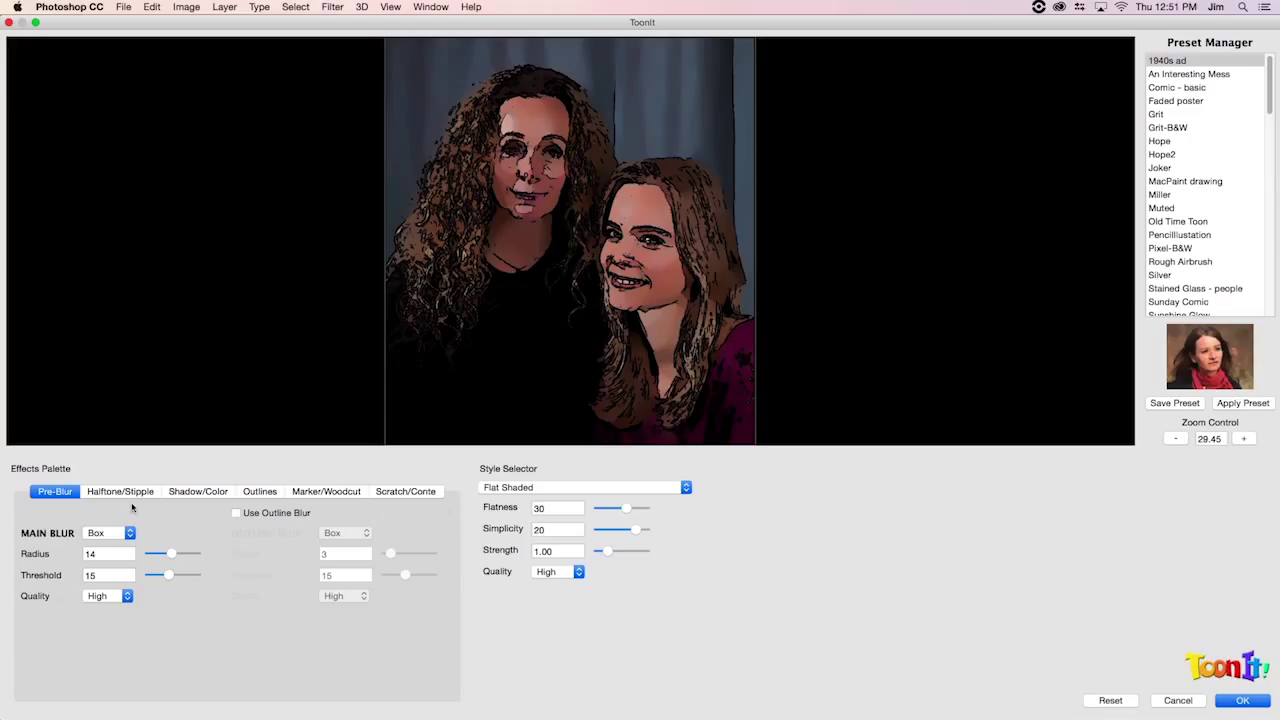
# Step: On the Outlines tab, zoom the preview to 100 and raise Sensitivity to 86
pyautogui.click(259, 491)
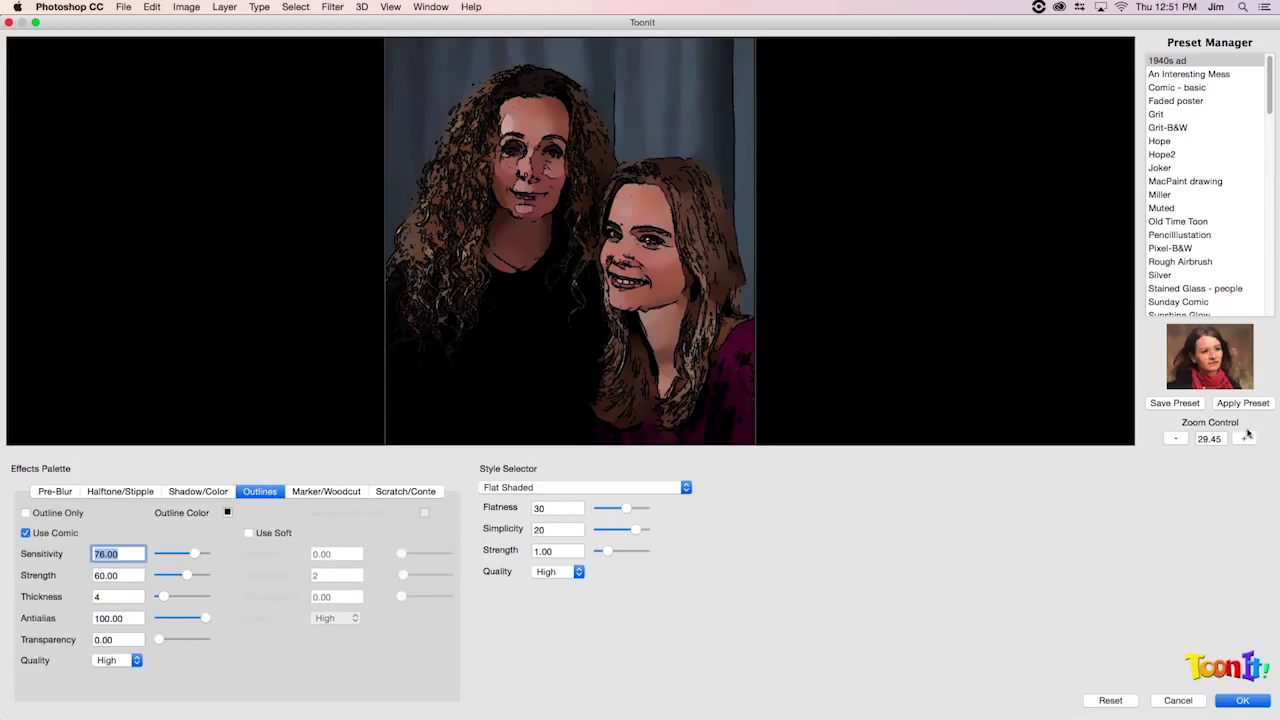
pyautogui.click(1245, 438)
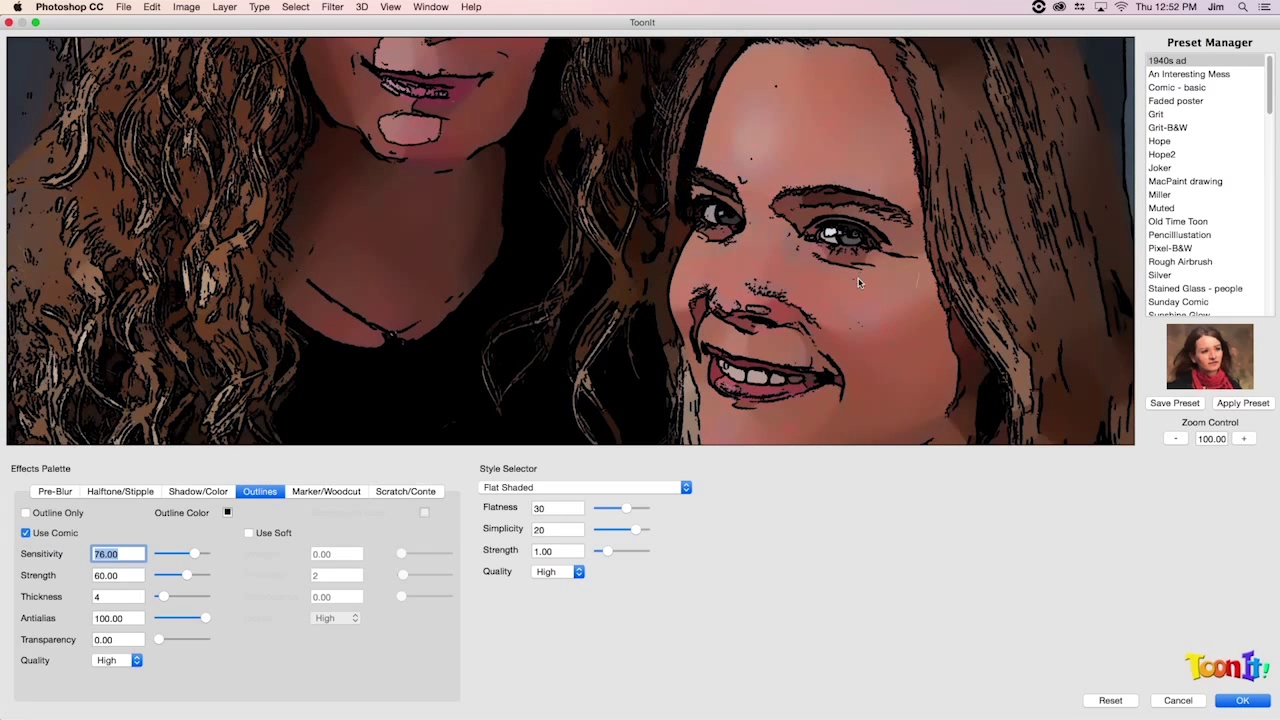
pyautogui.moveTo(194, 573)
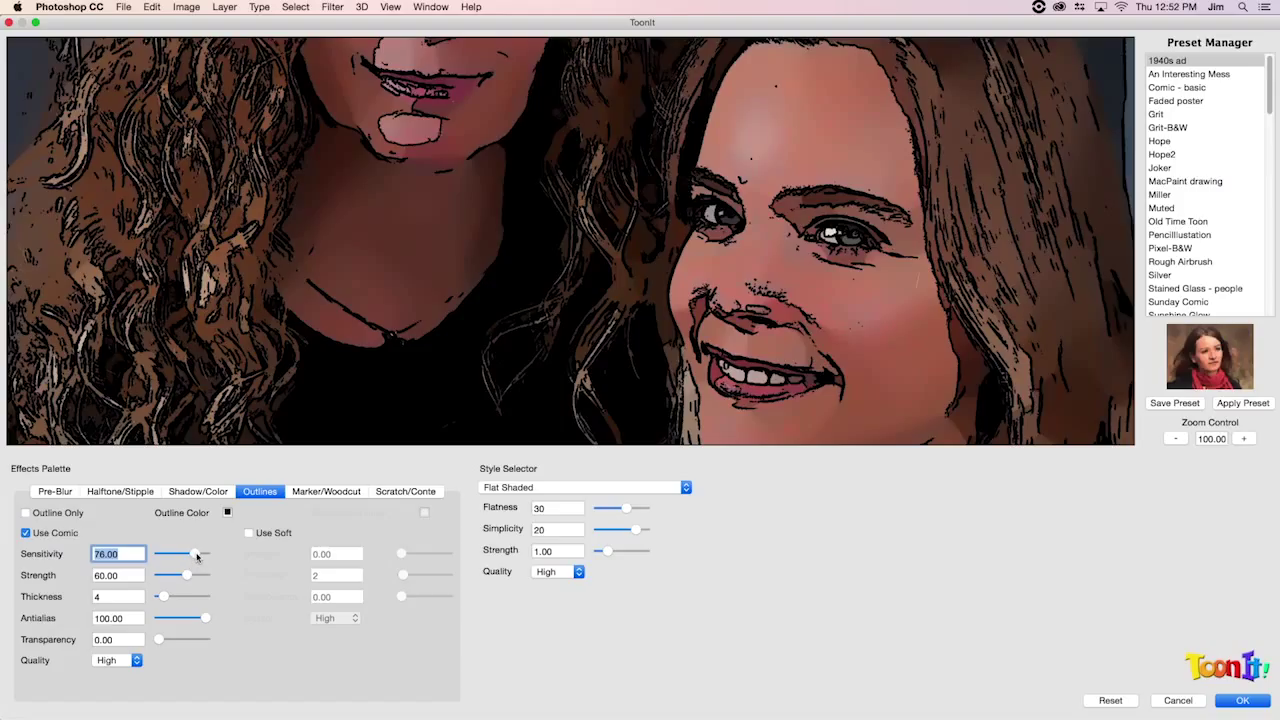
pyautogui.moveTo(195, 561)
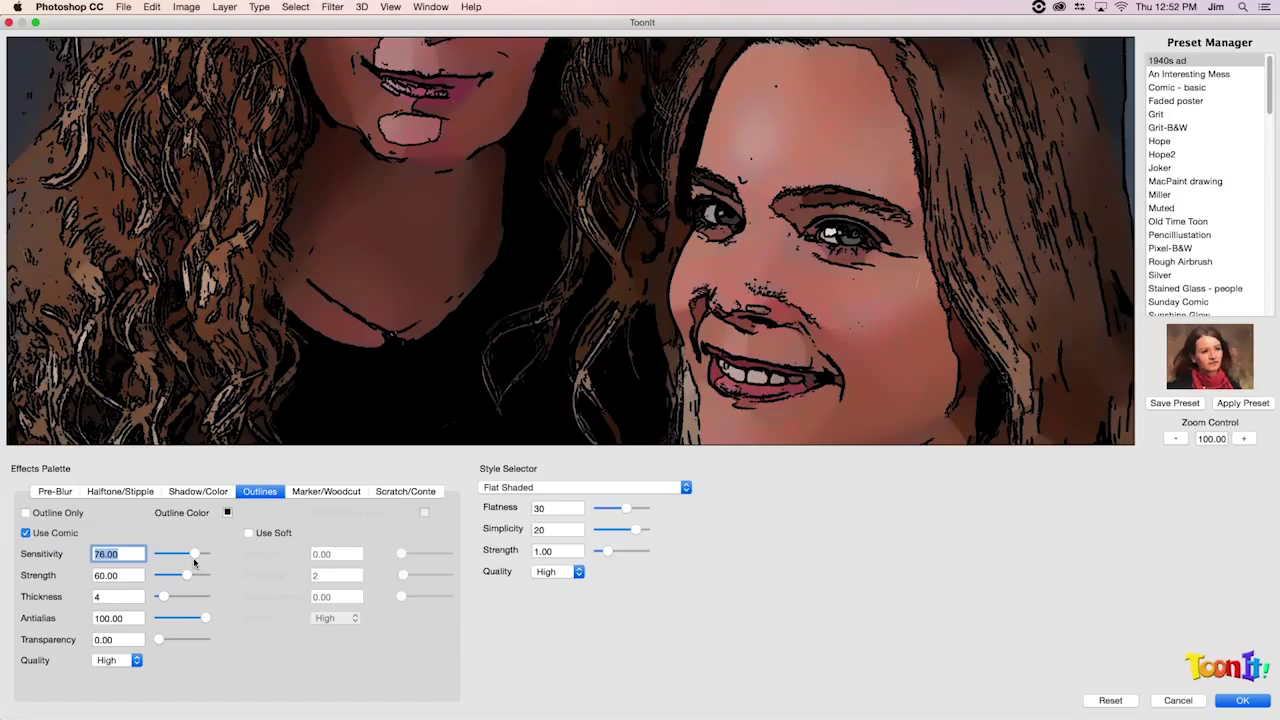
pyautogui.moveTo(195, 554); pyautogui.dragTo(205, 554)
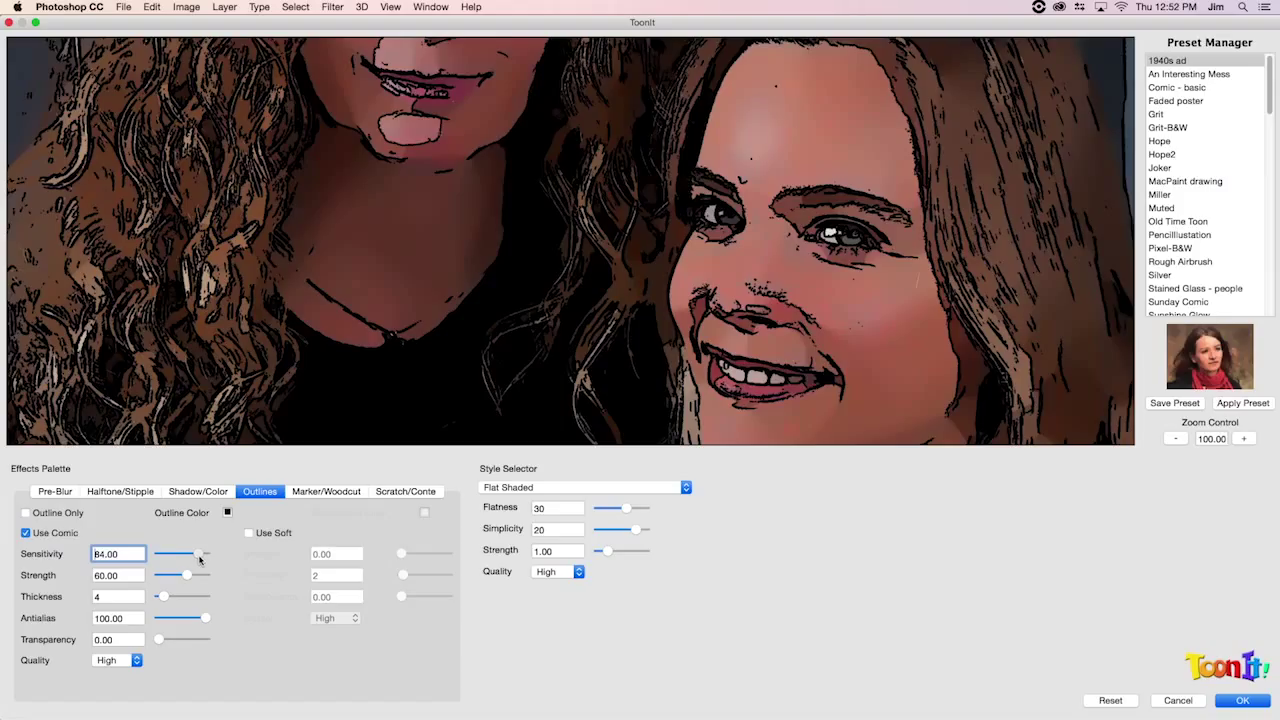
pyautogui.moveTo(185, 554); pyautogui.dragTo(188, 554)
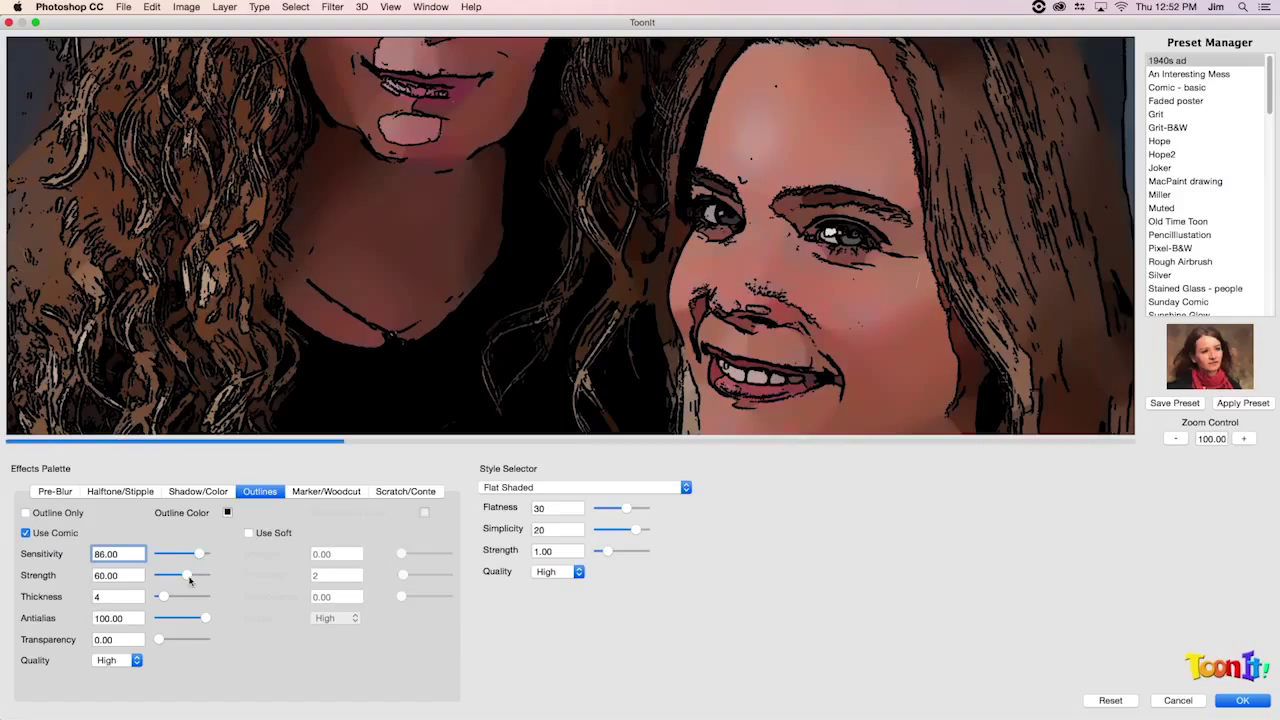
# Step: Set outline Thickness to 2, then peek at Pre-Blur and return to Outlines
pyautogui.click(118, 596)
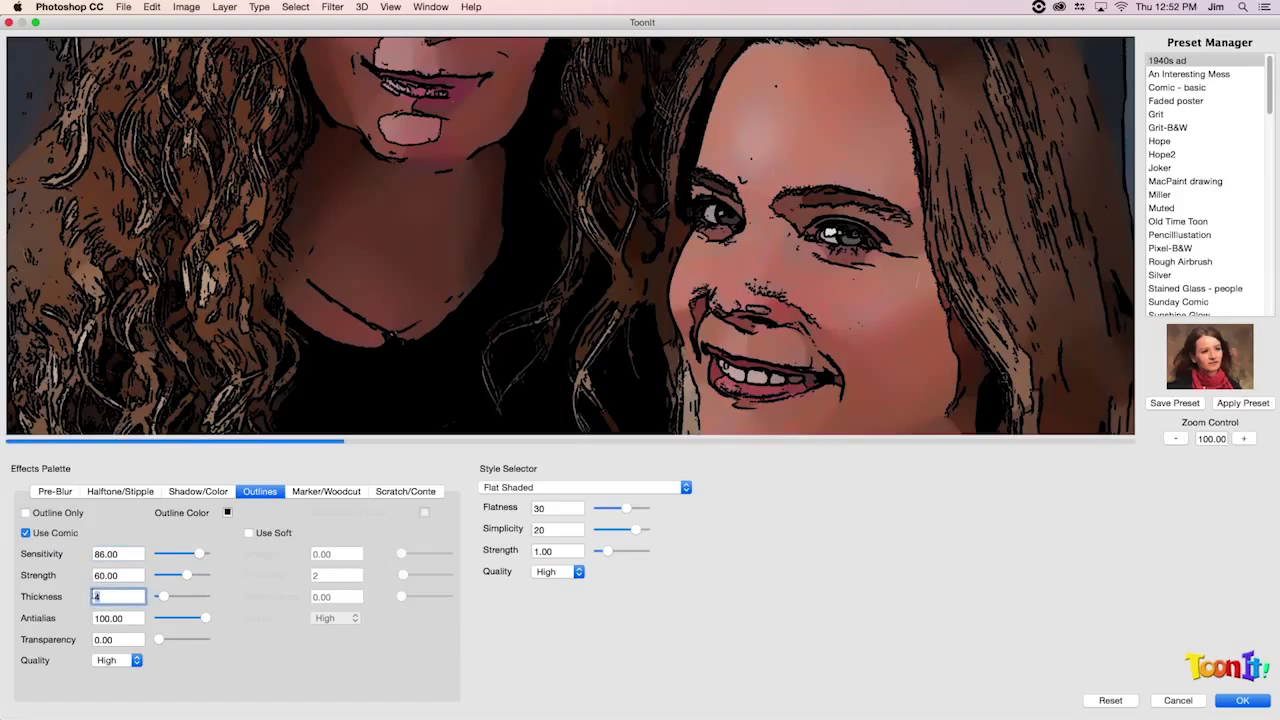
pyautogui.write('3')
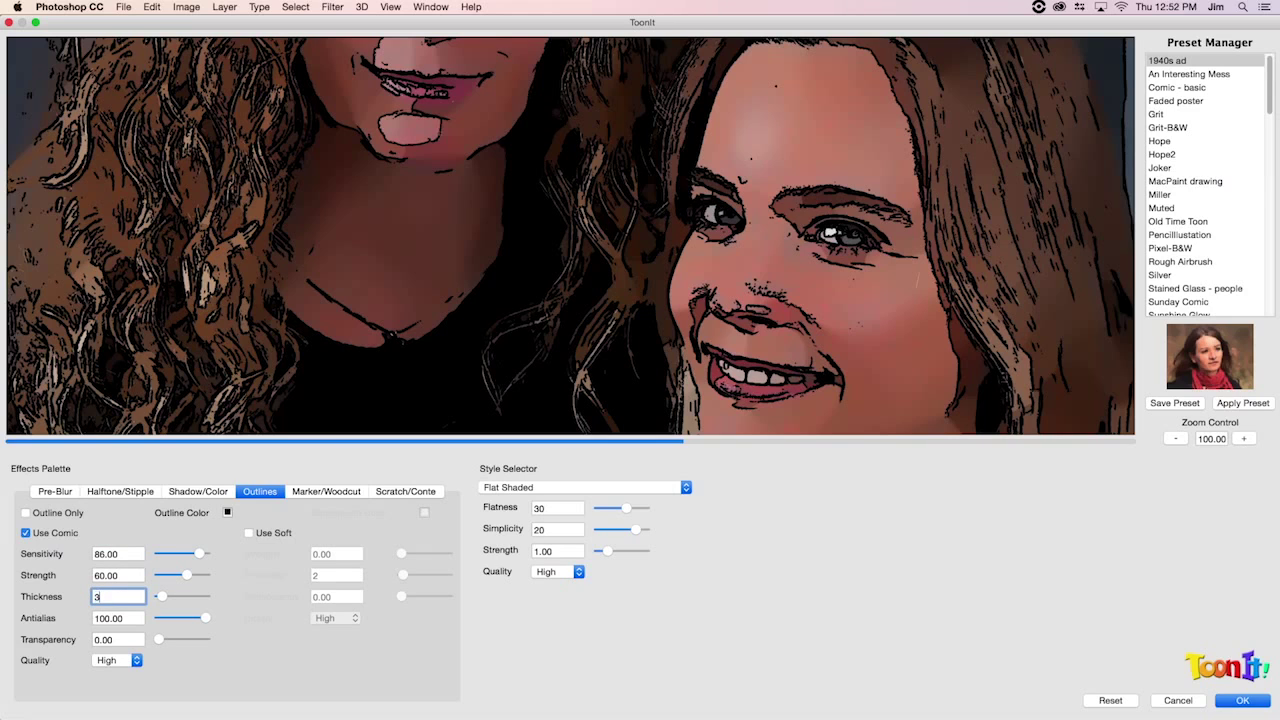
pyautogui.write('2')
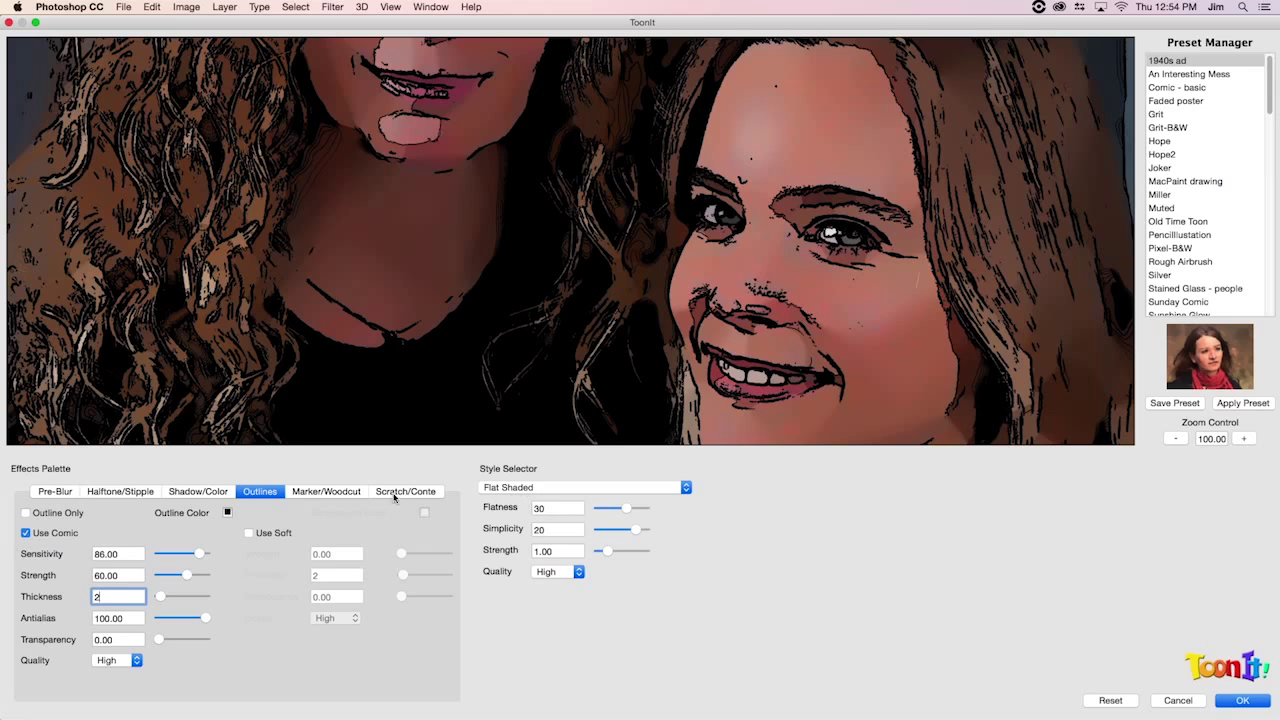
pyautogui.click(54, 491)
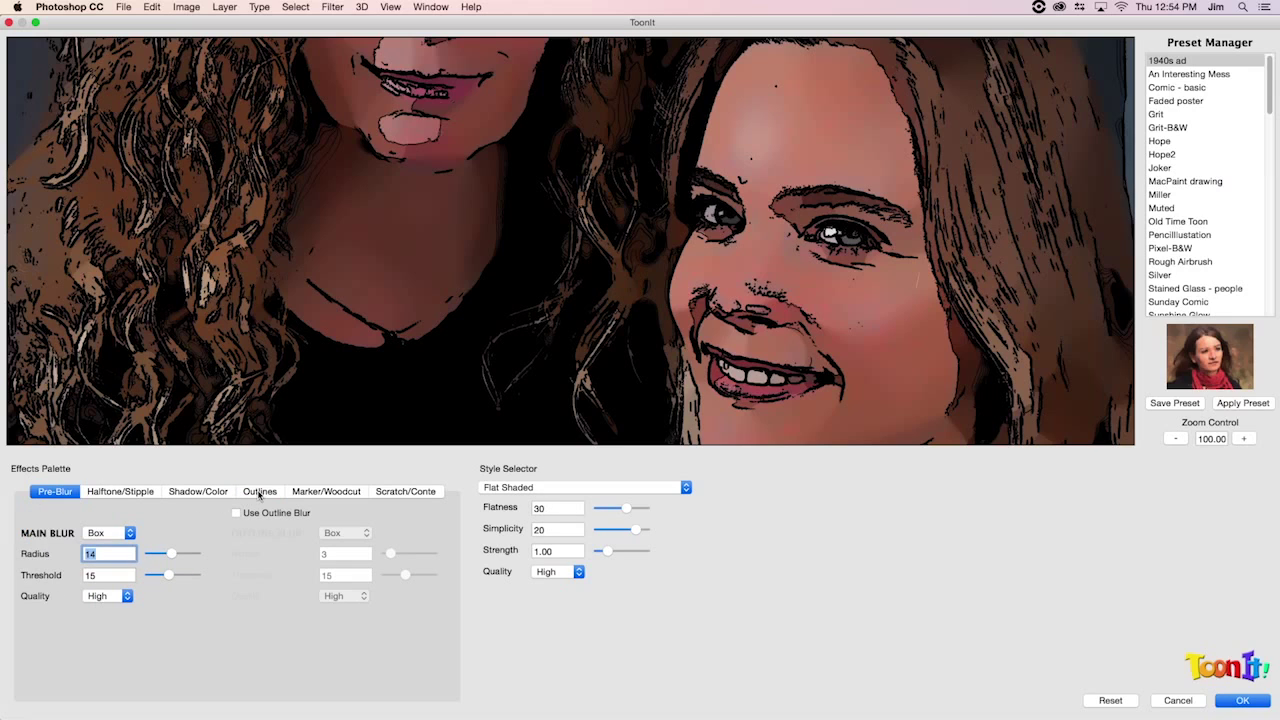
pyautogui.click(260, 491)
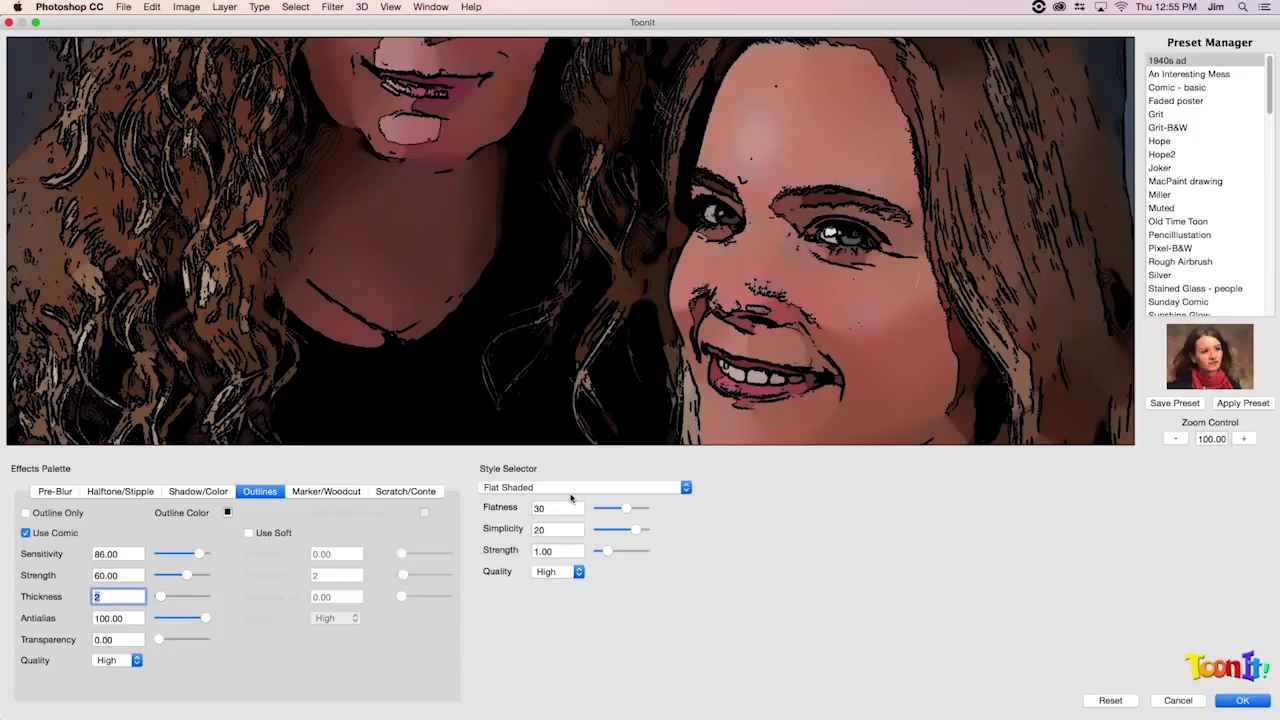
pyautogui.moveTo(1178, 700)
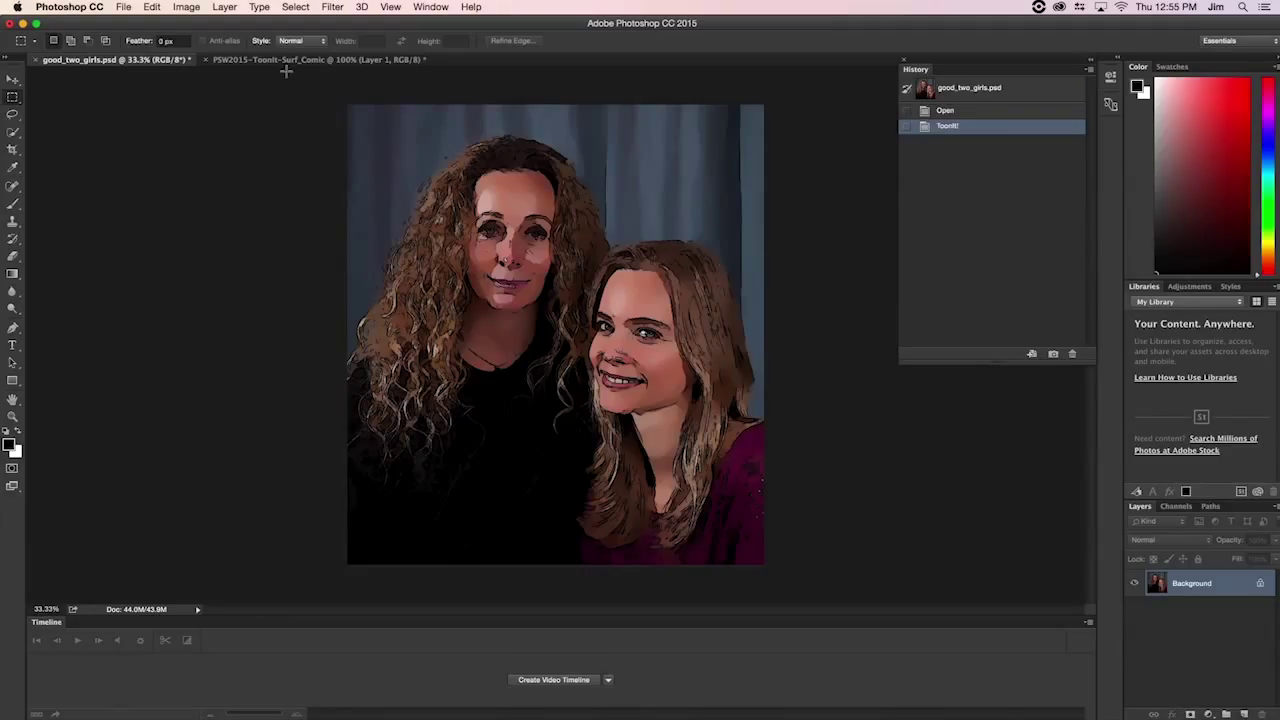
pyautogui.moveTo(275, 62)
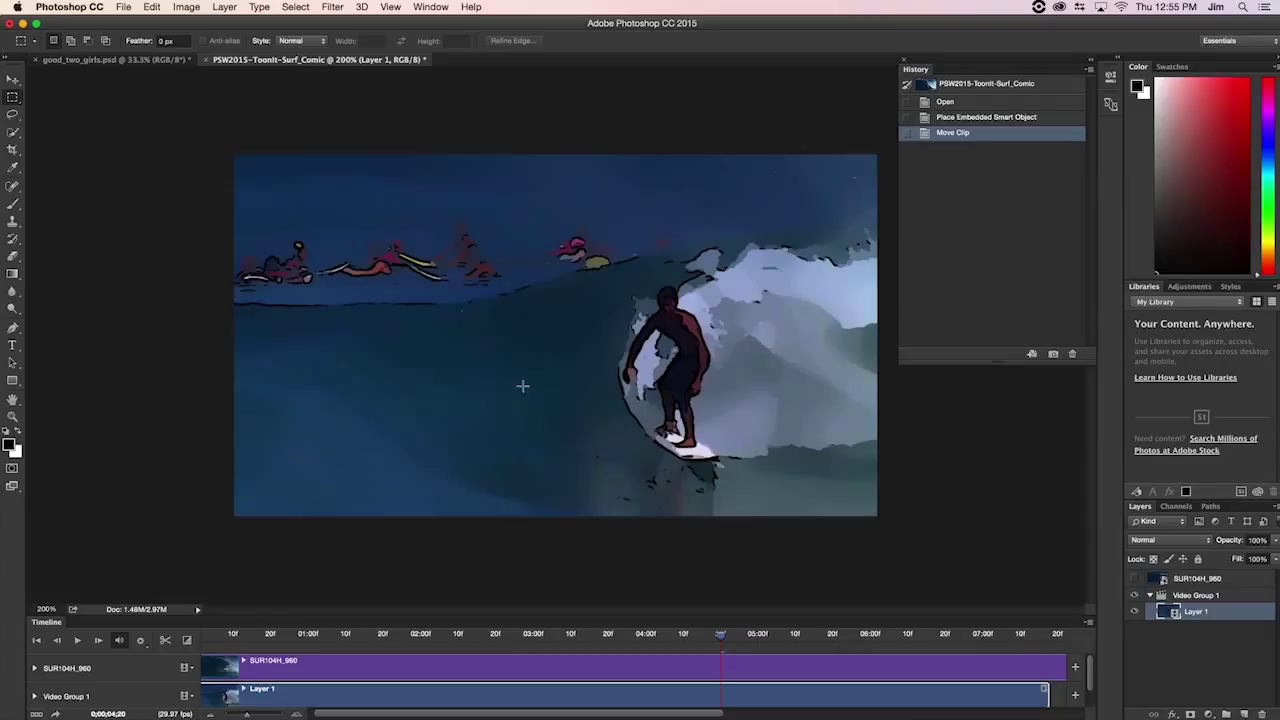
pyautogui.moveTo(300, 305)
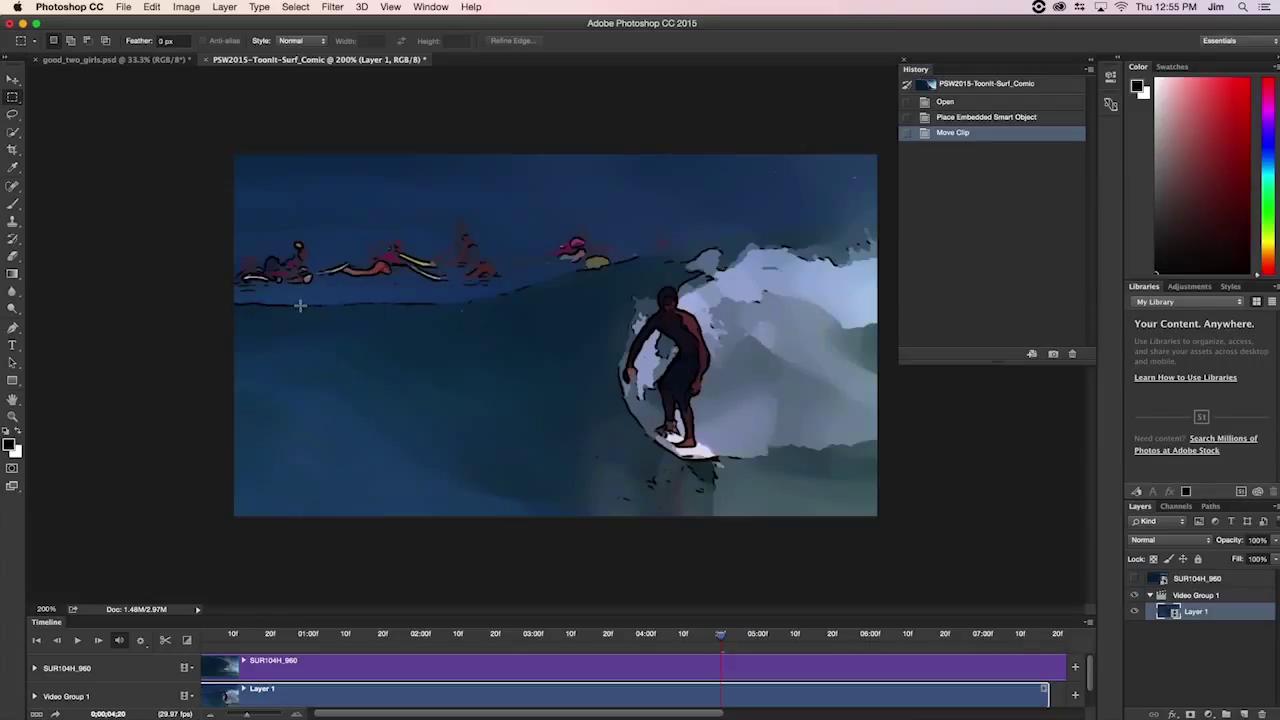
pyautogui.moveTo(357, 305)
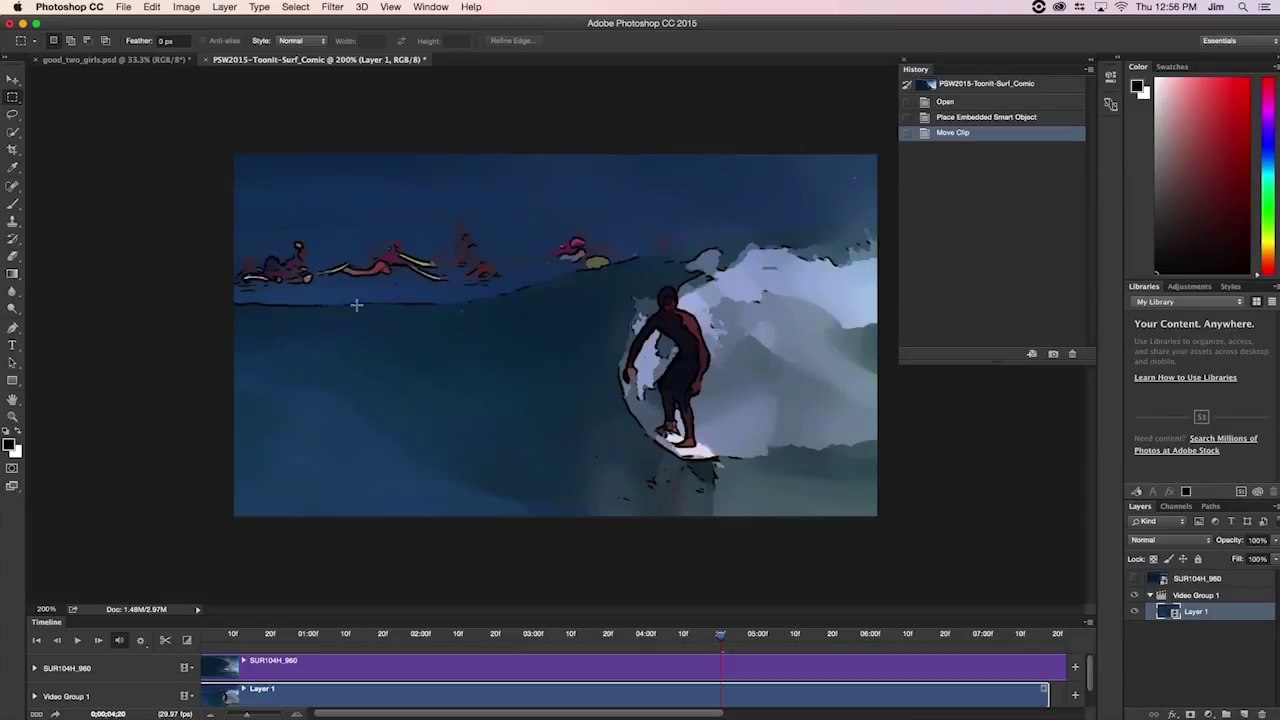
pyautogui.moveTo(592, 282)
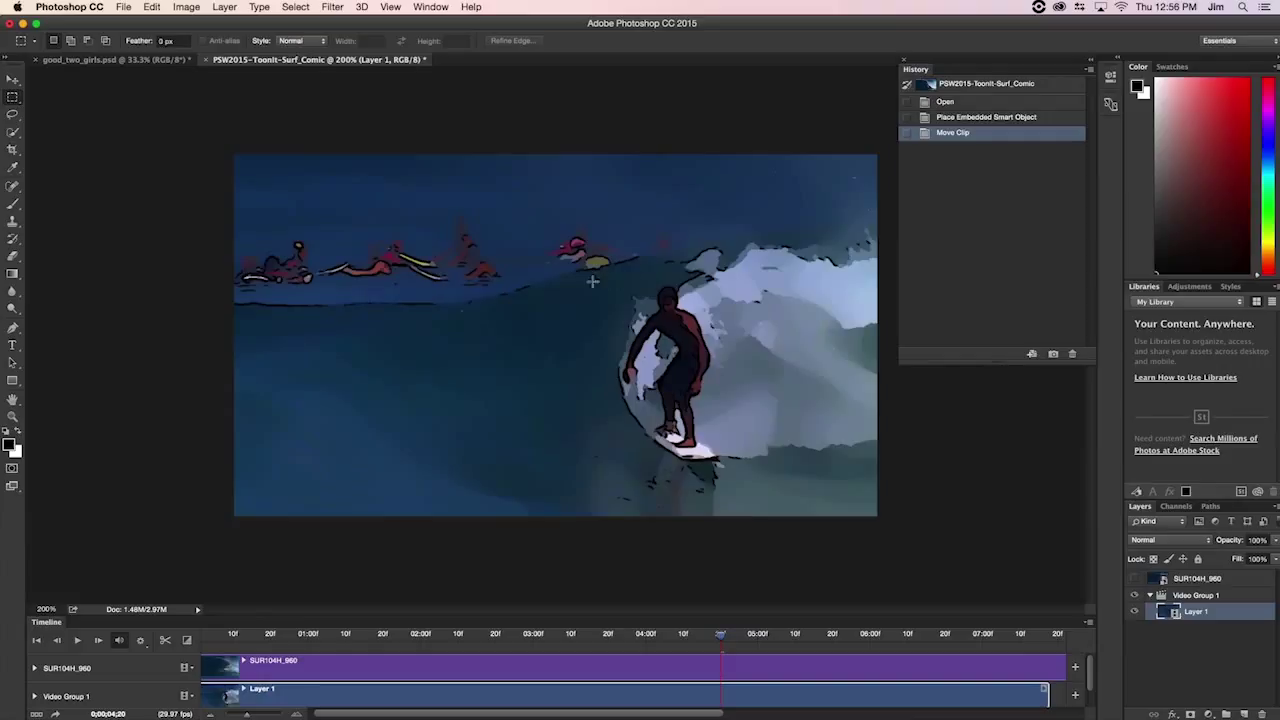
pyautogui.moveTo(663, 261)
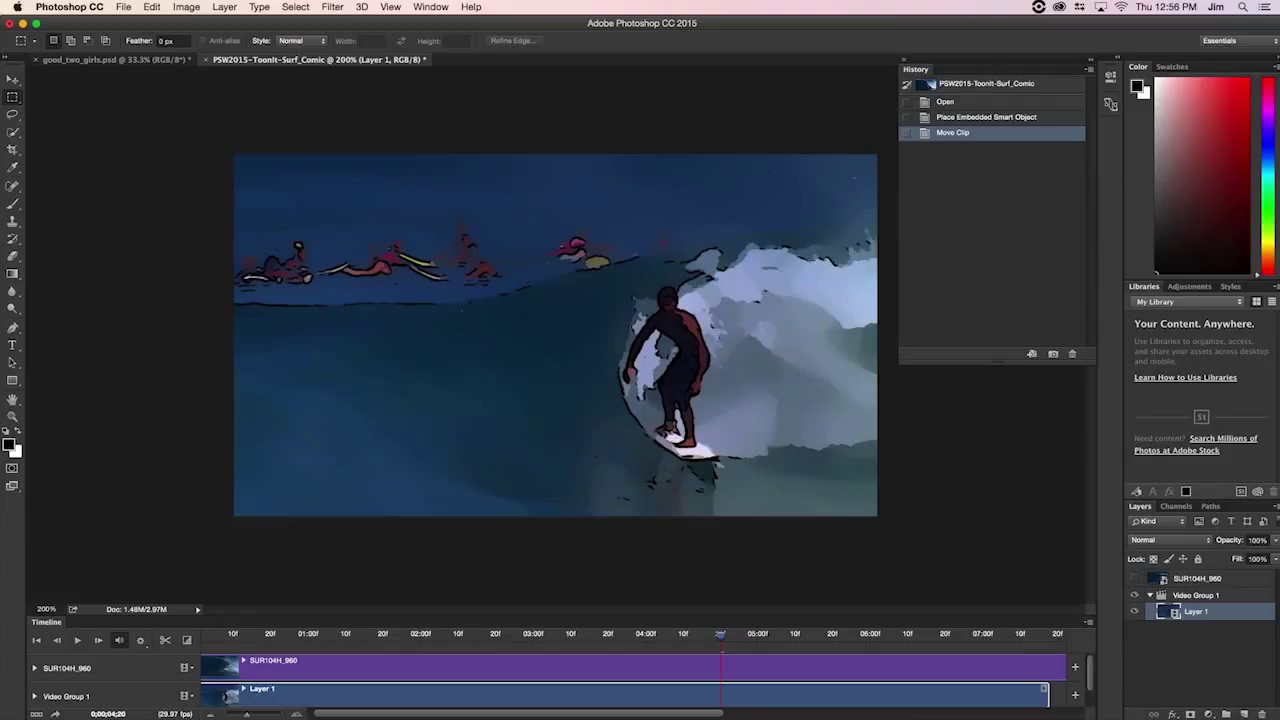
pyautogui.moveTo(219, 640)
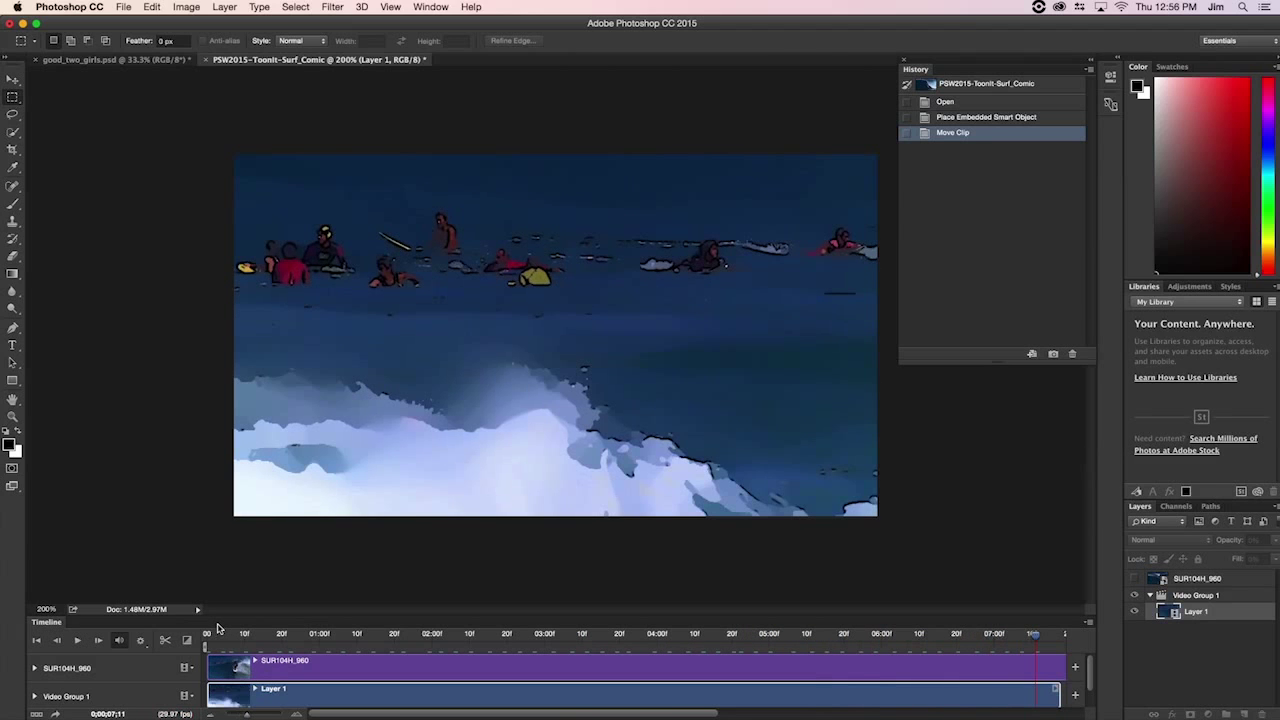
# Step: Open the File menu over the cartooned surf video to reach its export options
pyautogui.click(123, 7)
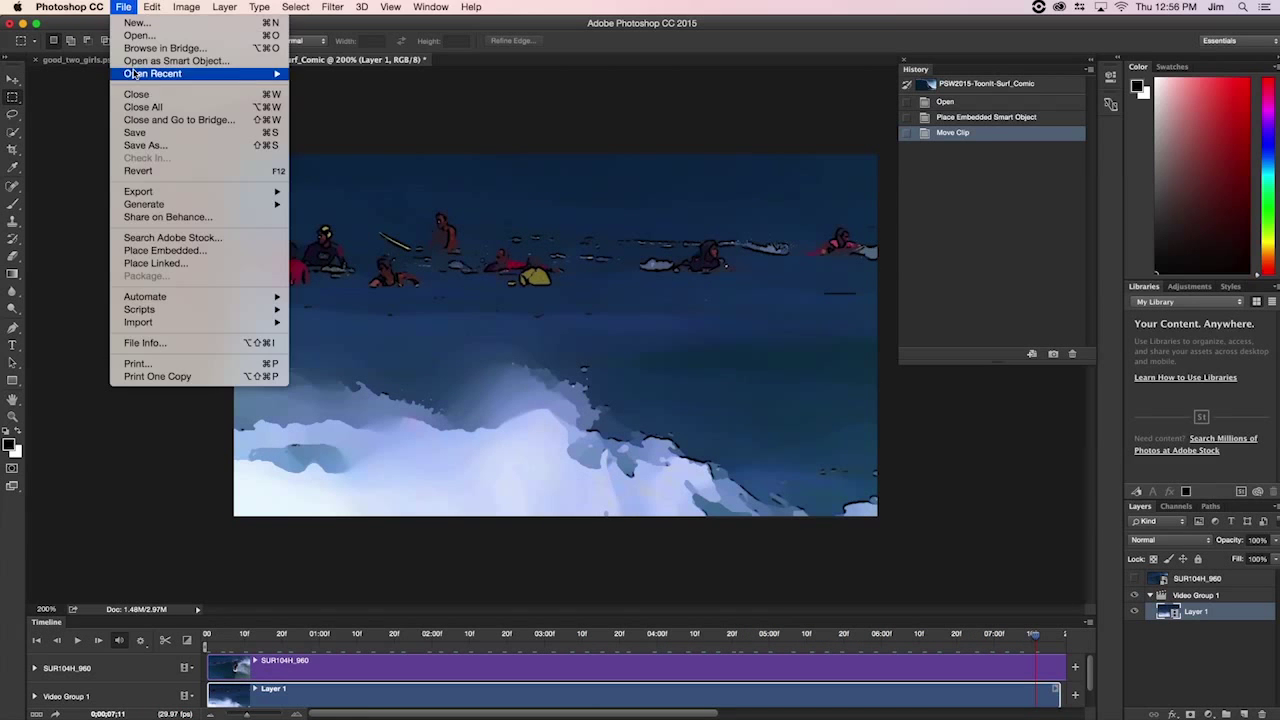
pyautogui.moveTo(138, 191)
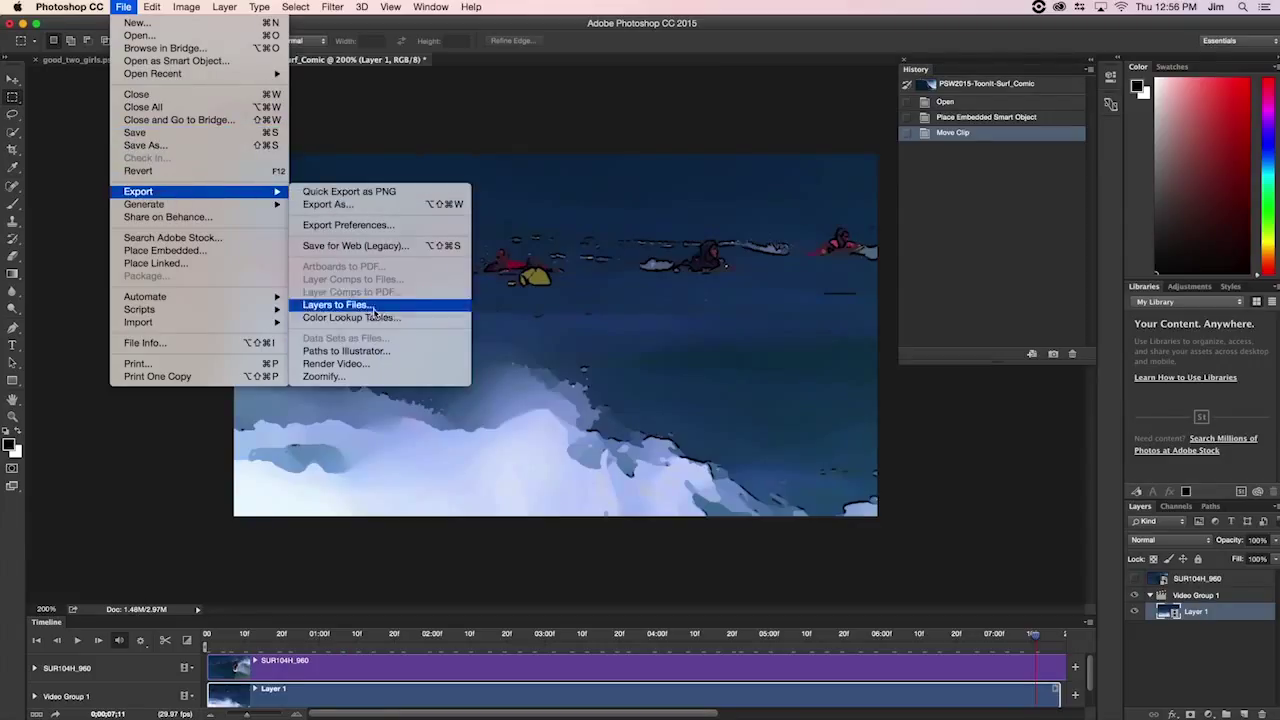
pyautogui.moveTo(841, 461)
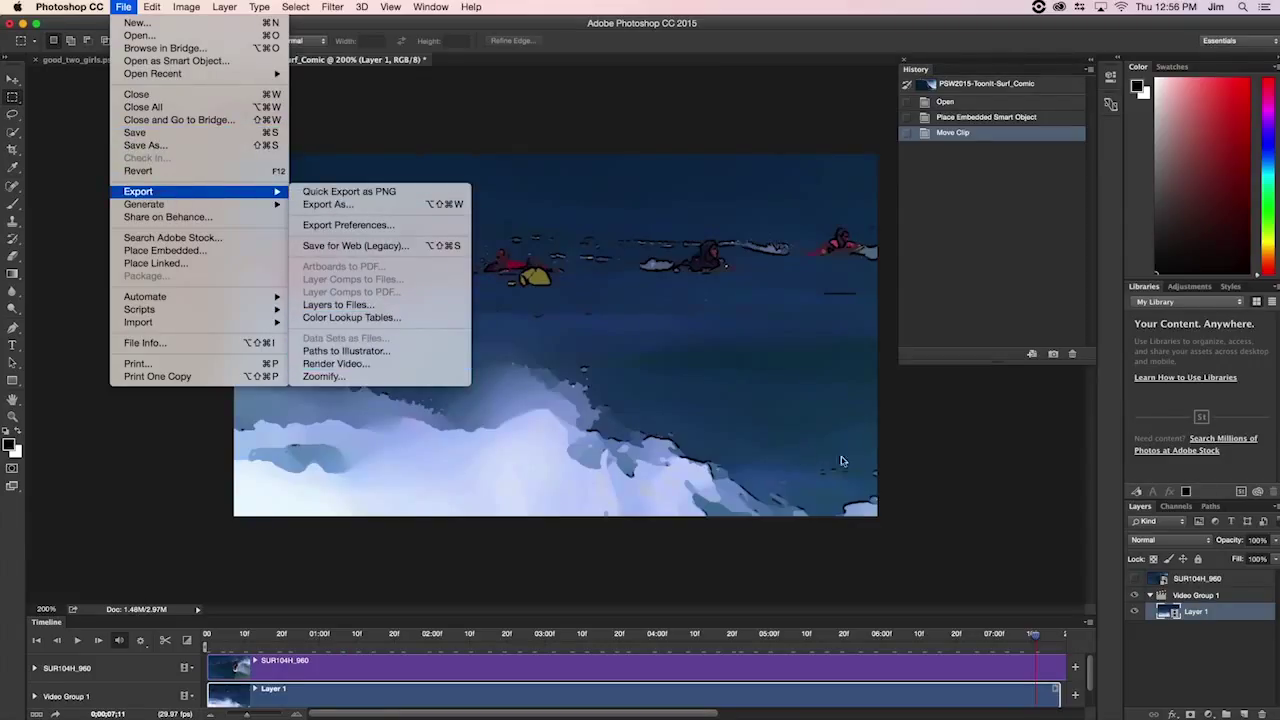